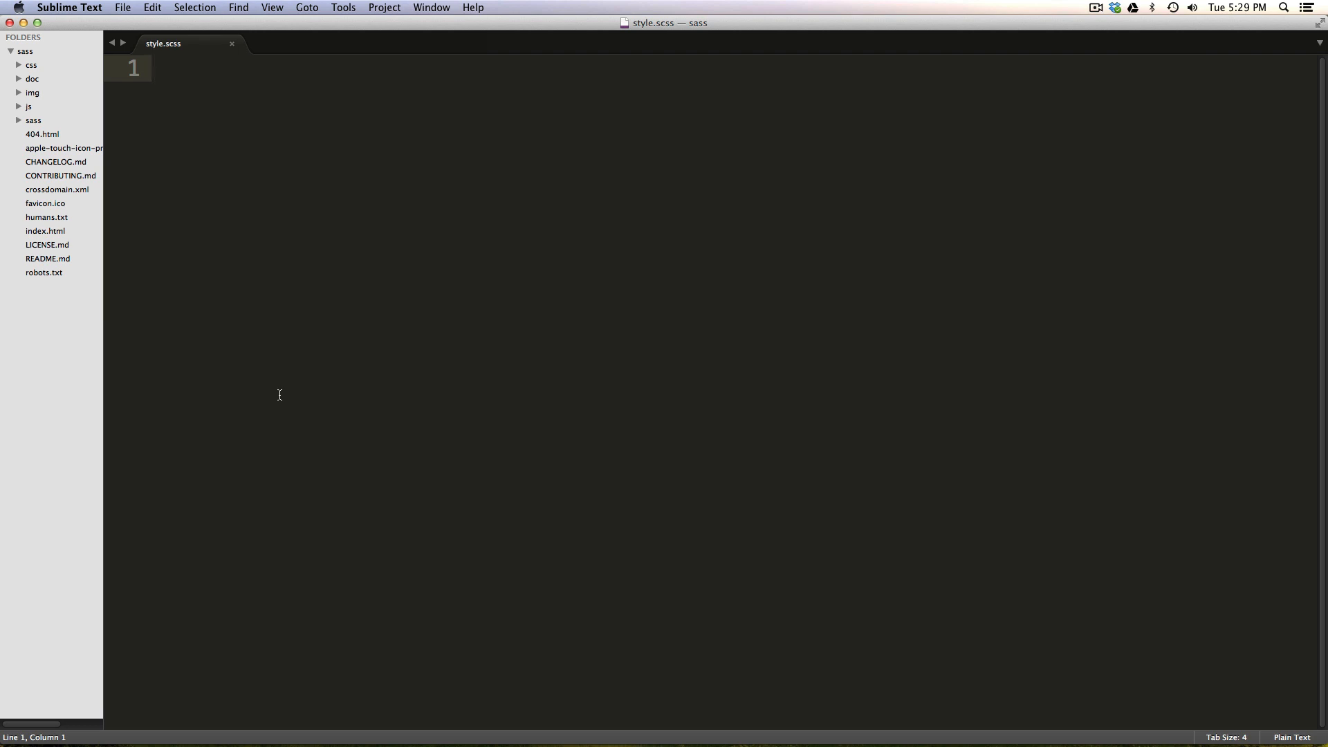
# - Create a new file in the sass project folder and save it as config.rb
pyautogui.rightClick(25, 51)
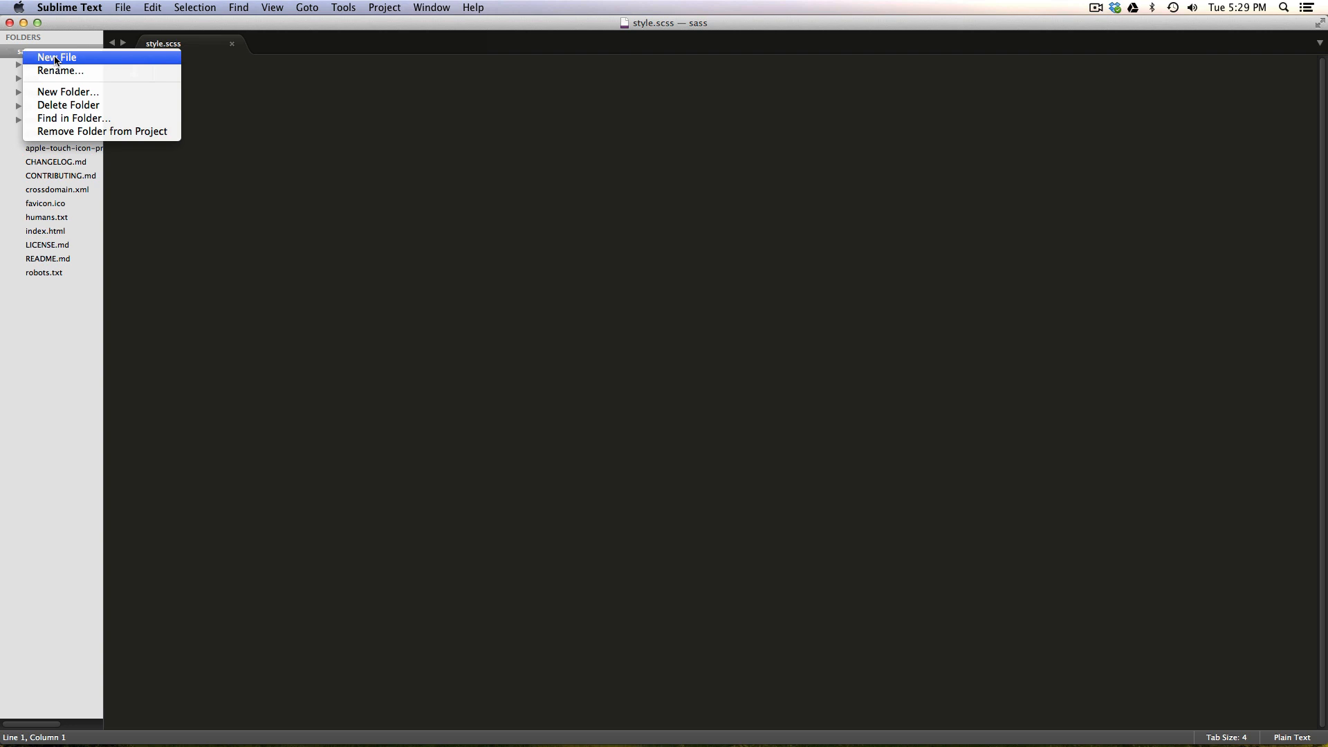
pyautogui.moveTo(85, 62)
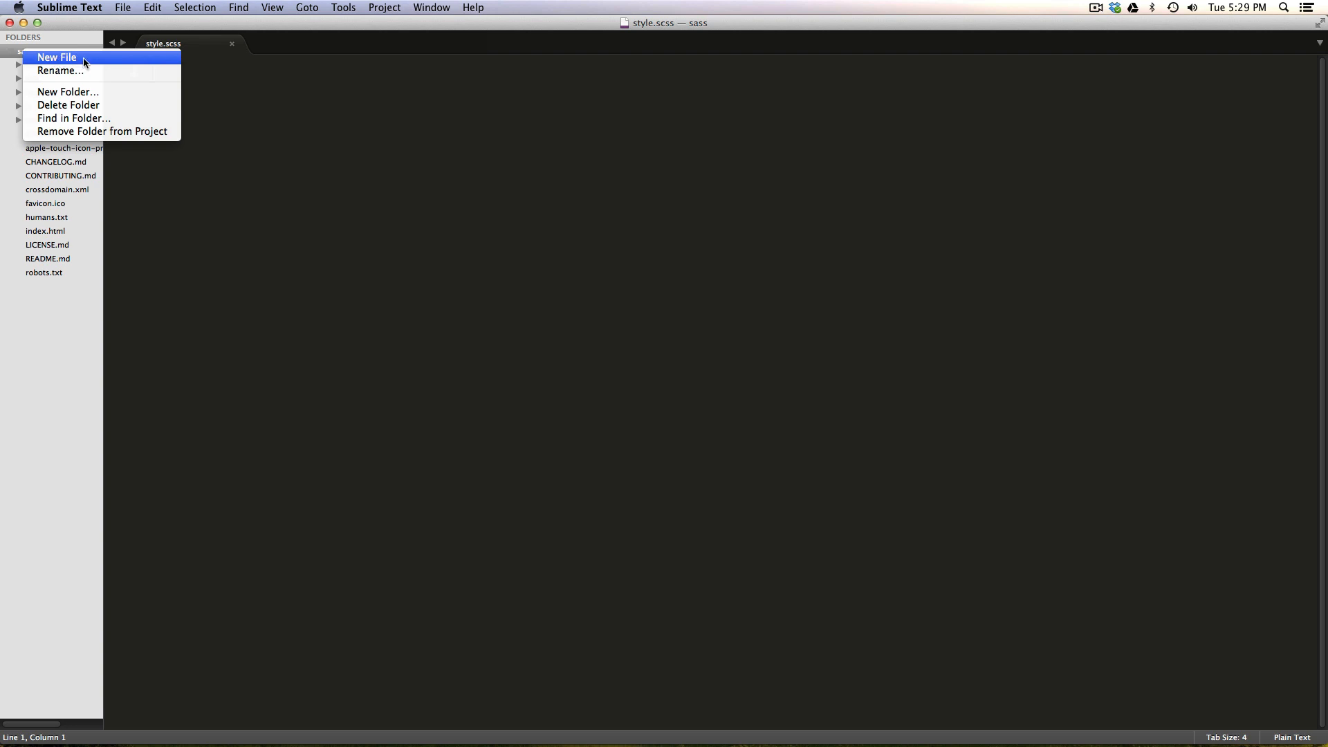
pyautogui.click(56, 57)
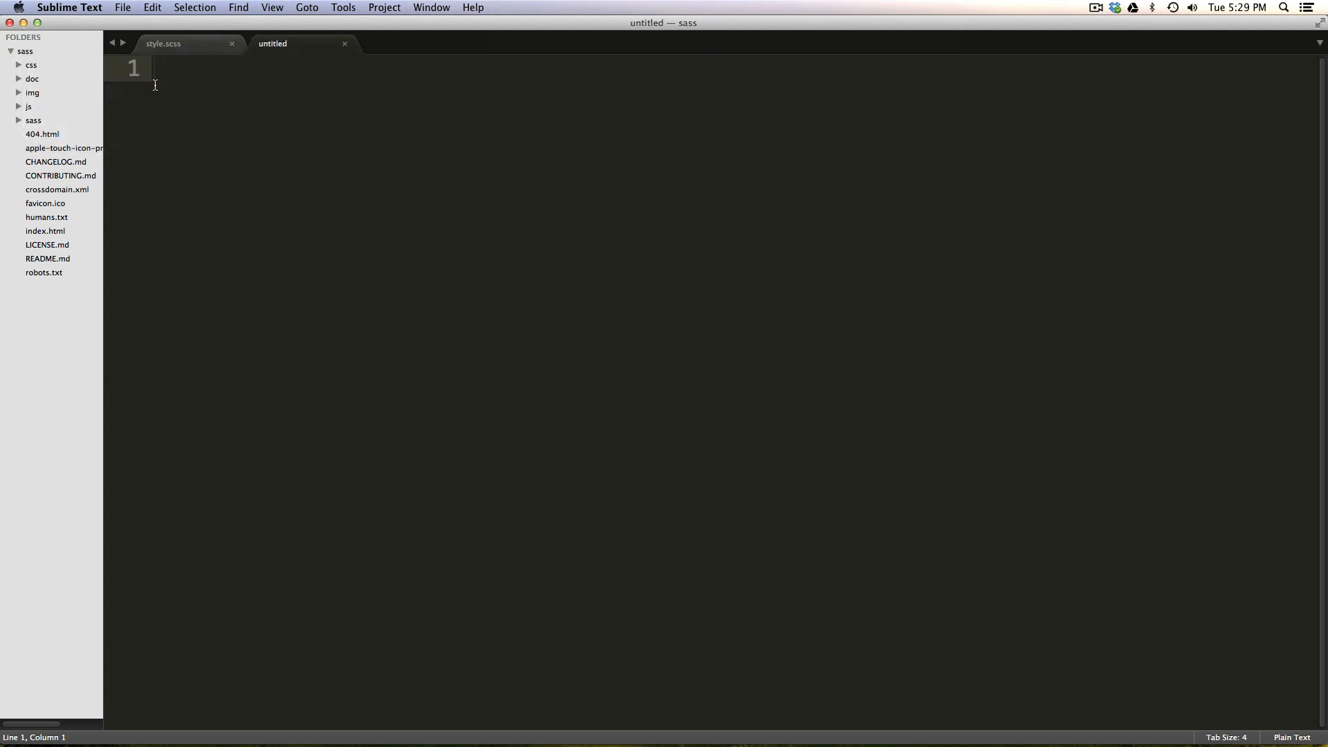
pyautogui.press('cmd+s')
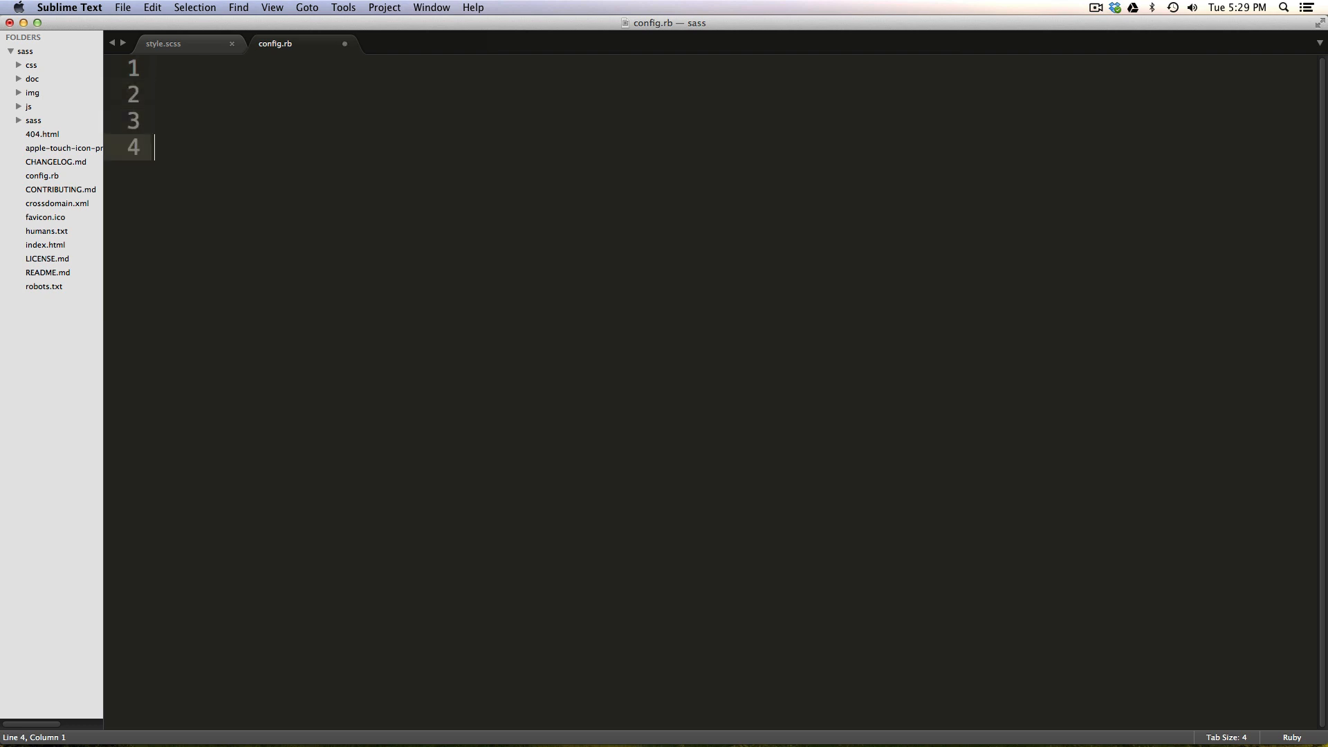
# - Declare project_type = :stand_alone as the first Compass setting
pyautogui.press('enter')
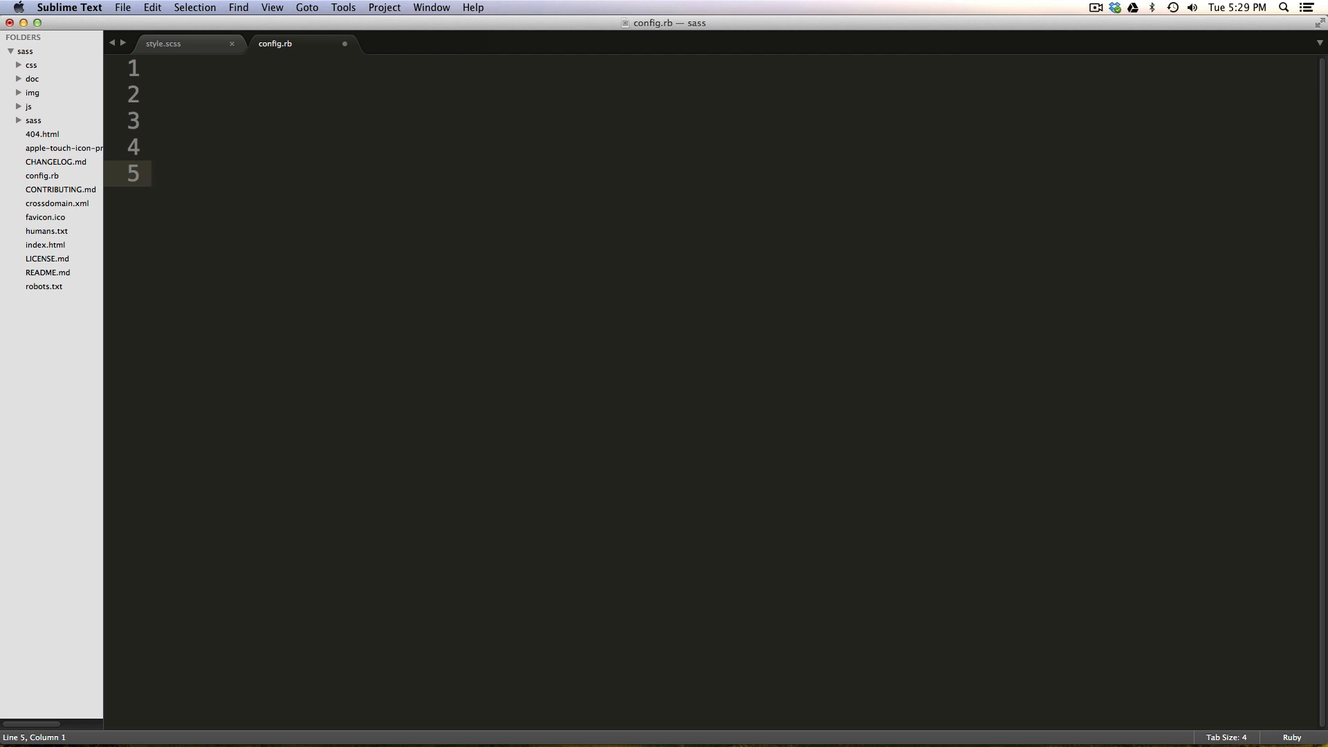
pyautogui.write('project')
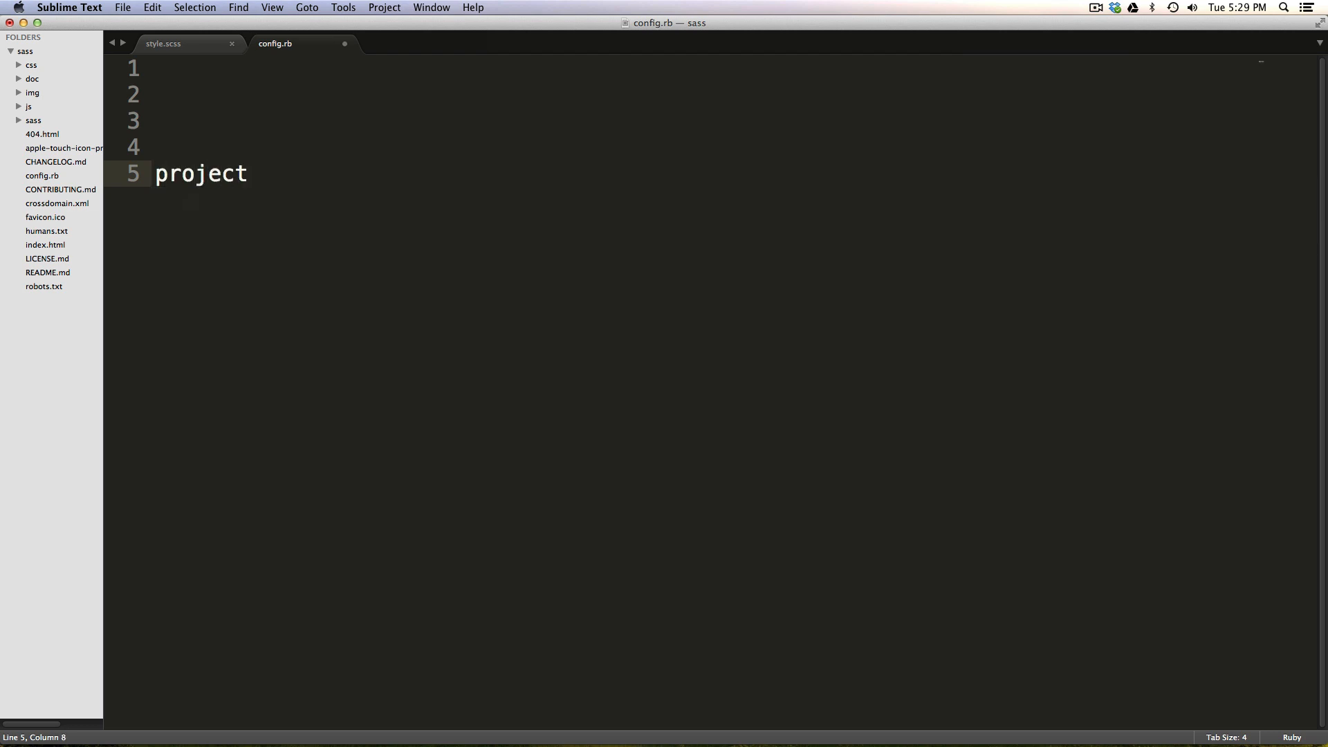
pyautogui.write('_')
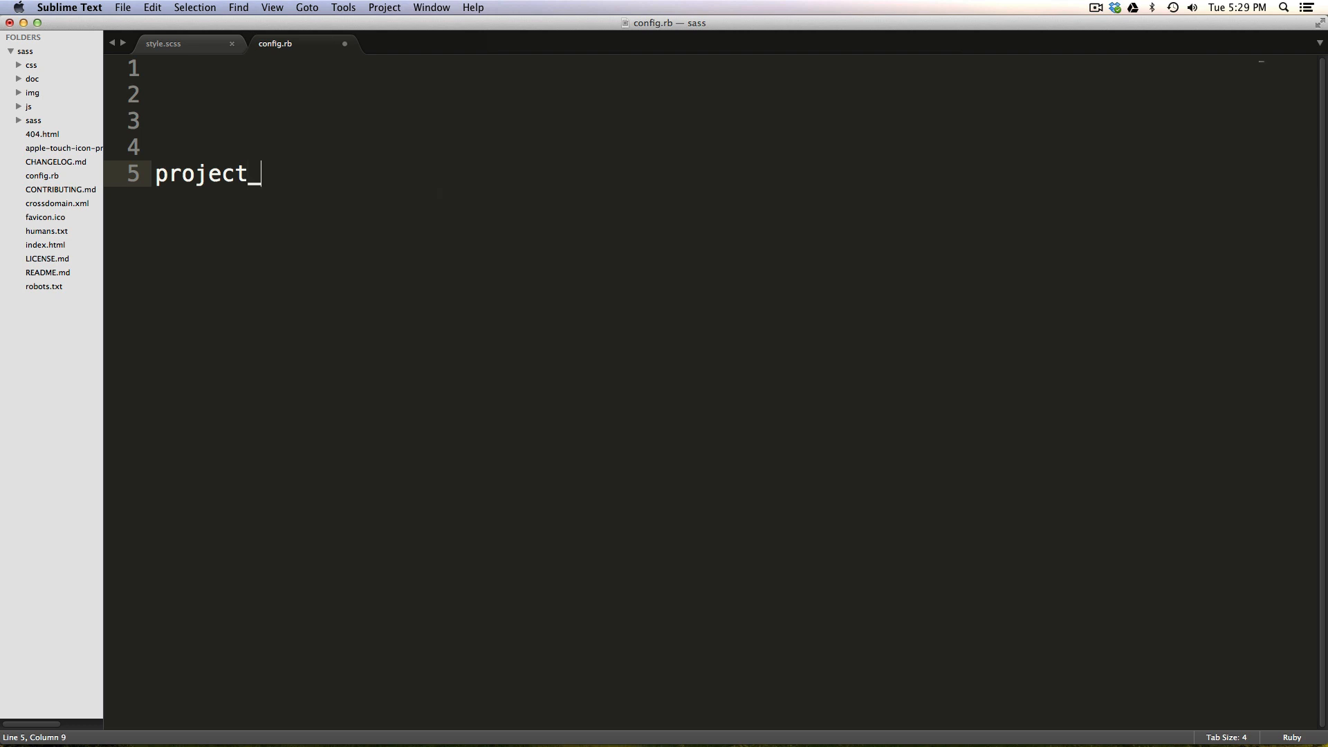
pyautogui.write('type')
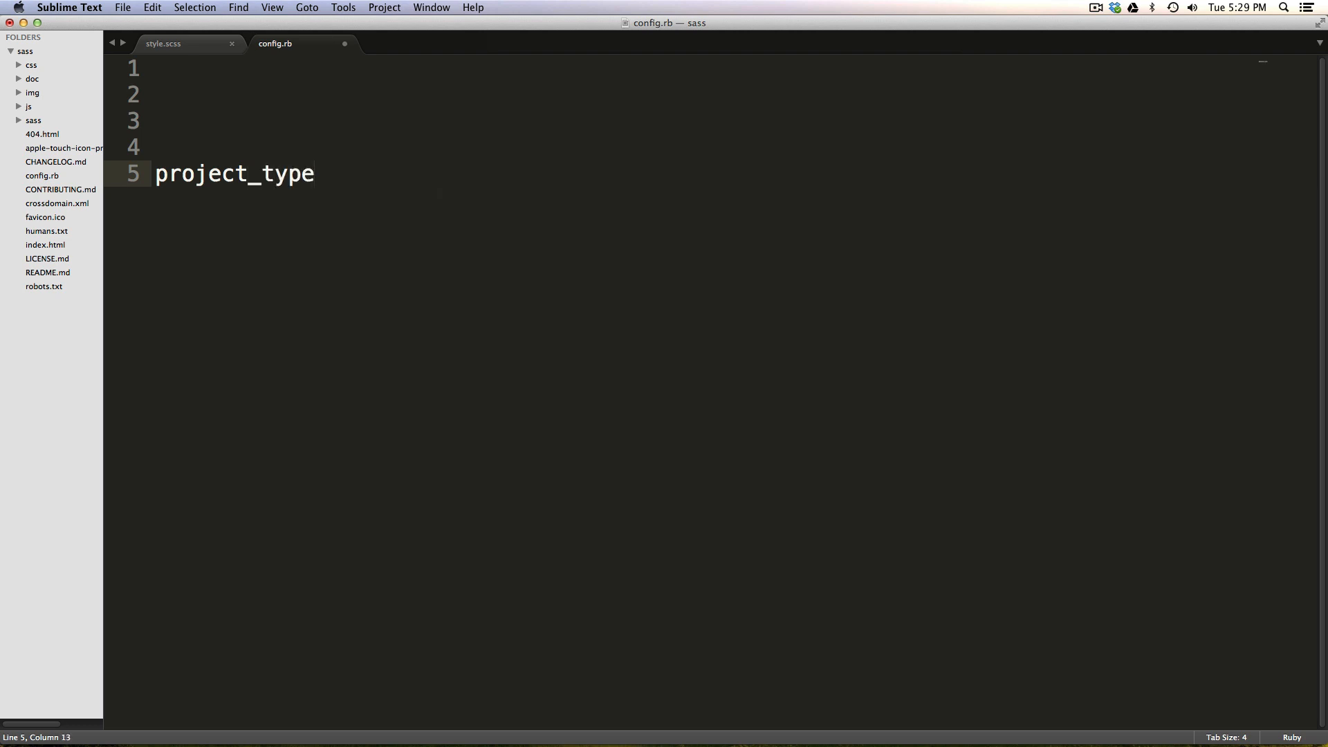
pyautogui.write('= :')
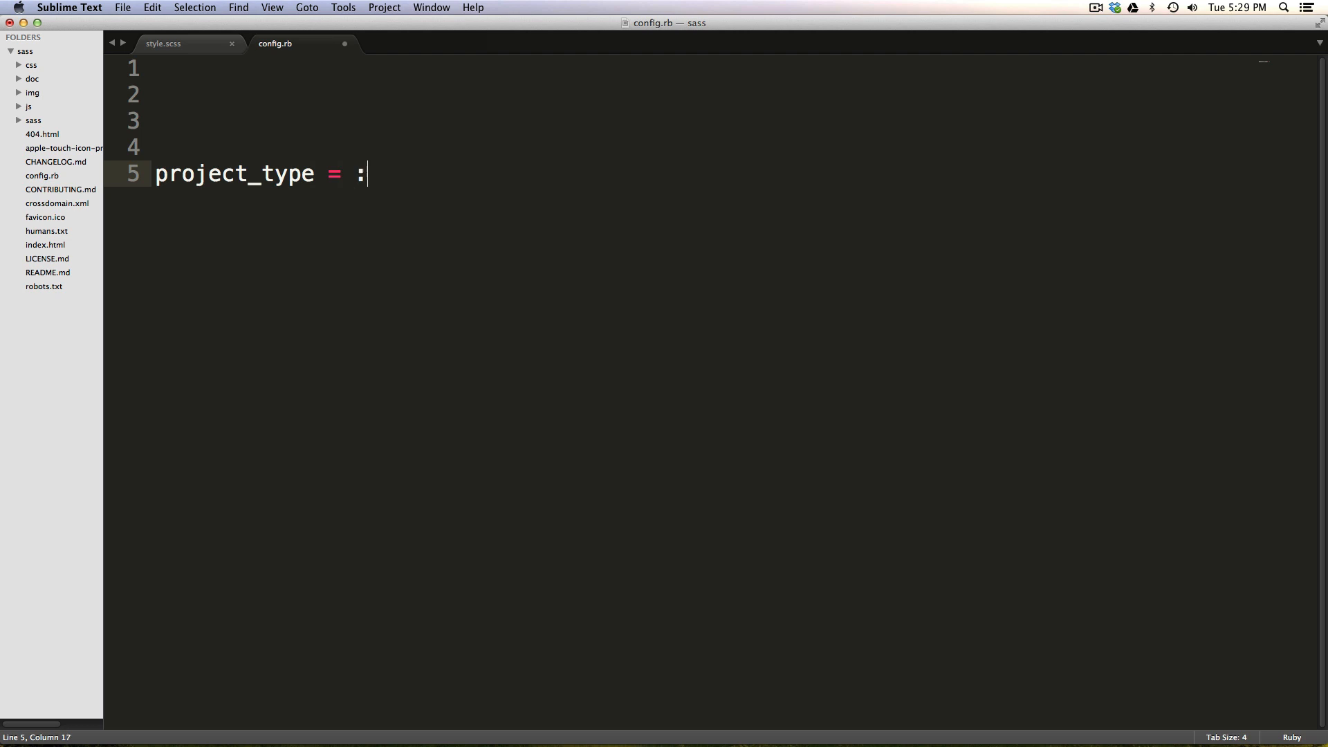
pyautogui.write('stand')
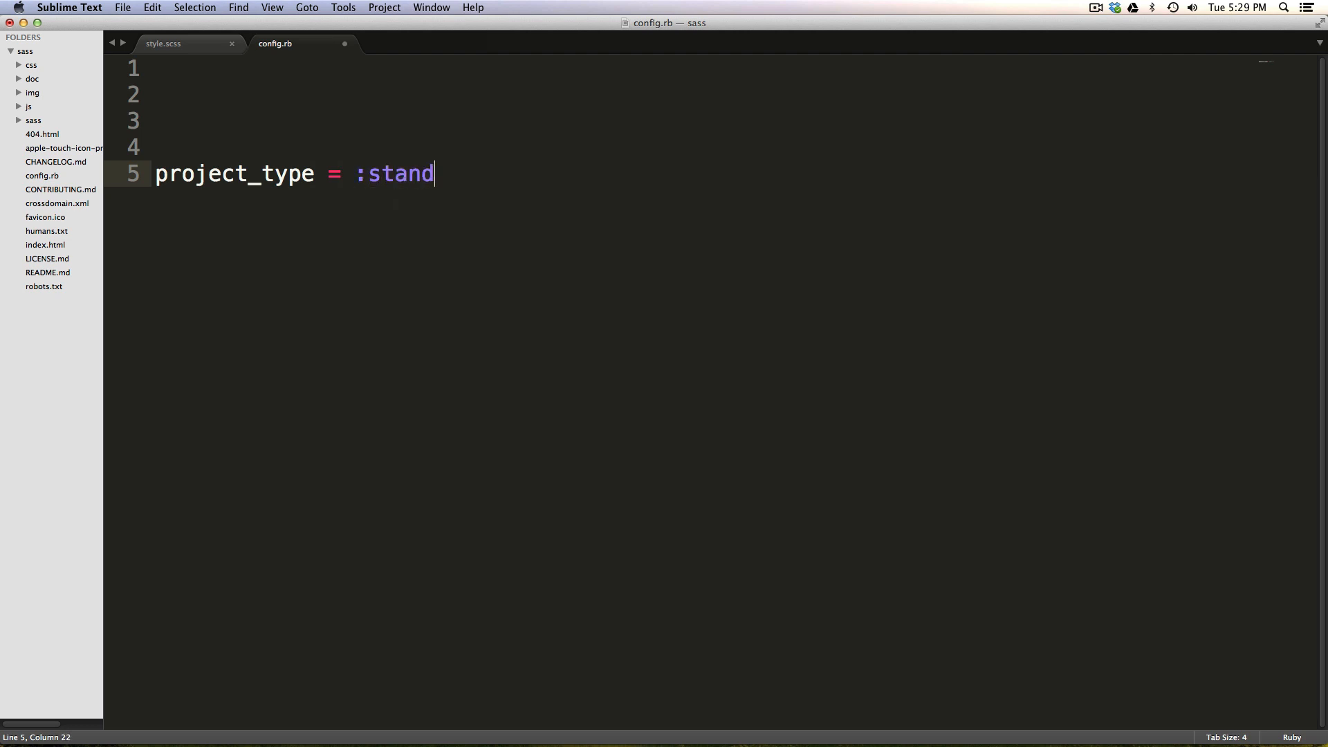
pyautogui.write('_alone')
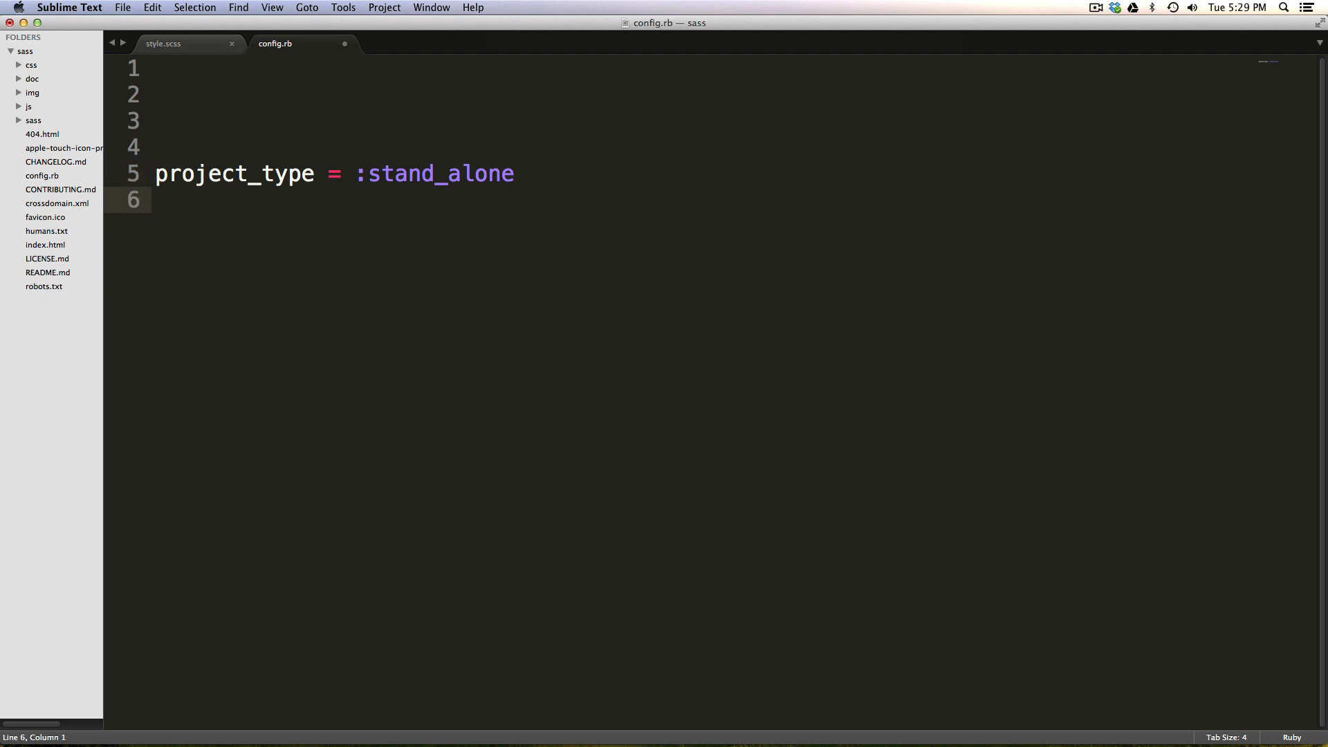
pyautogui.press('cmd+s')
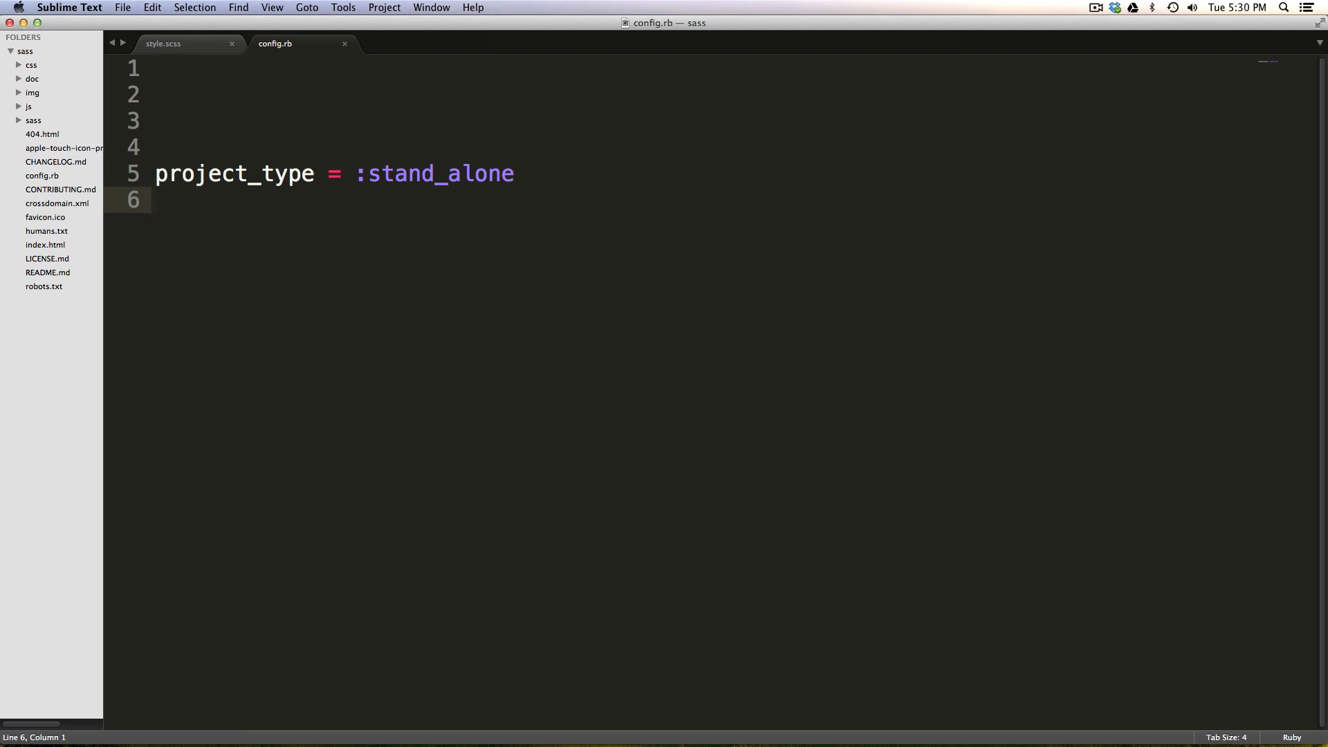
# - Add http_path = "/" and sass_dir = "sass" settings
pyautogui.write('http_')
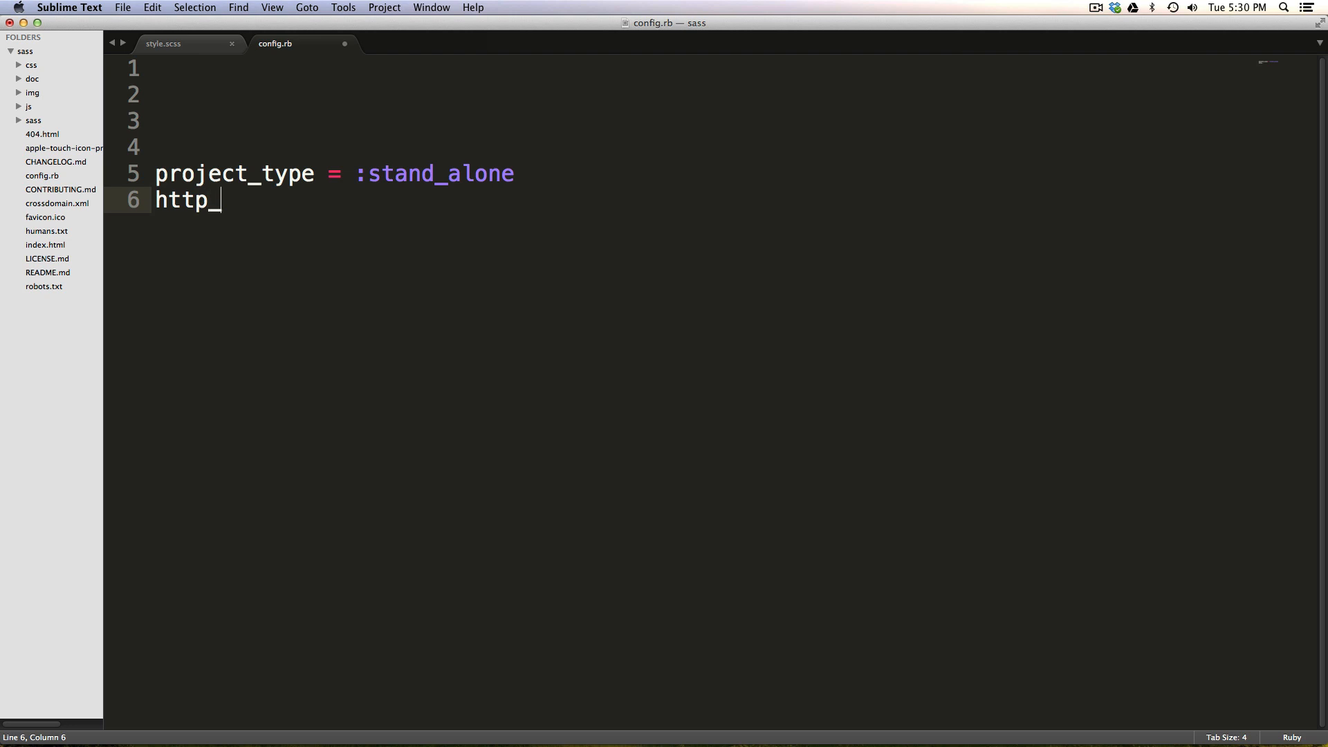
pyautogui.write('pa')
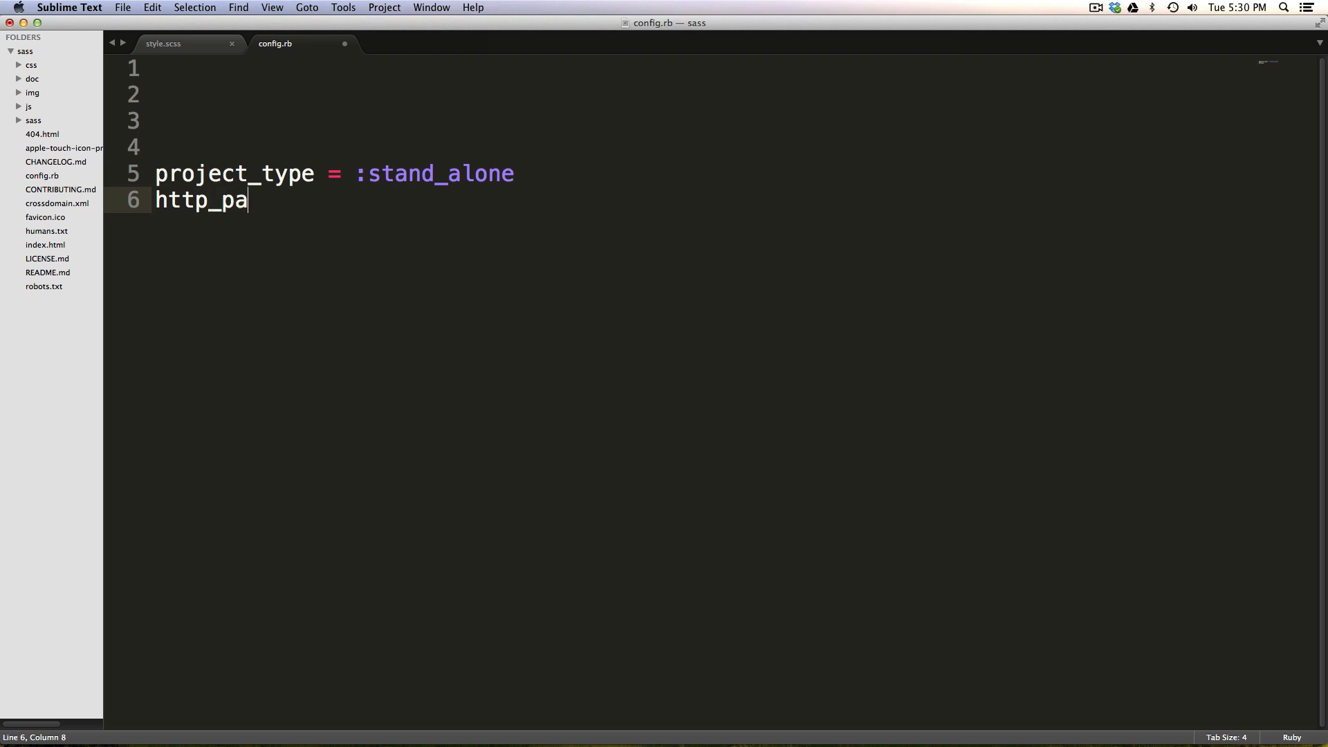
pyautogui.write('th')
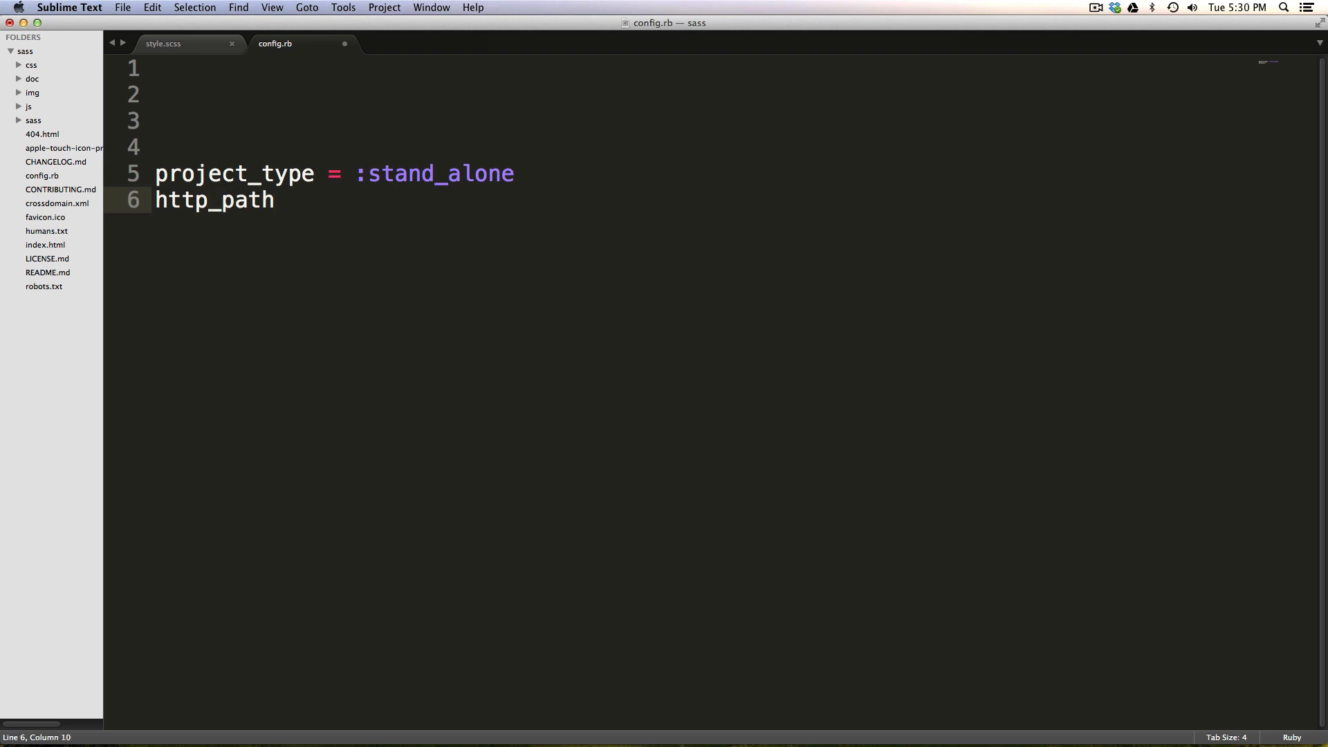
pyautogui.write('= ""')
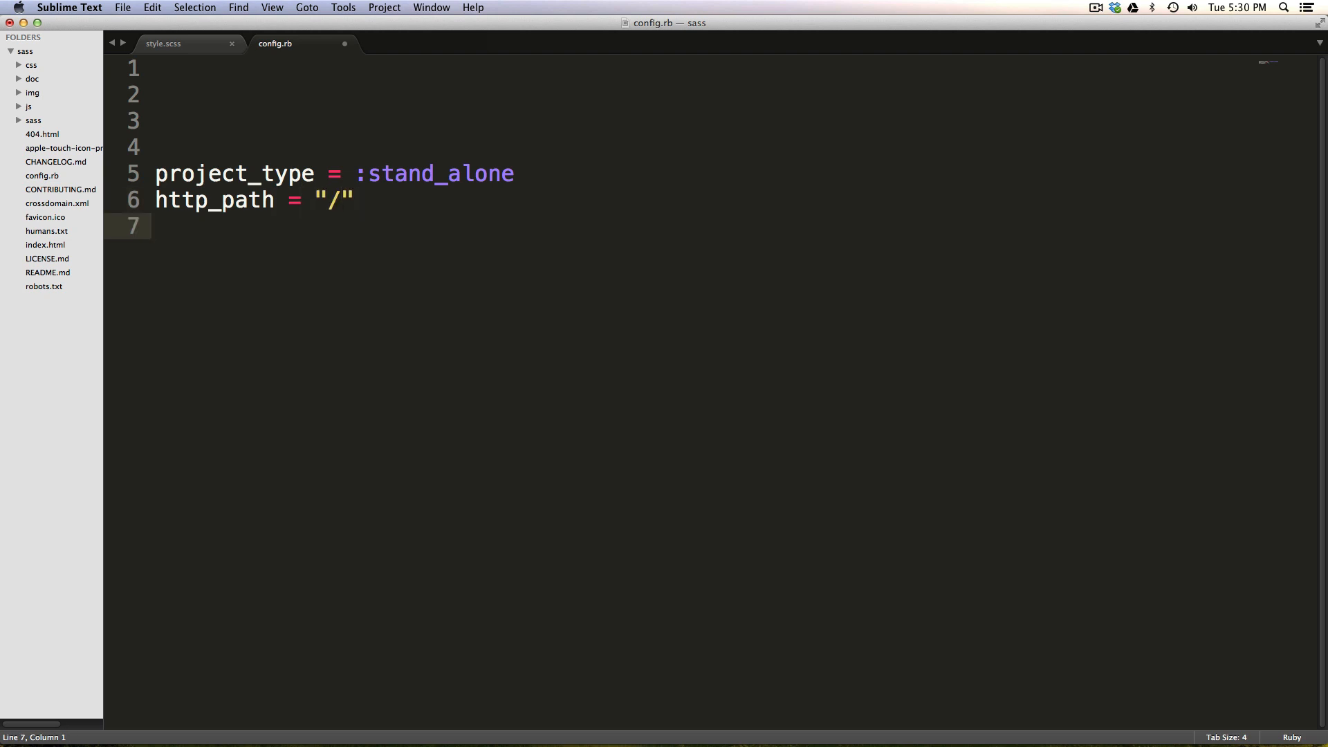
pyautogui.write('sa')
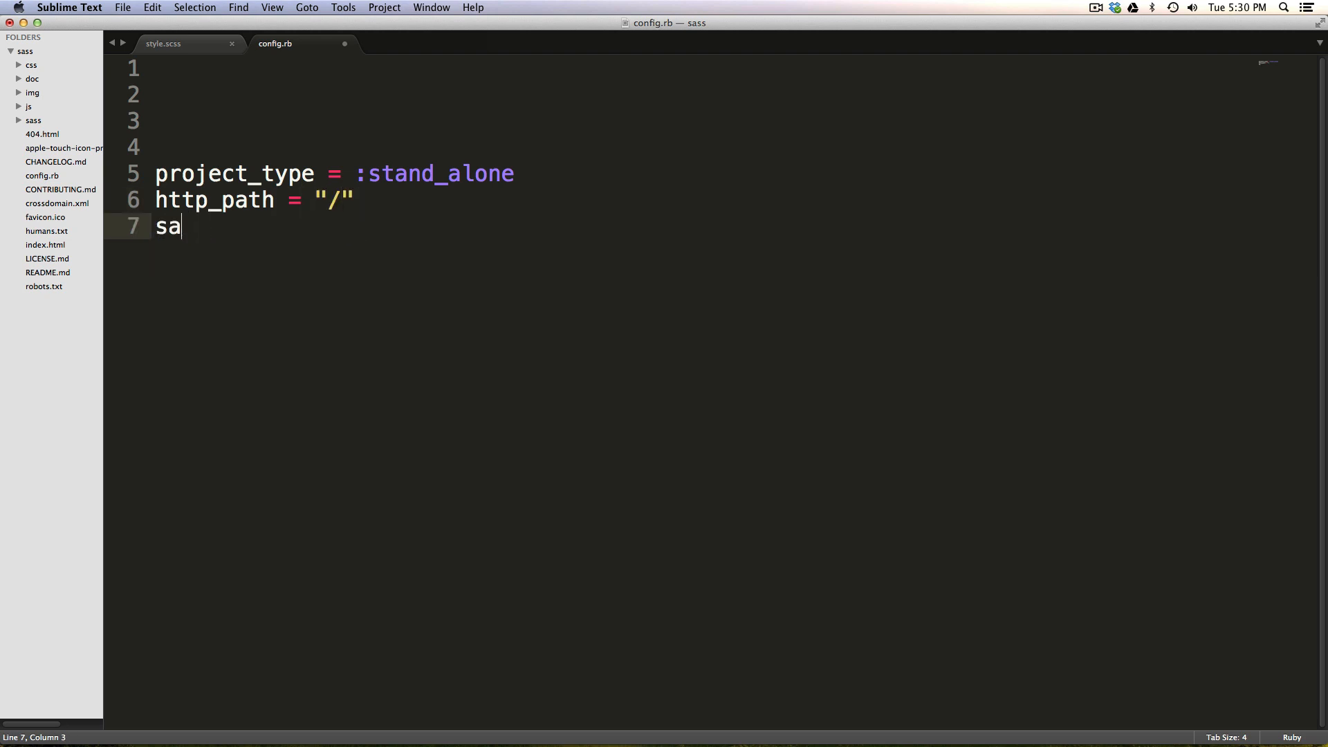
pyautogui.write('ss_dir')
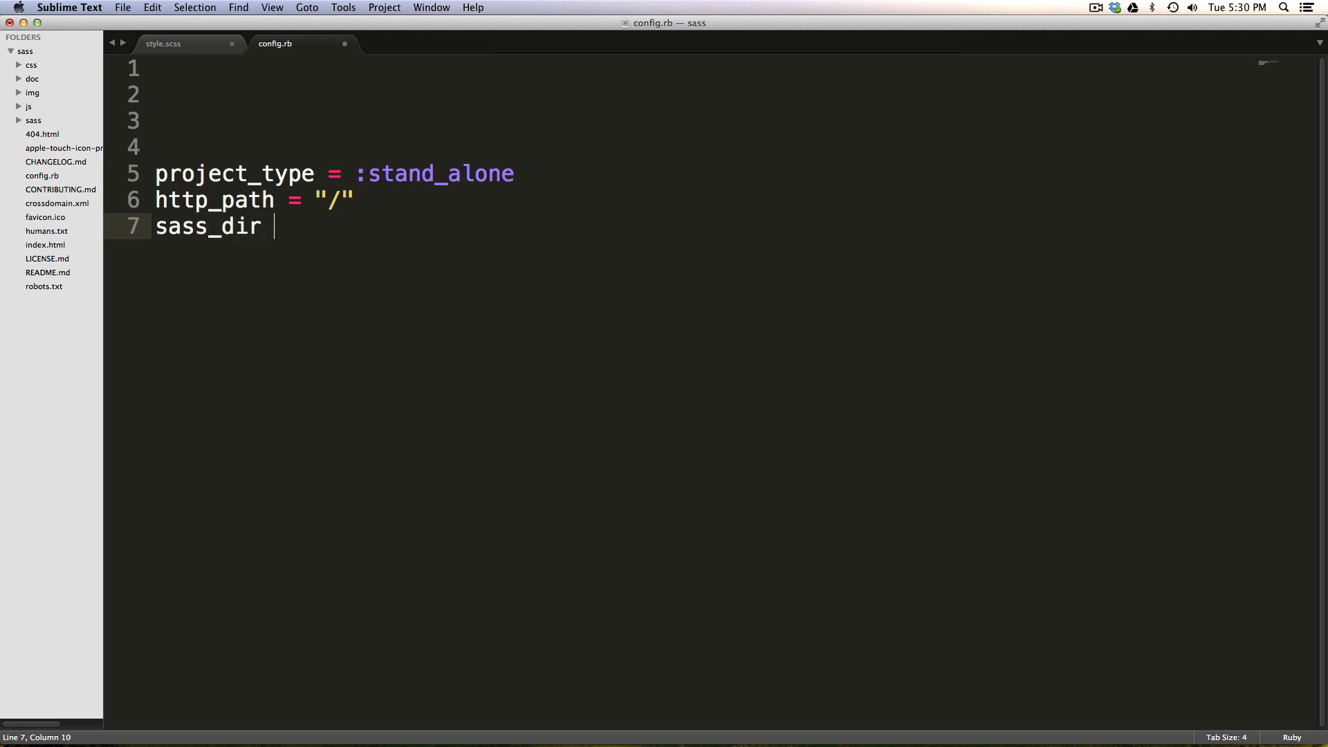
pyautogui.write('= ""')
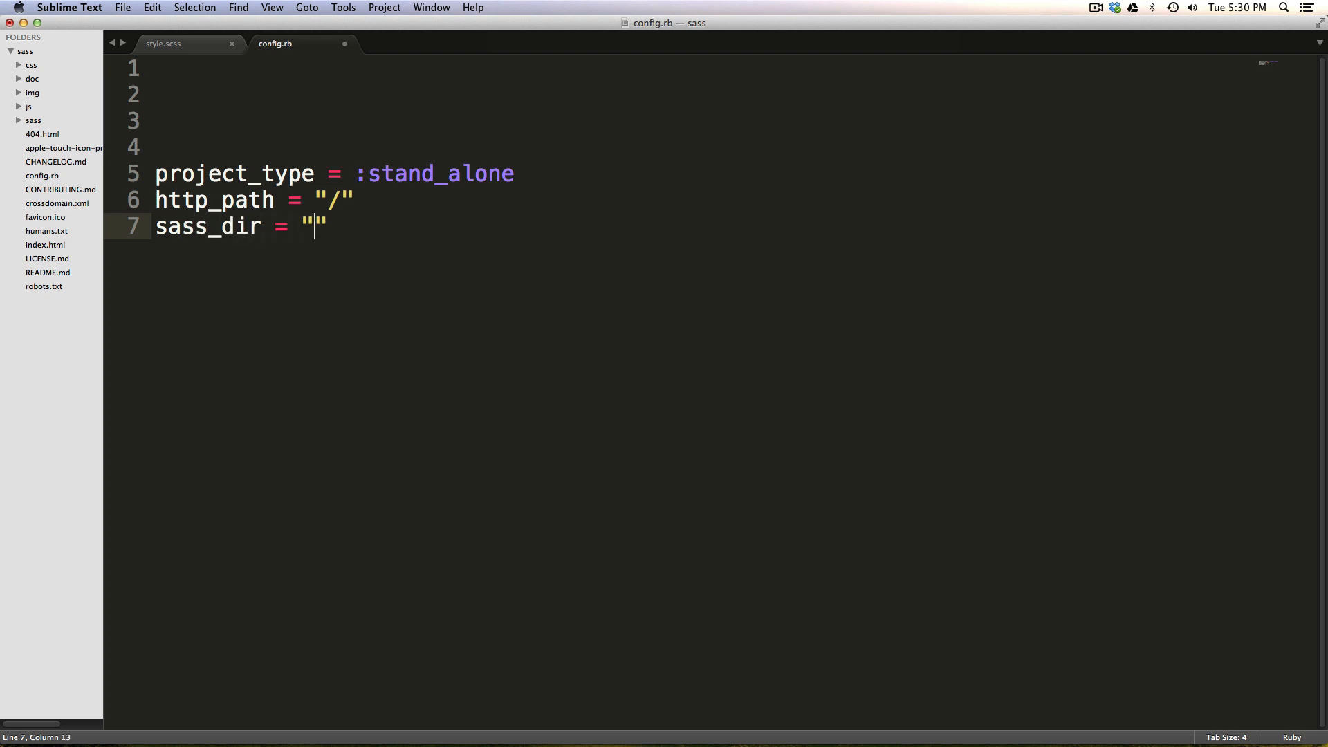
pyautogui.write('sass')
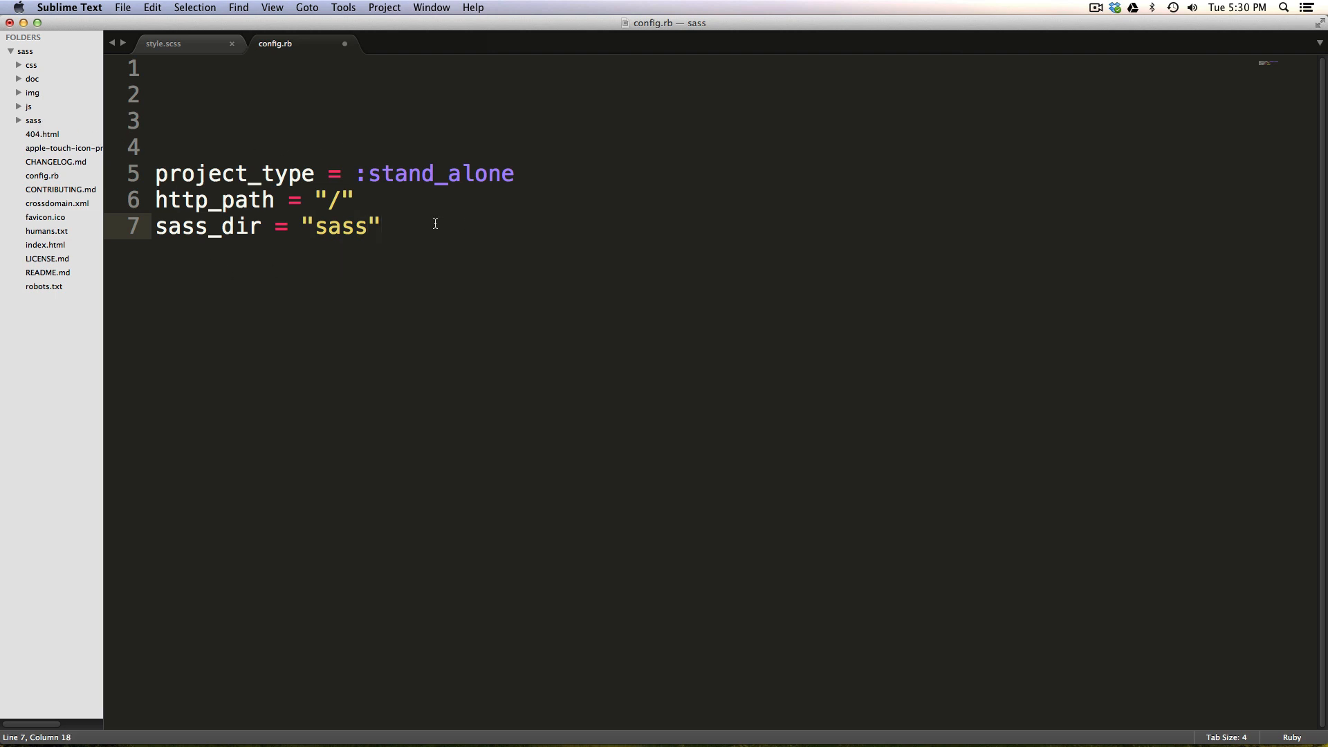
pyautogui.press('Return')
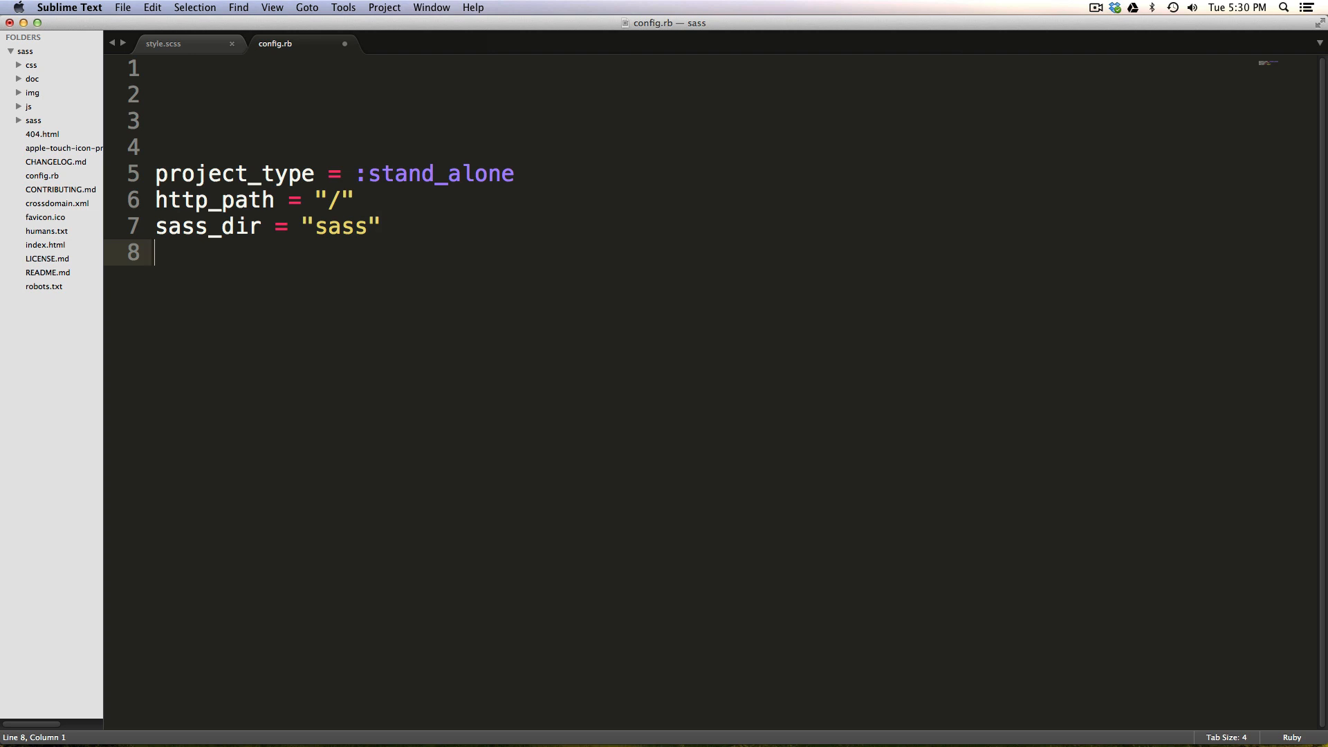
# - Add css_dir = "css" and images_dir = "img" settings
pyautogui.write('css_dir =')
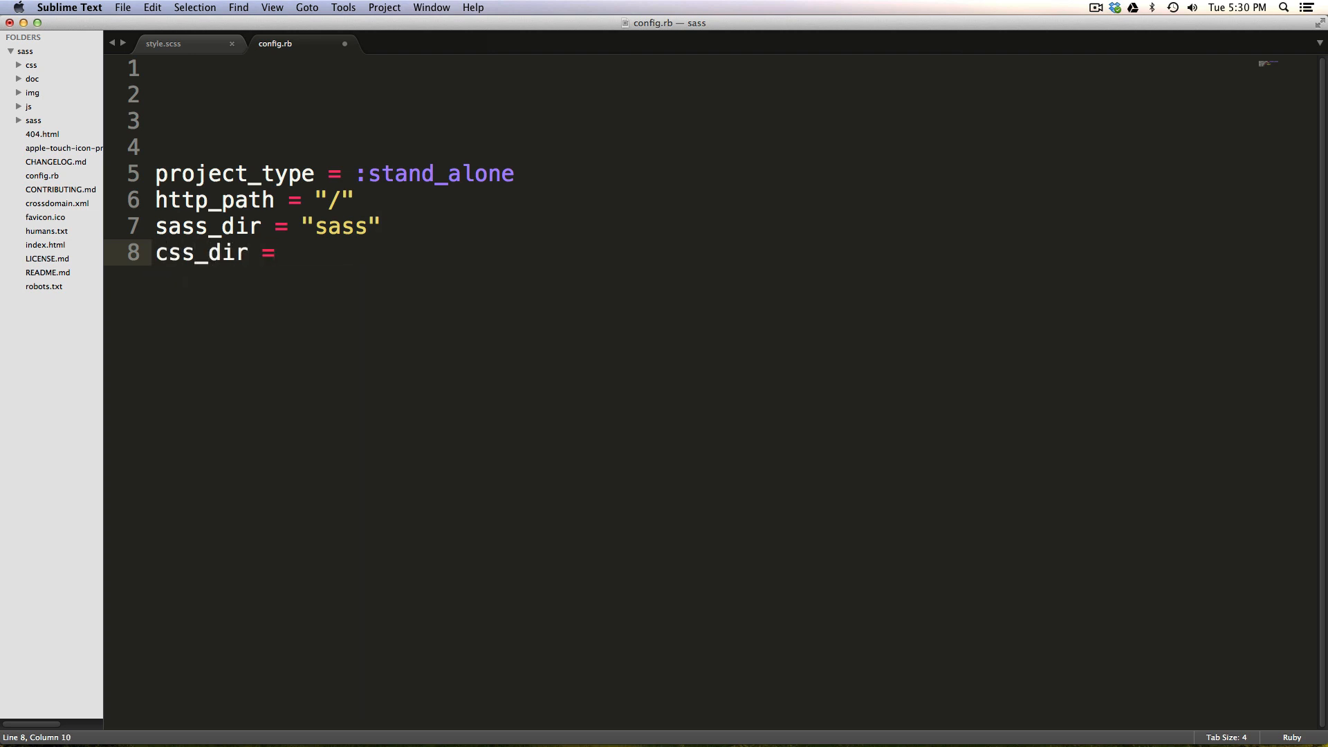
pyautogui.write('c"')
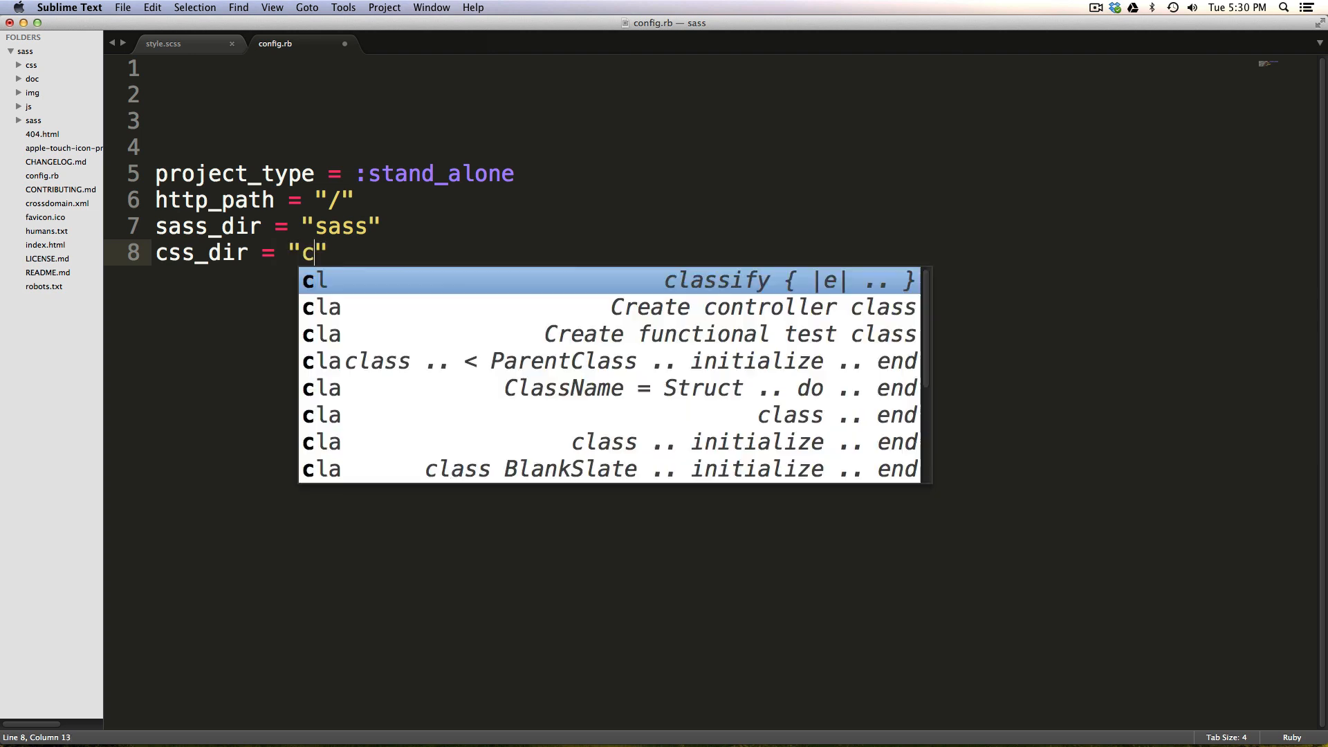
pyautogui.write('ss')
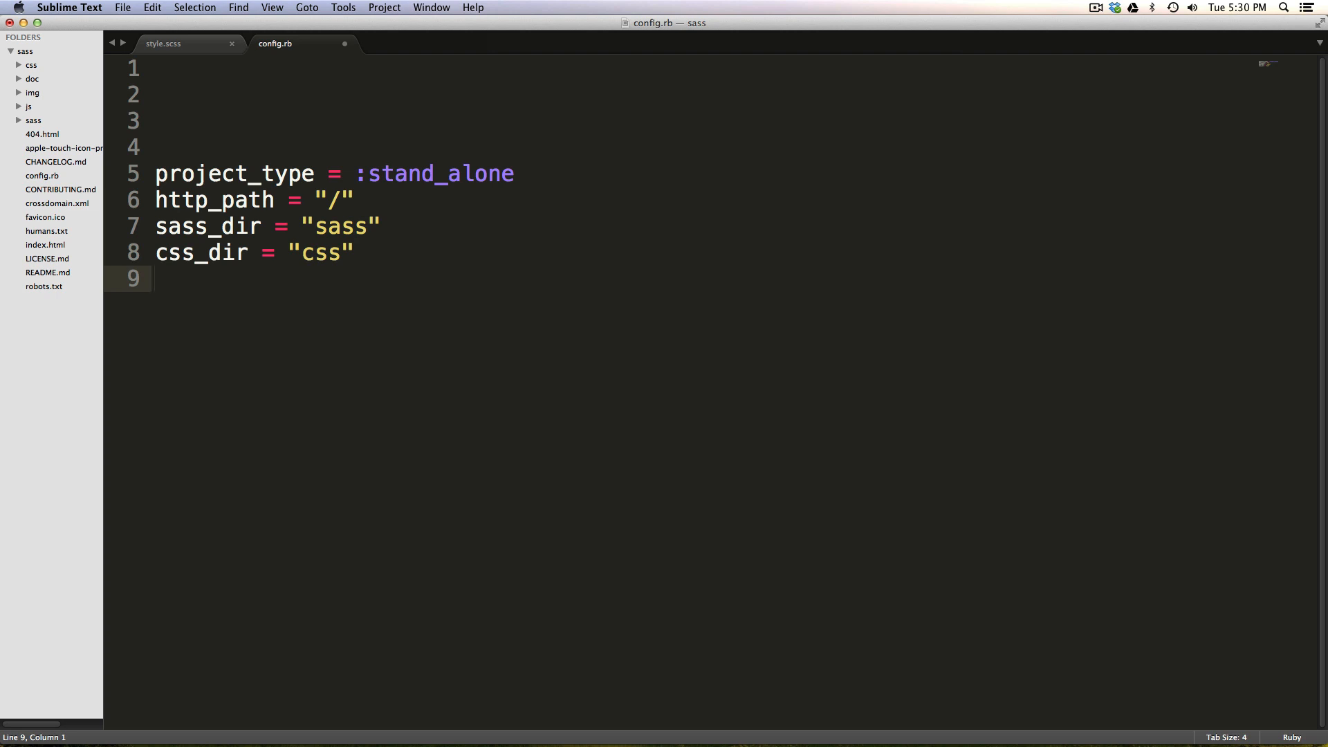
pyautogui.write('images')
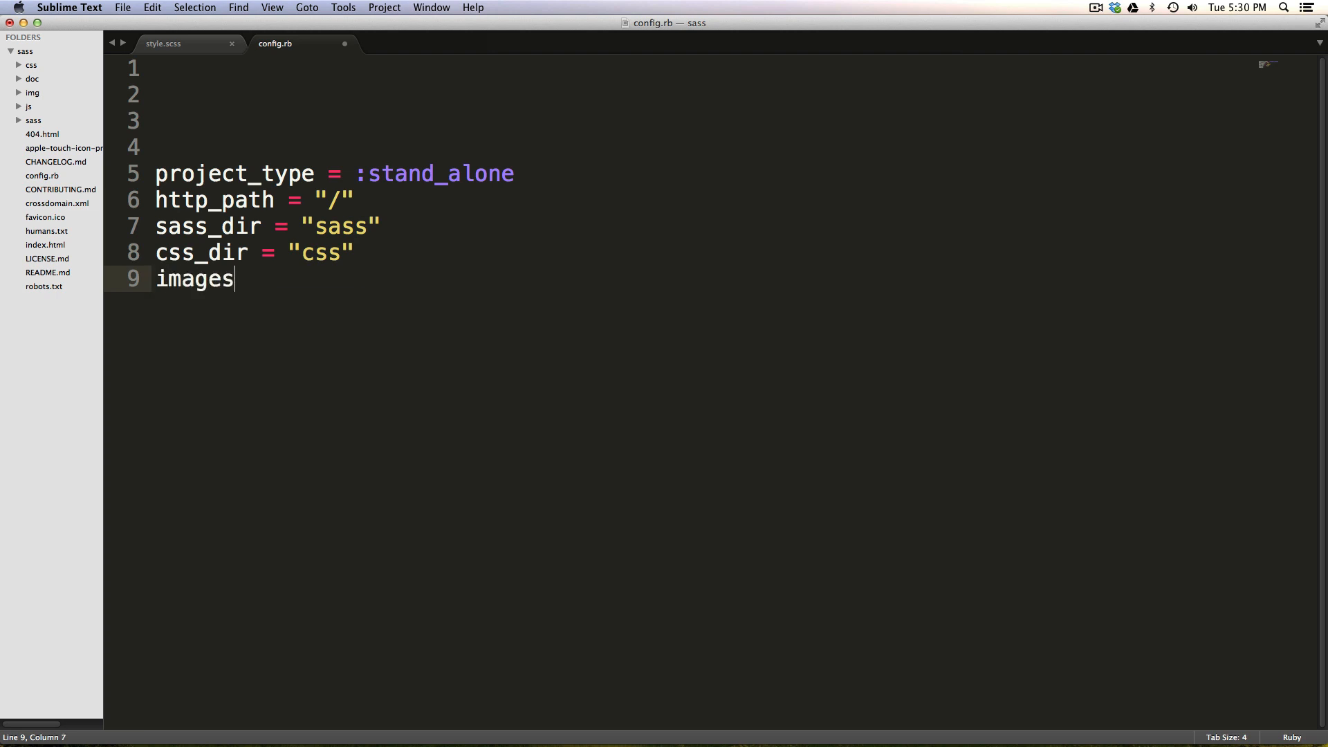
pyautogui.write('_dir')
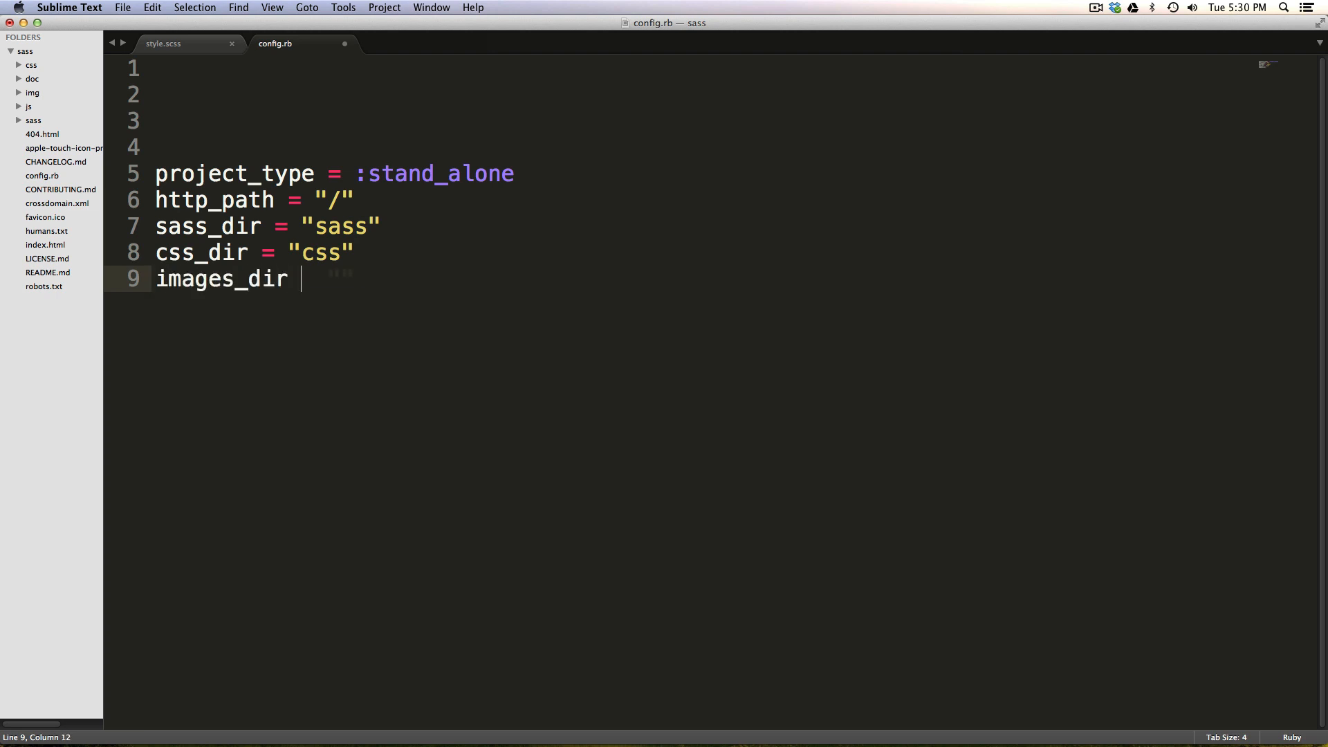
pyautogui.write('= ""')
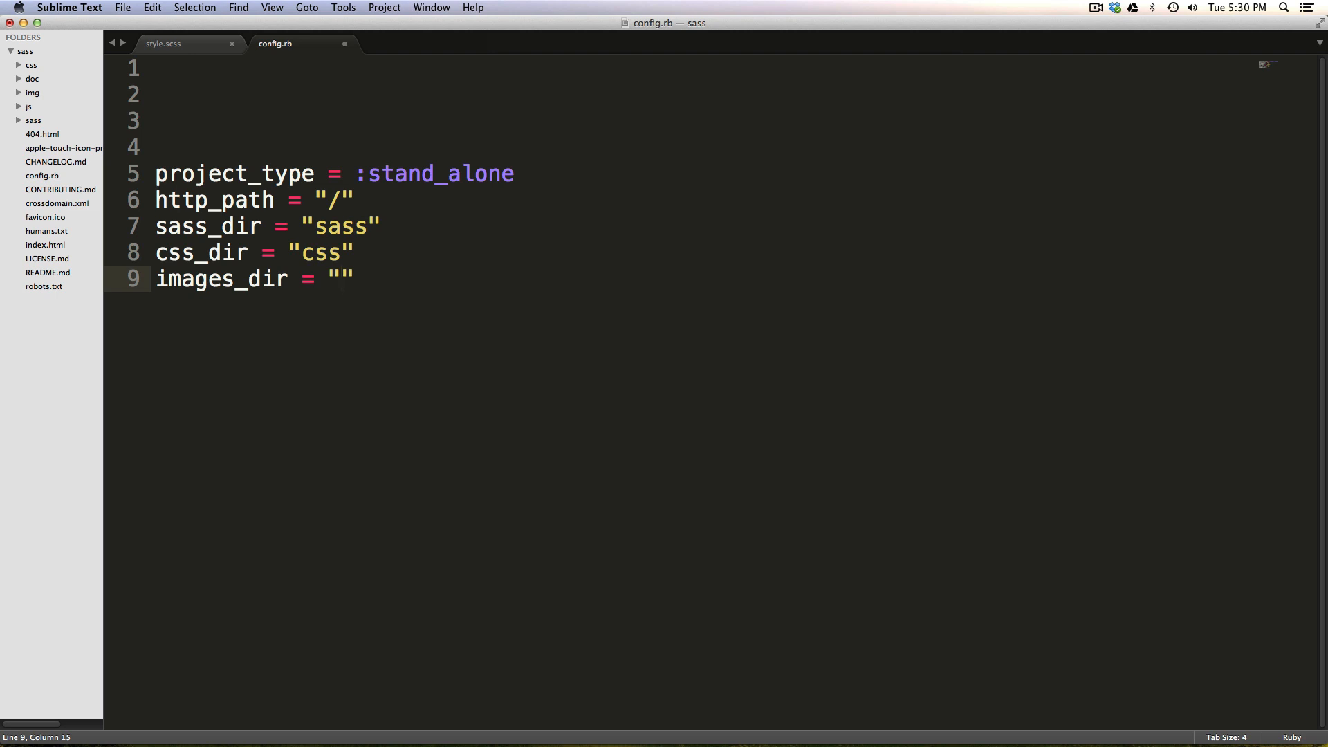
pyautogui.write('img')
pyautogui.write('f')
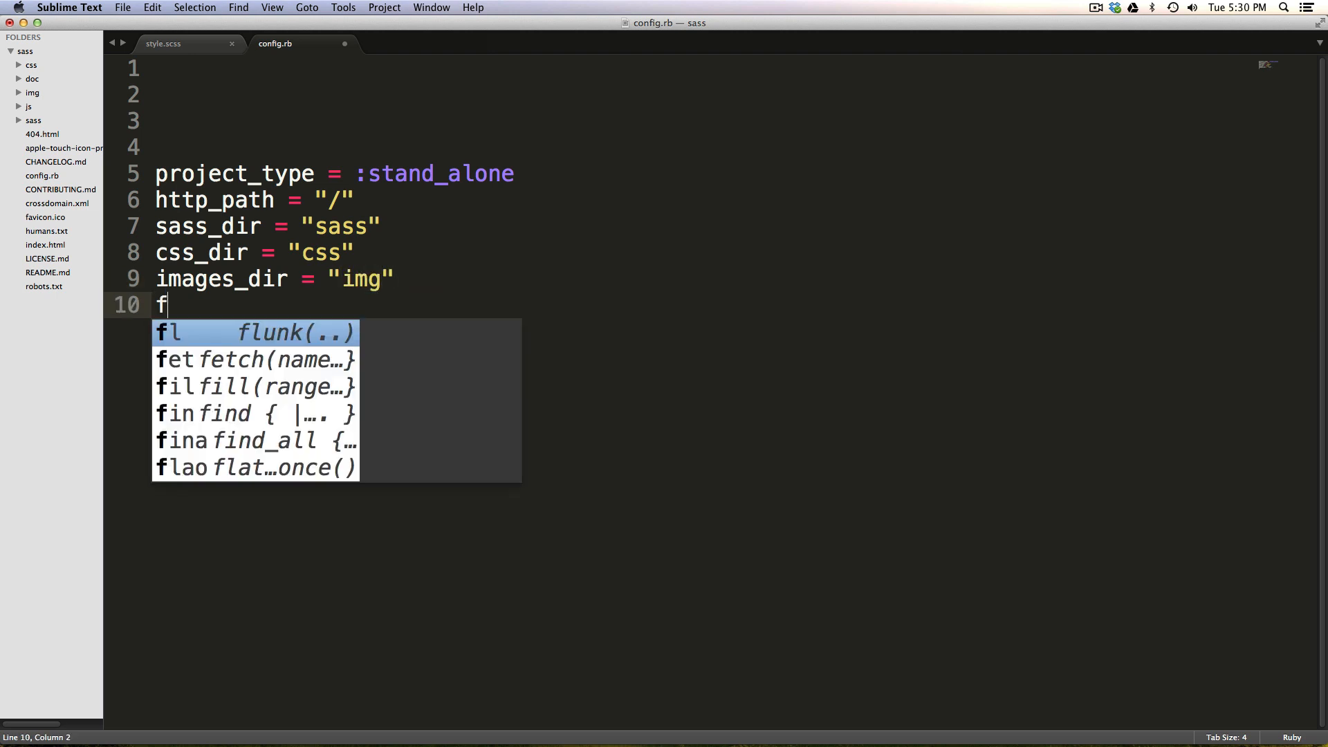
# - Add fonts_dir = "fonts", then dismiss the folder context menu without creating anything
pyautogui.write('onts_dir')
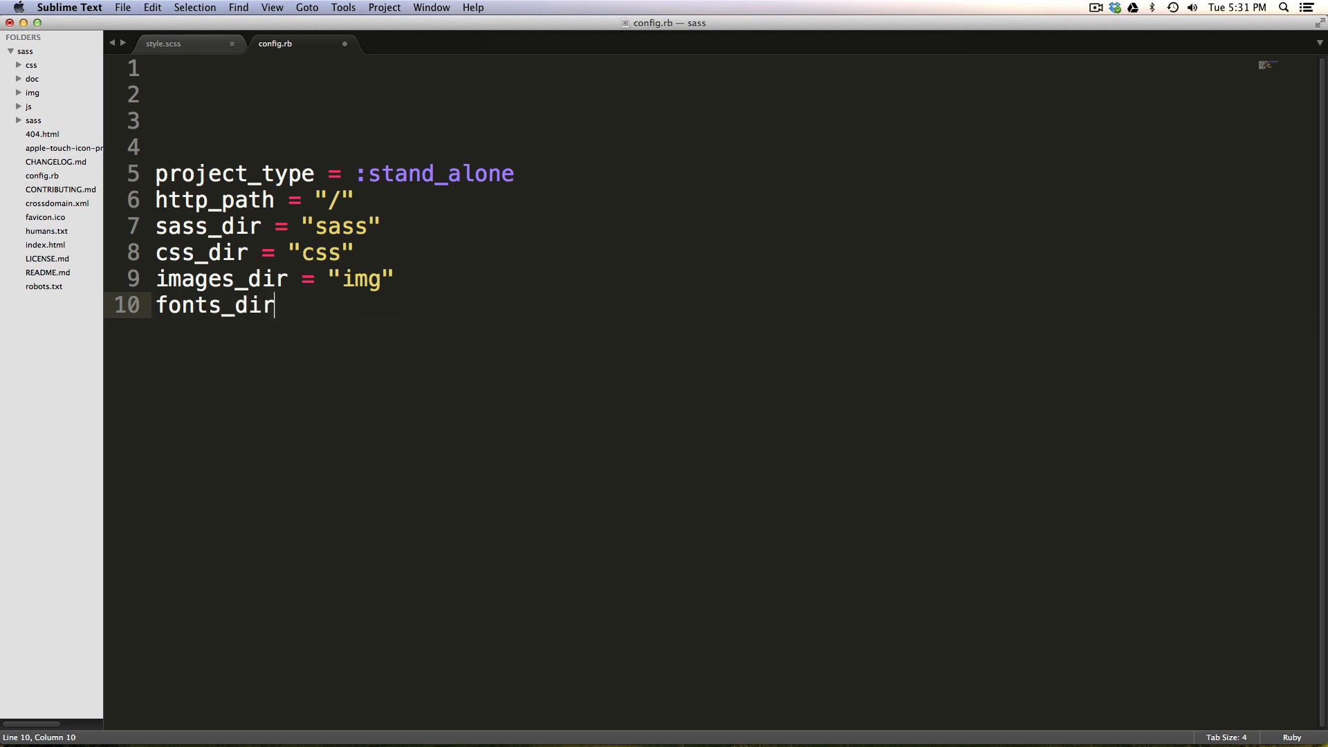
pyautogui.write('= ""')
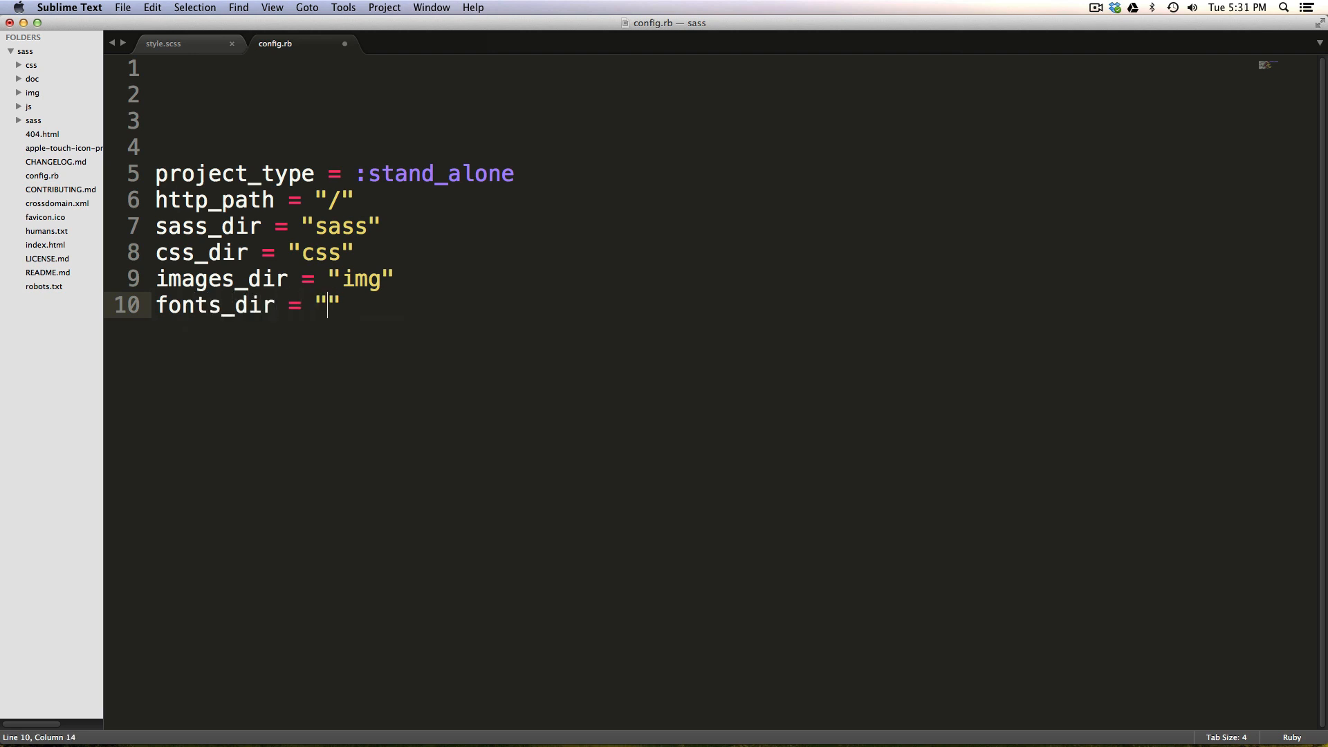
pyautogui.write('fonts')
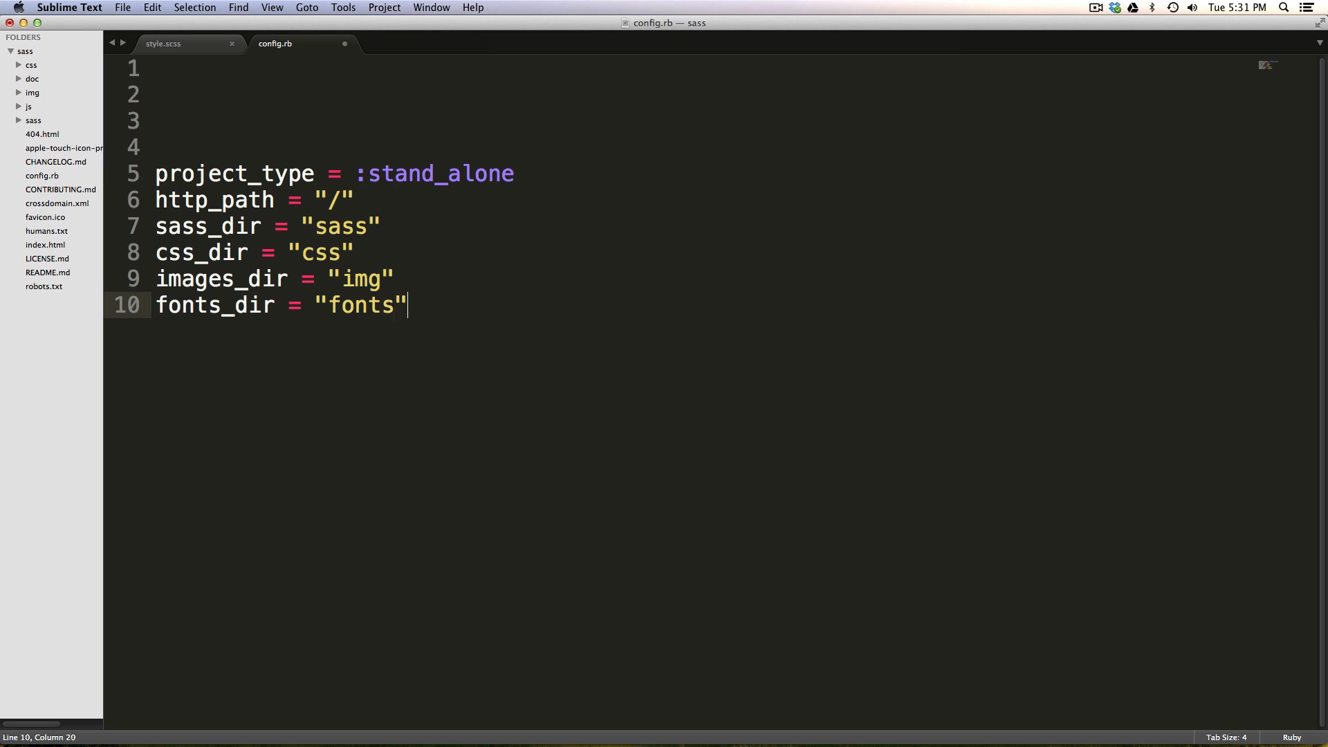
pyautogui.rightClick(34, 51)
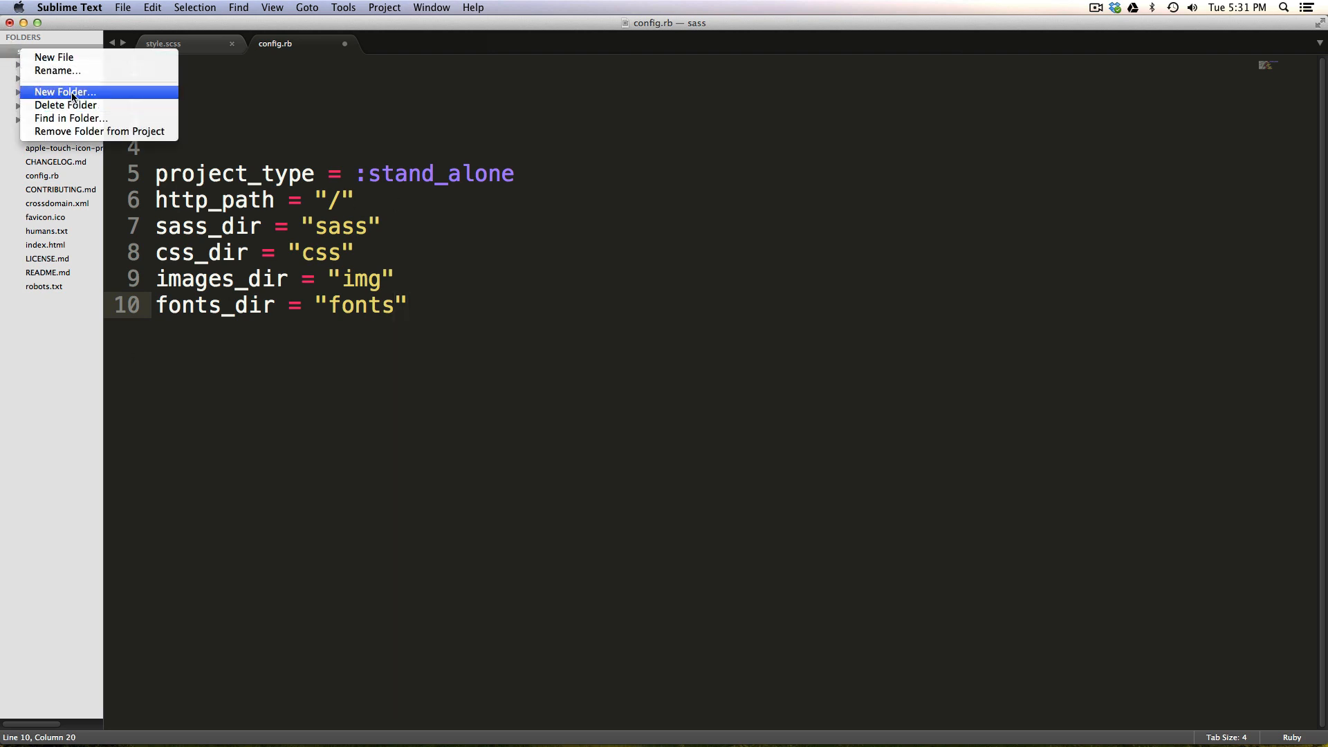
pyautogui.click(65, 91)
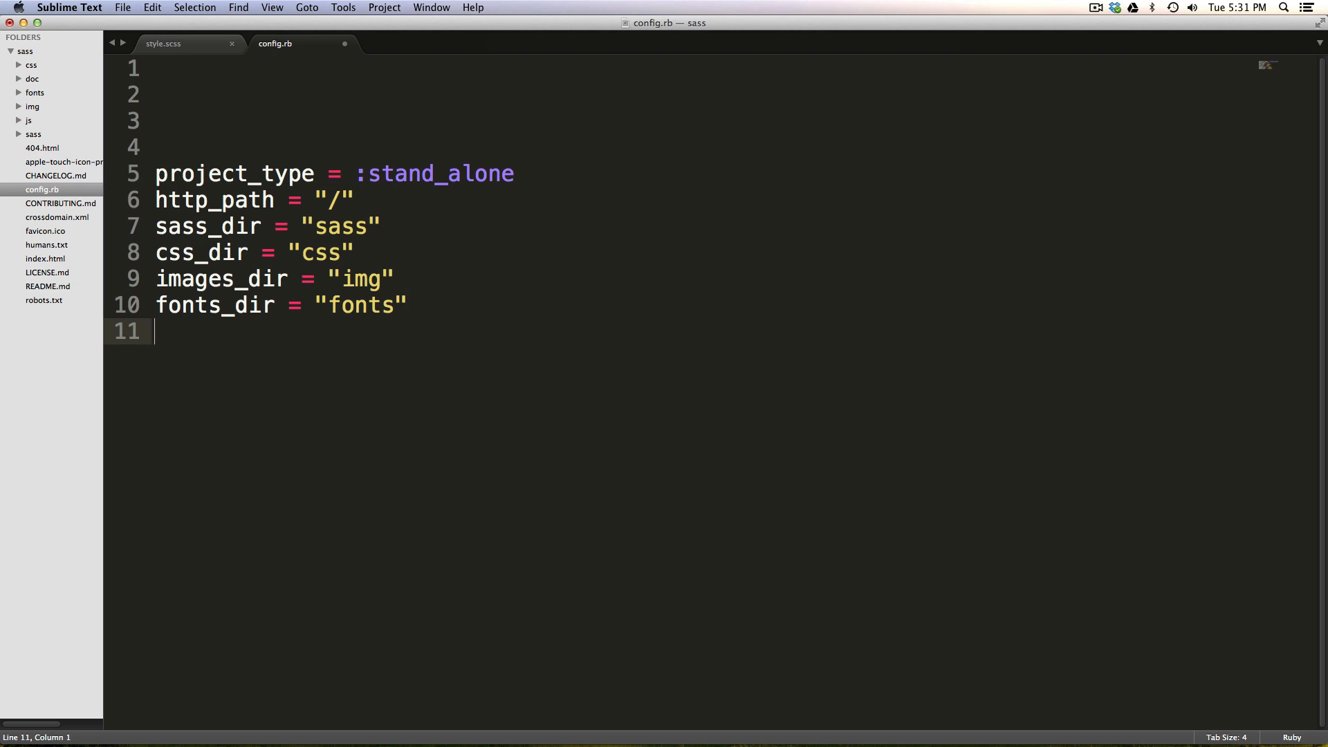
# - Add javascripts_dir = "js" to config.rb, keeping js as the value
pyautogui.write('j')
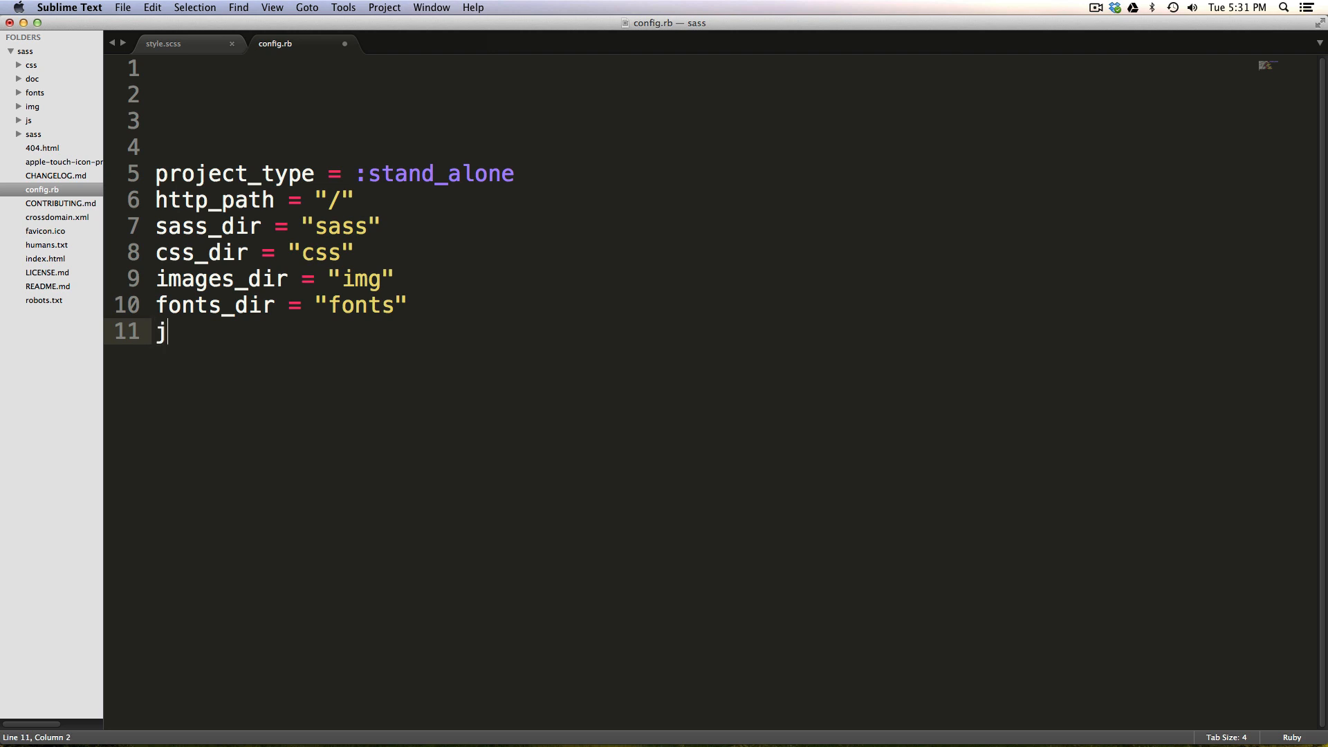
pyautogui.write('ava')
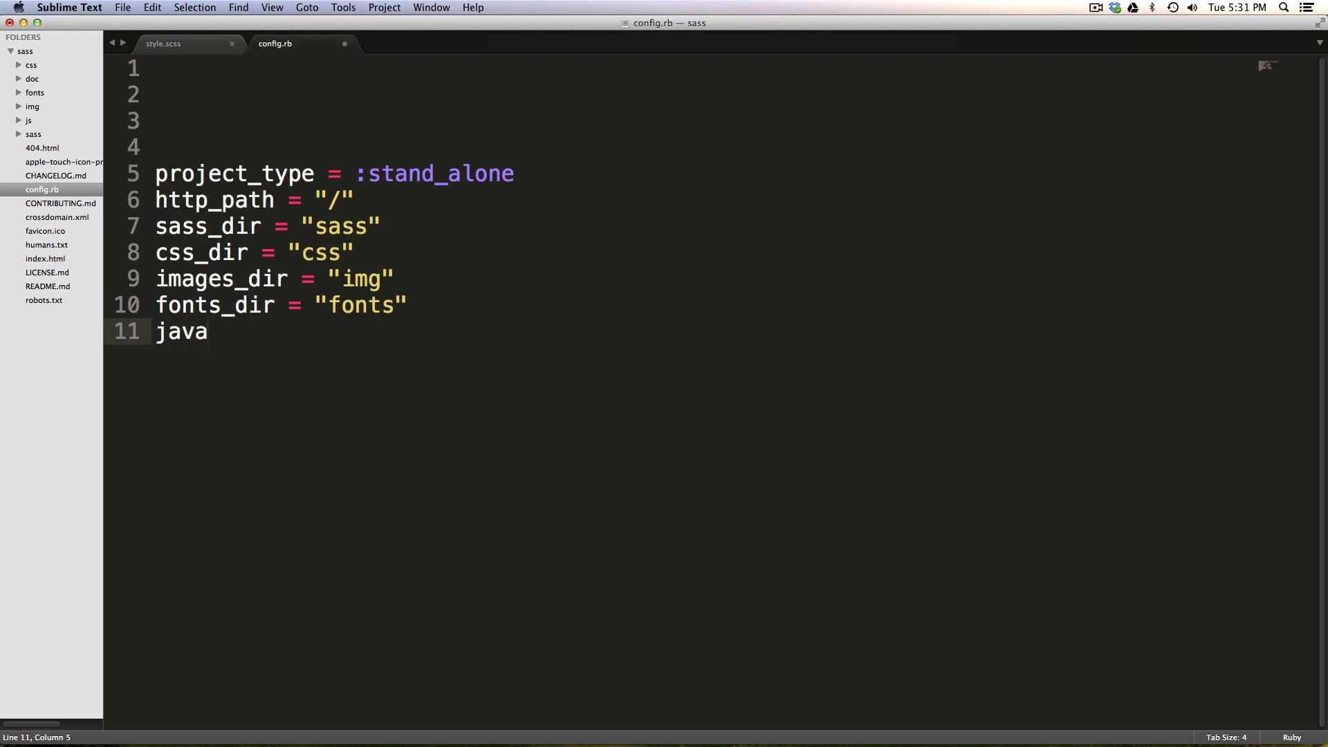
pyautogui.write('sc')
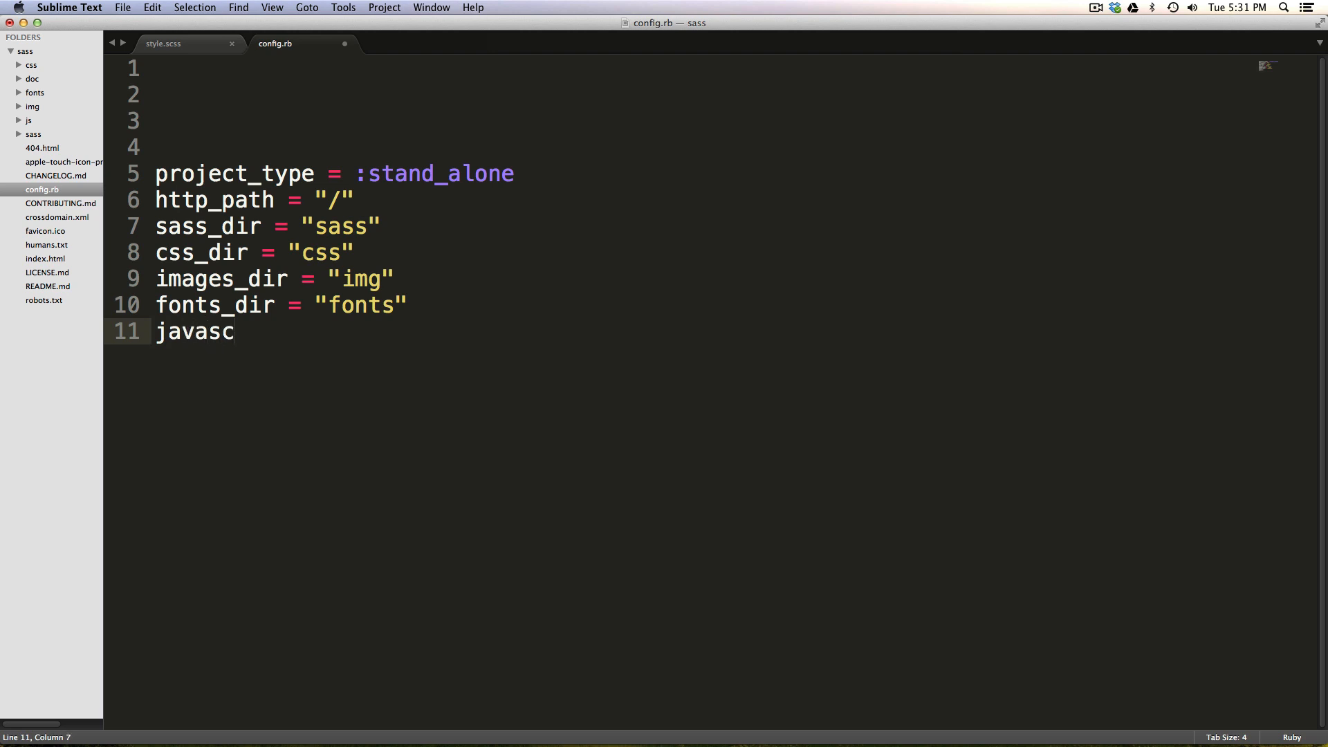
pyautogui.write('ripts')
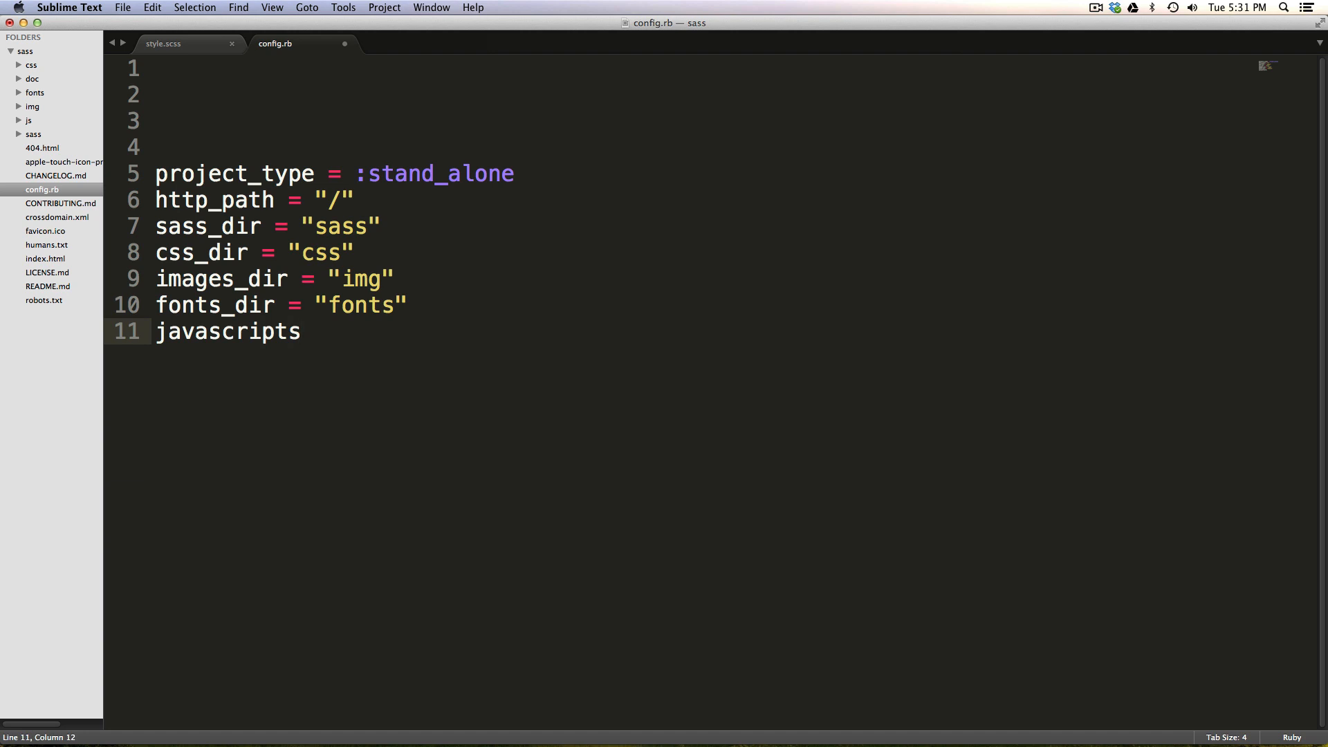
pyautogui.write('+d')
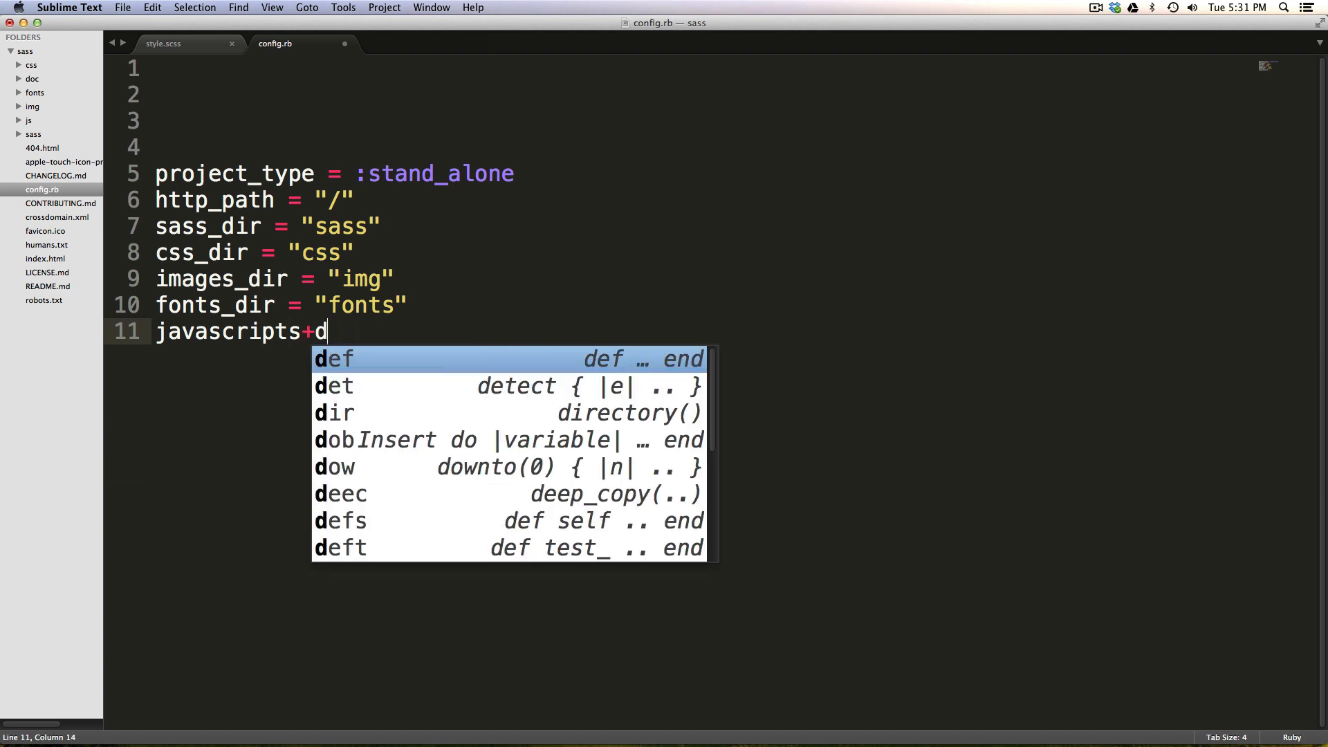
pyautogui.write('_')
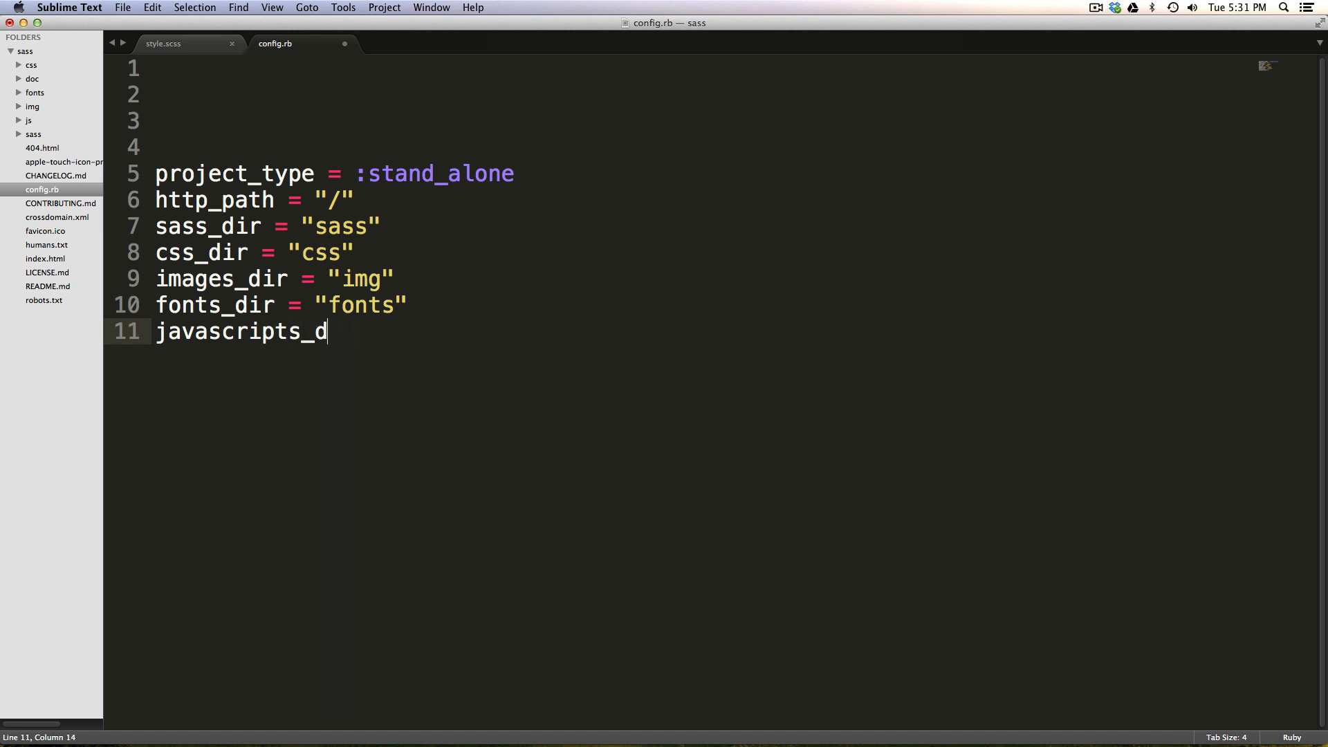
pyautogui.write('ir = ""')
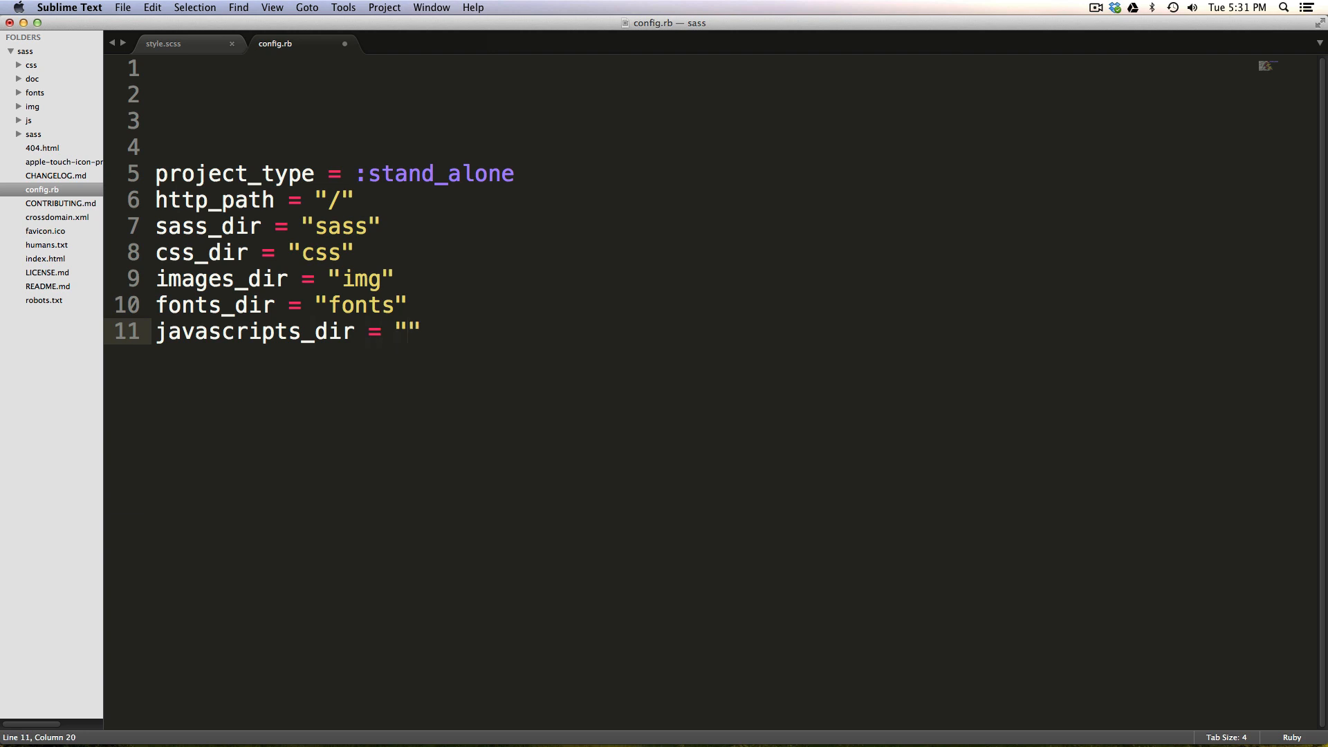
pyautogui.write('js')
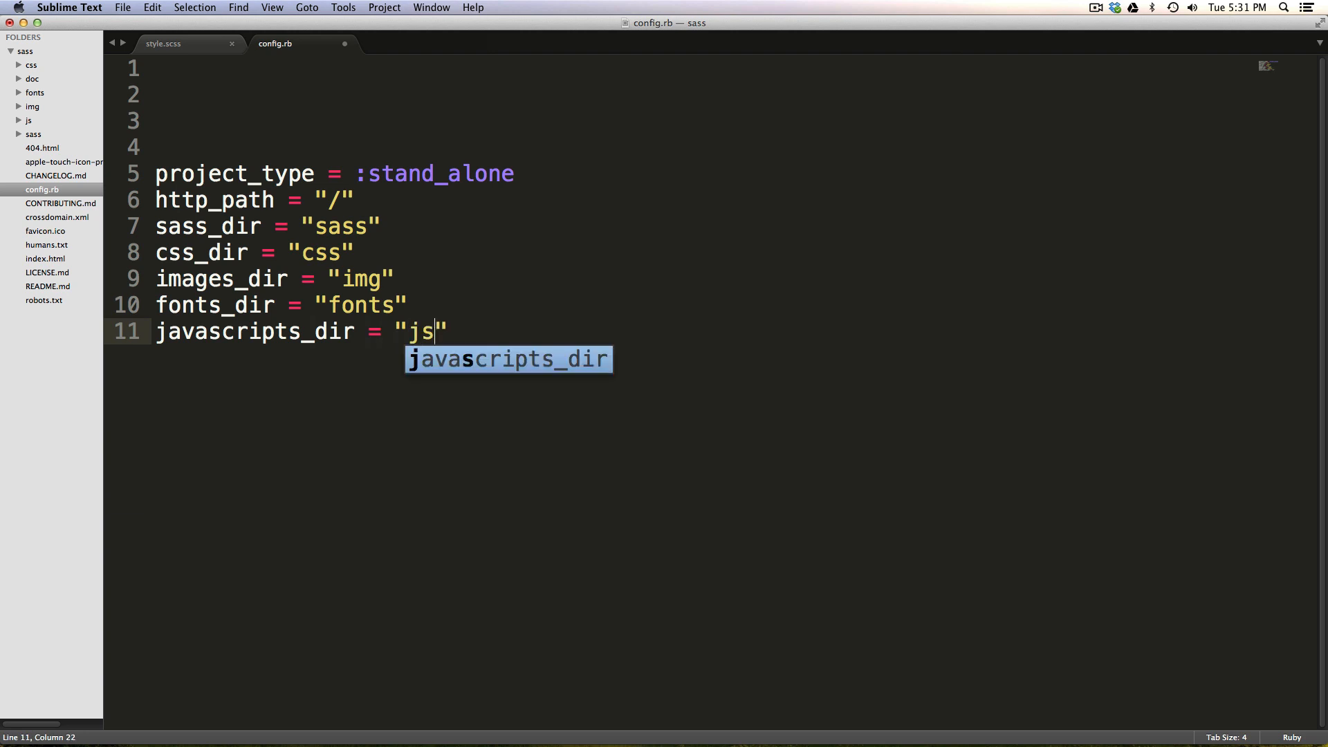
pyautogui.press('cmd+s')
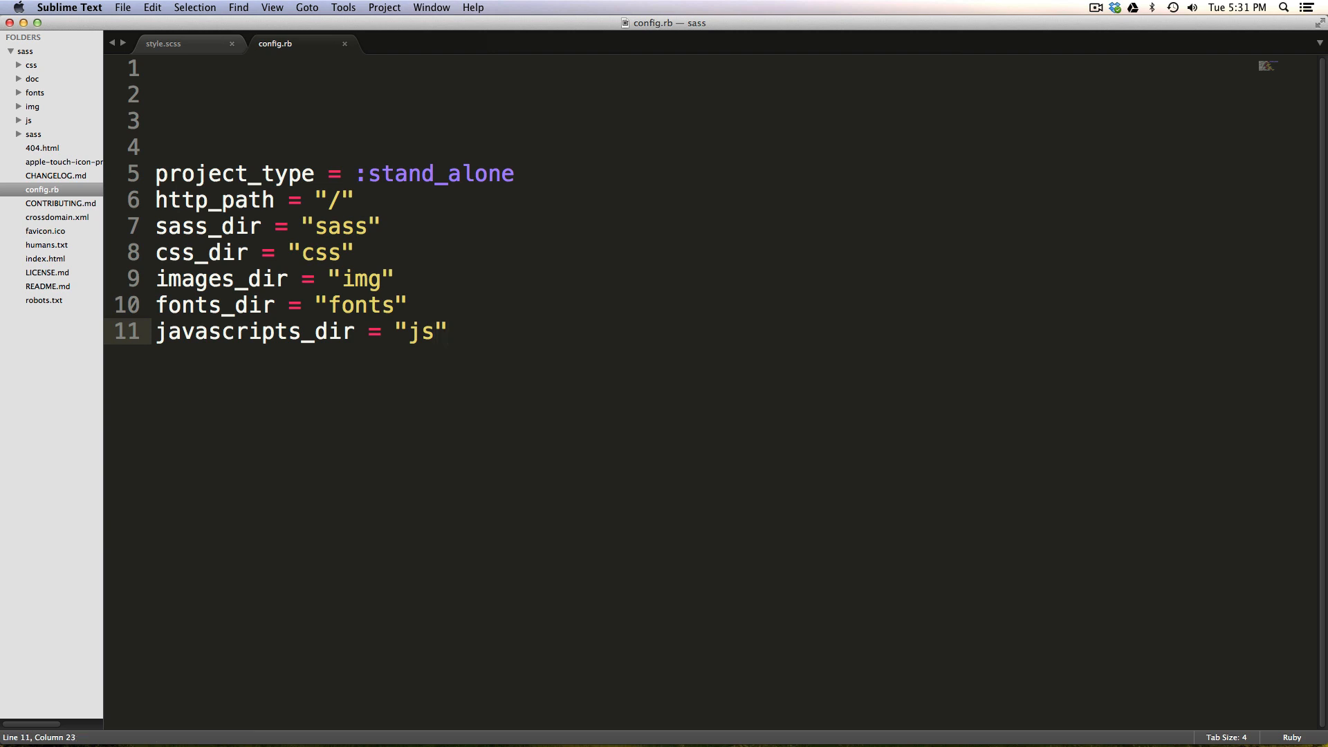
# - Add line_comments = false to config.rb
pyautogui.press('Return')
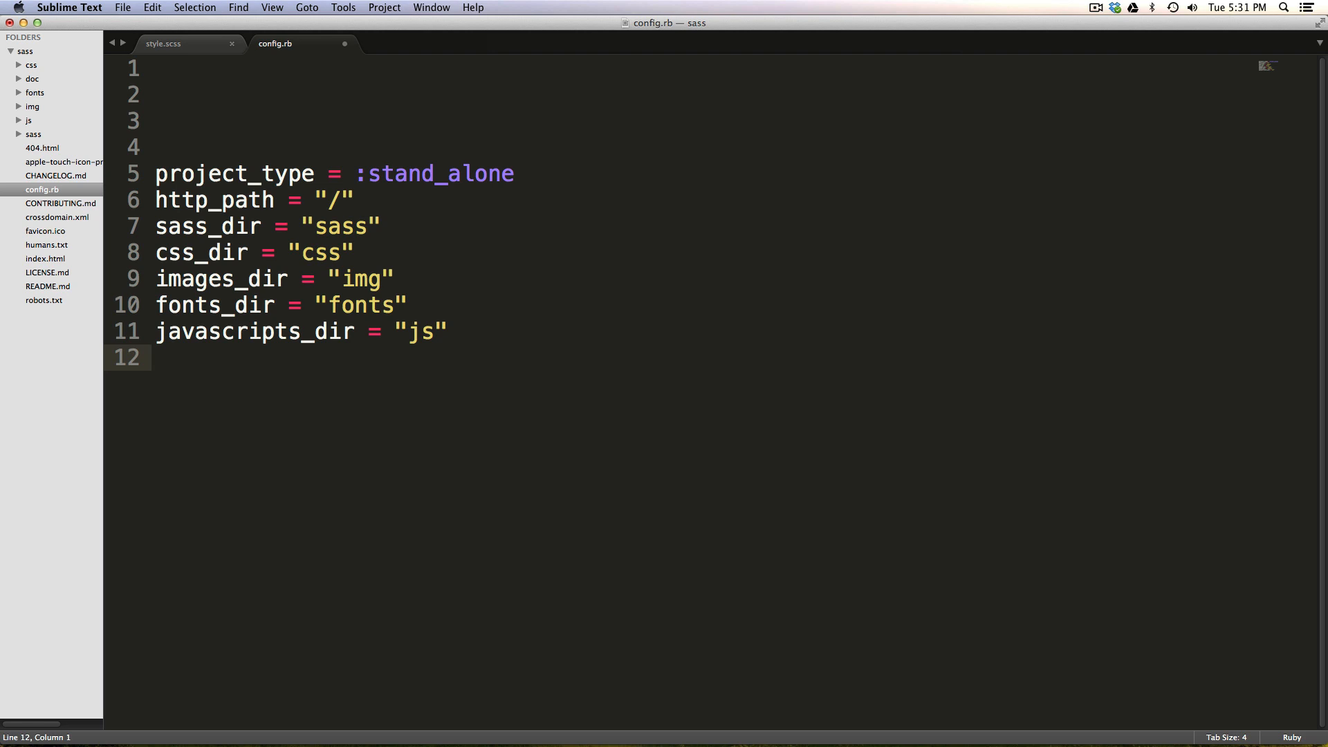
pyautogui.write('line_')
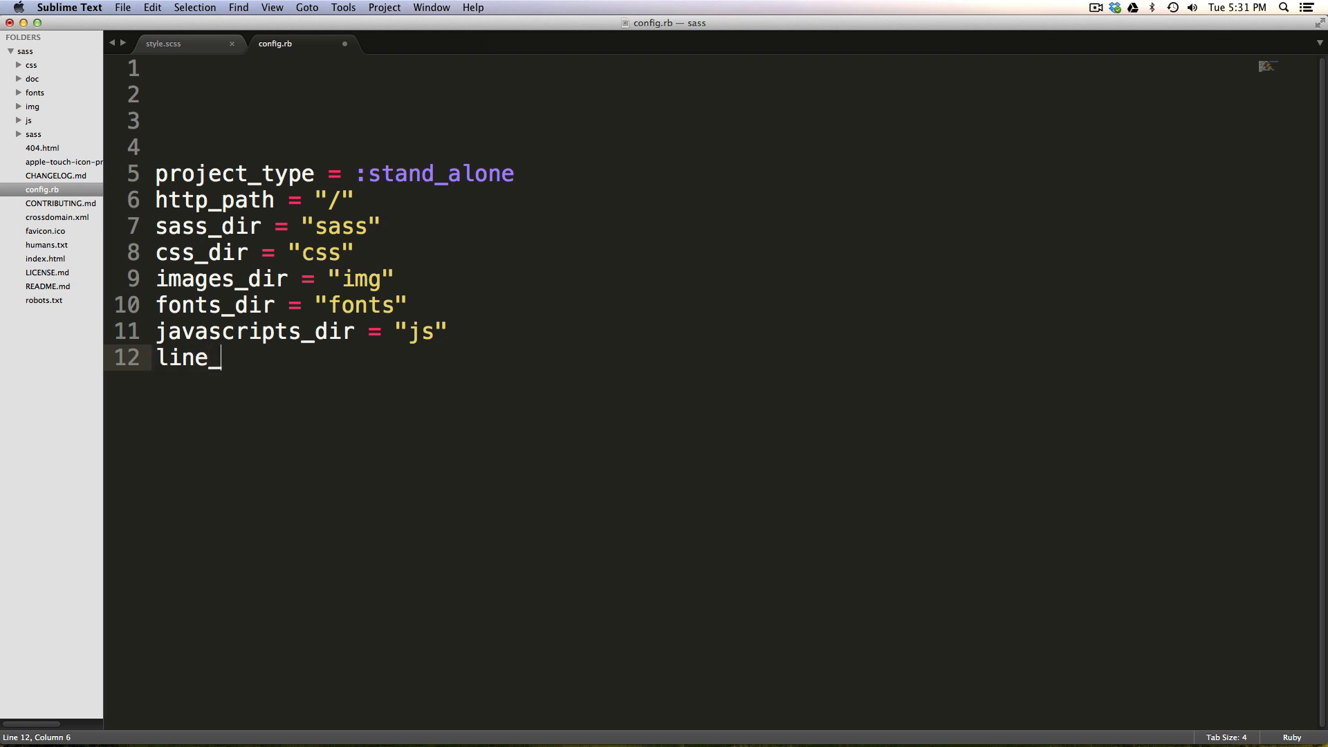
pyautogui.write('comments')
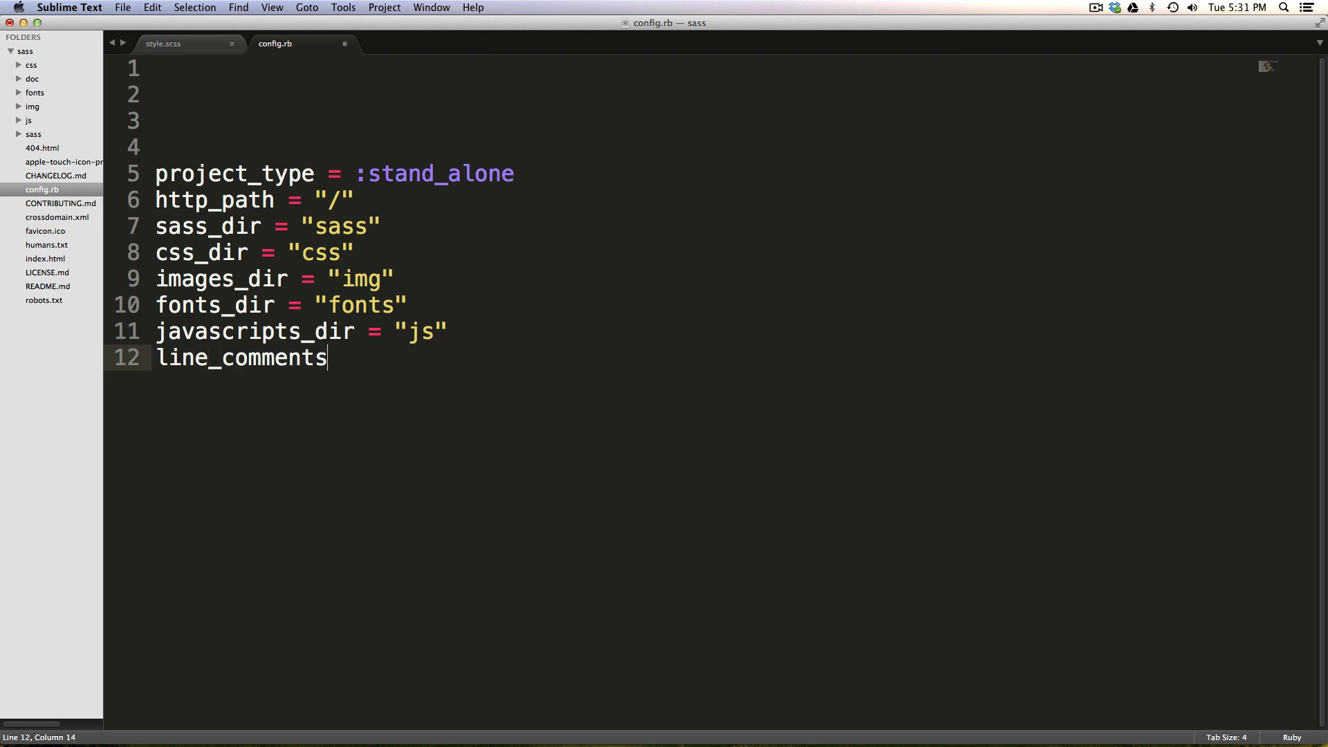
pyautogui.write('=""')
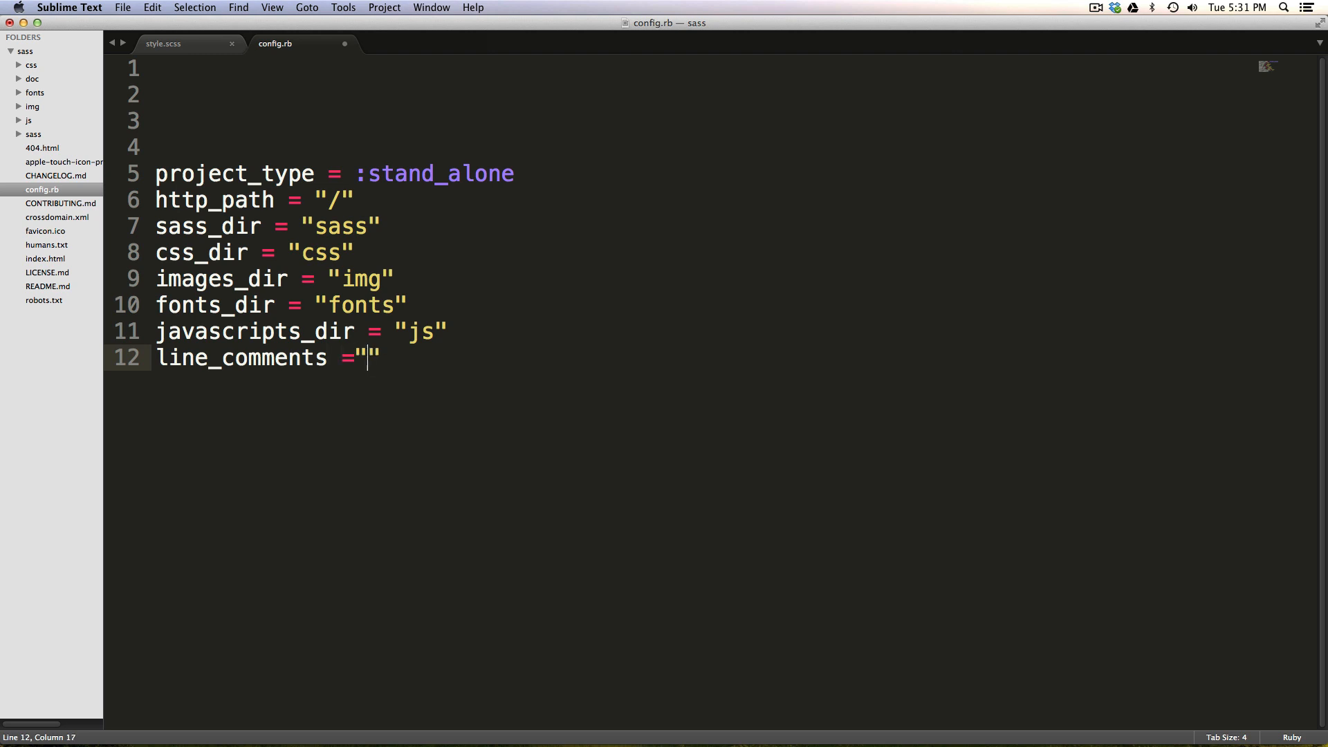
pyautogui.write('f')
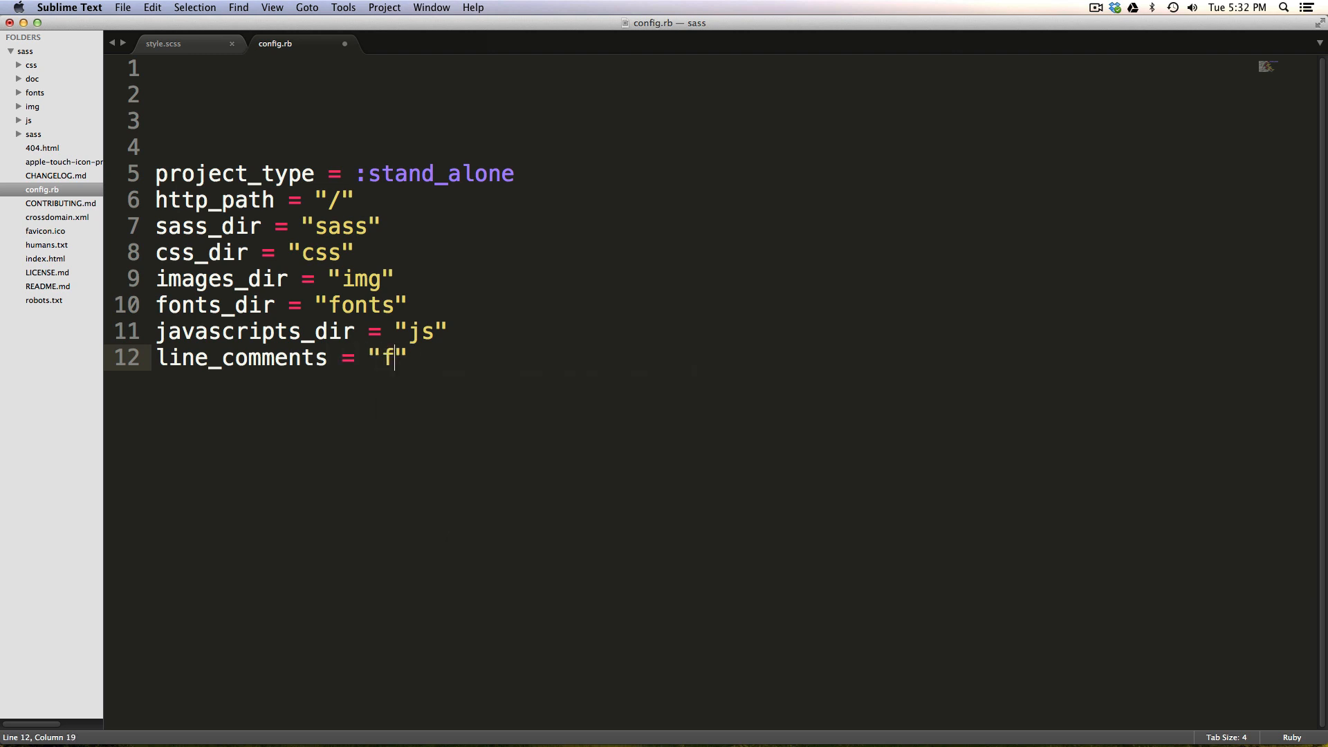
pyautogui.write('alse"')
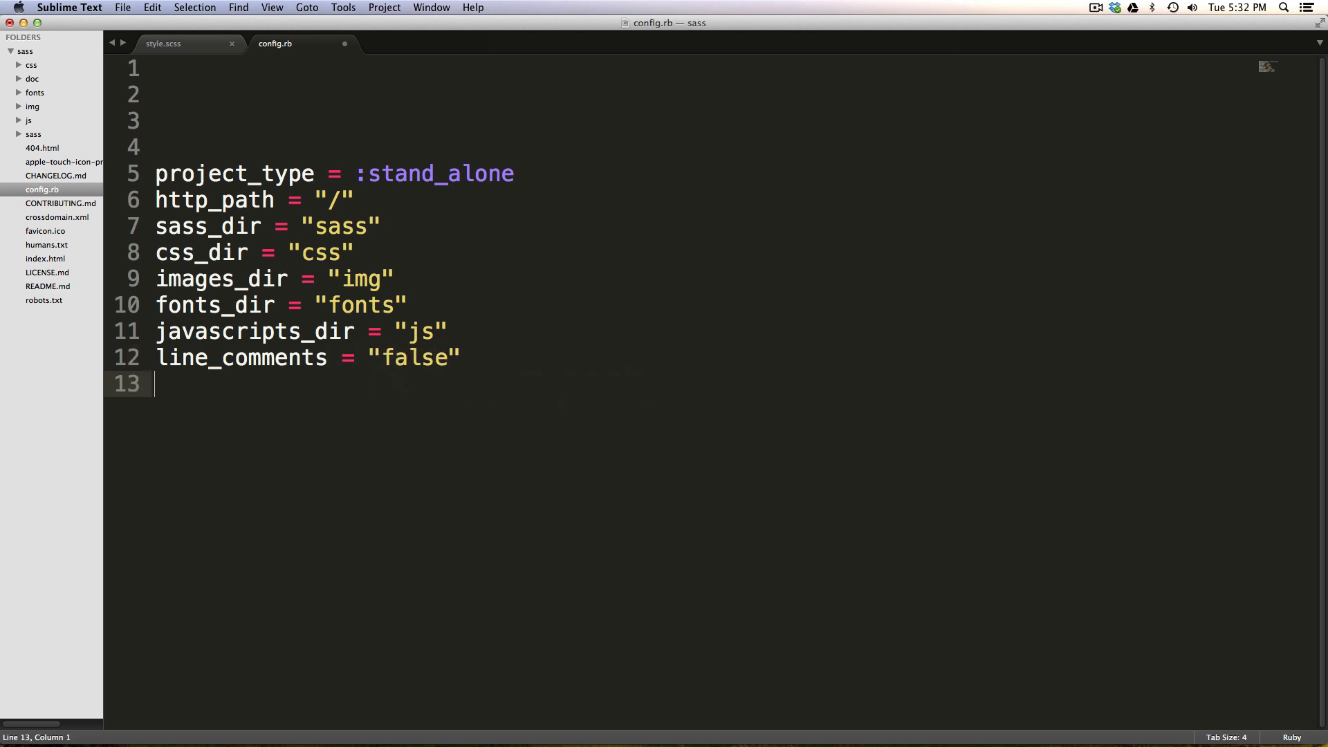
pyautogui.write('fal')
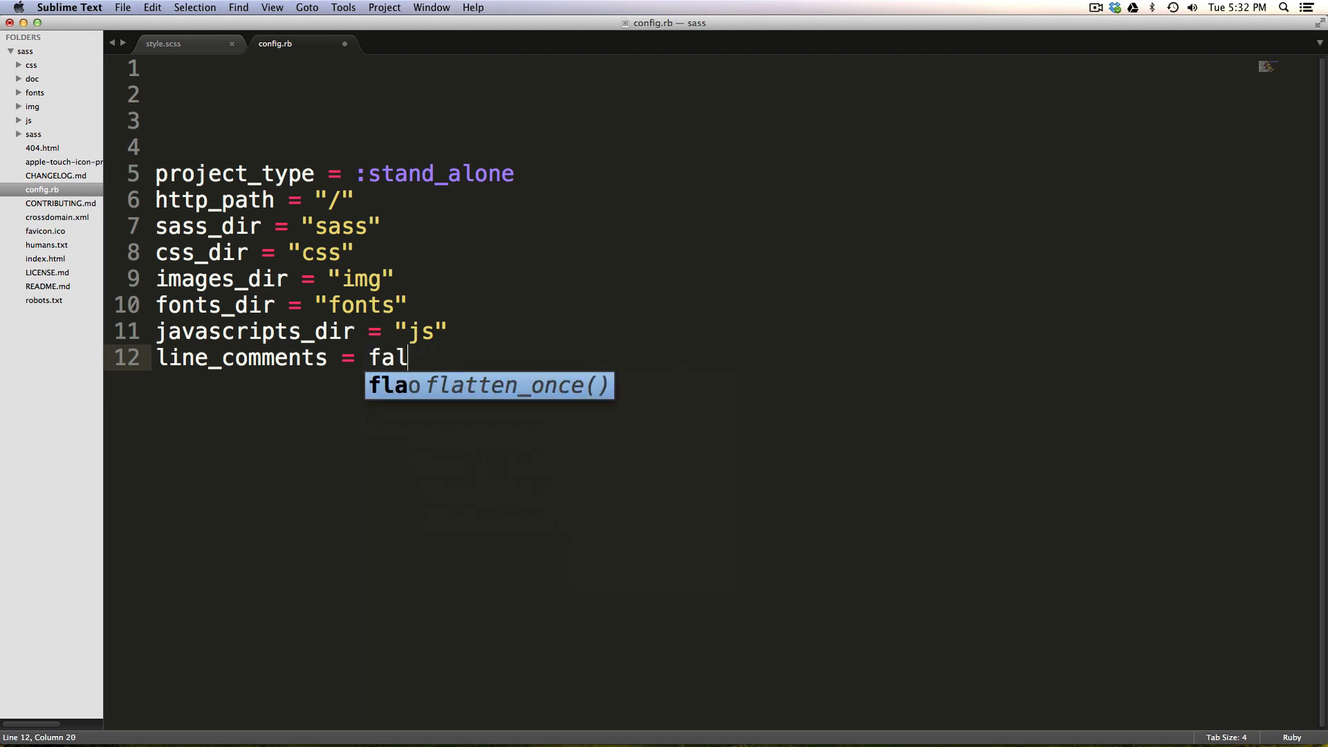
pyautogui.write('se')
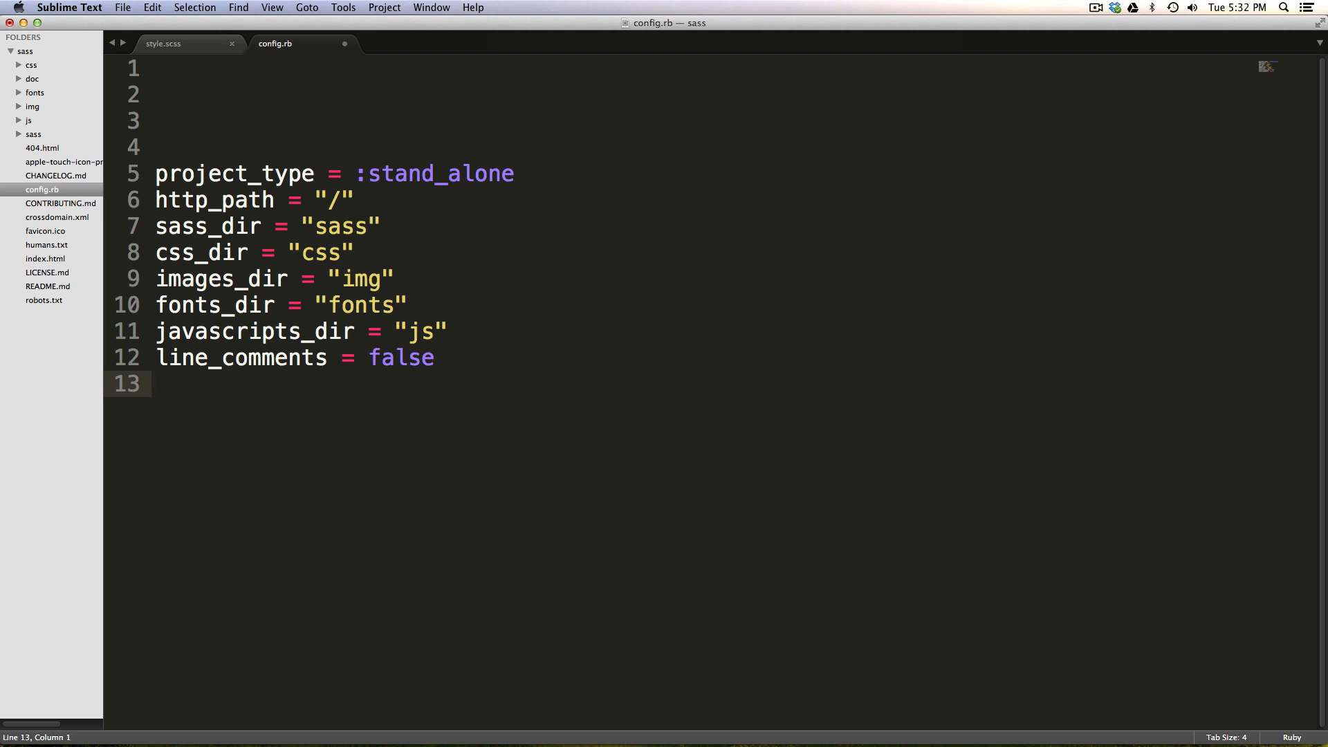
# - Add preferred_syntax = :scss
pyautogui.write('pre')
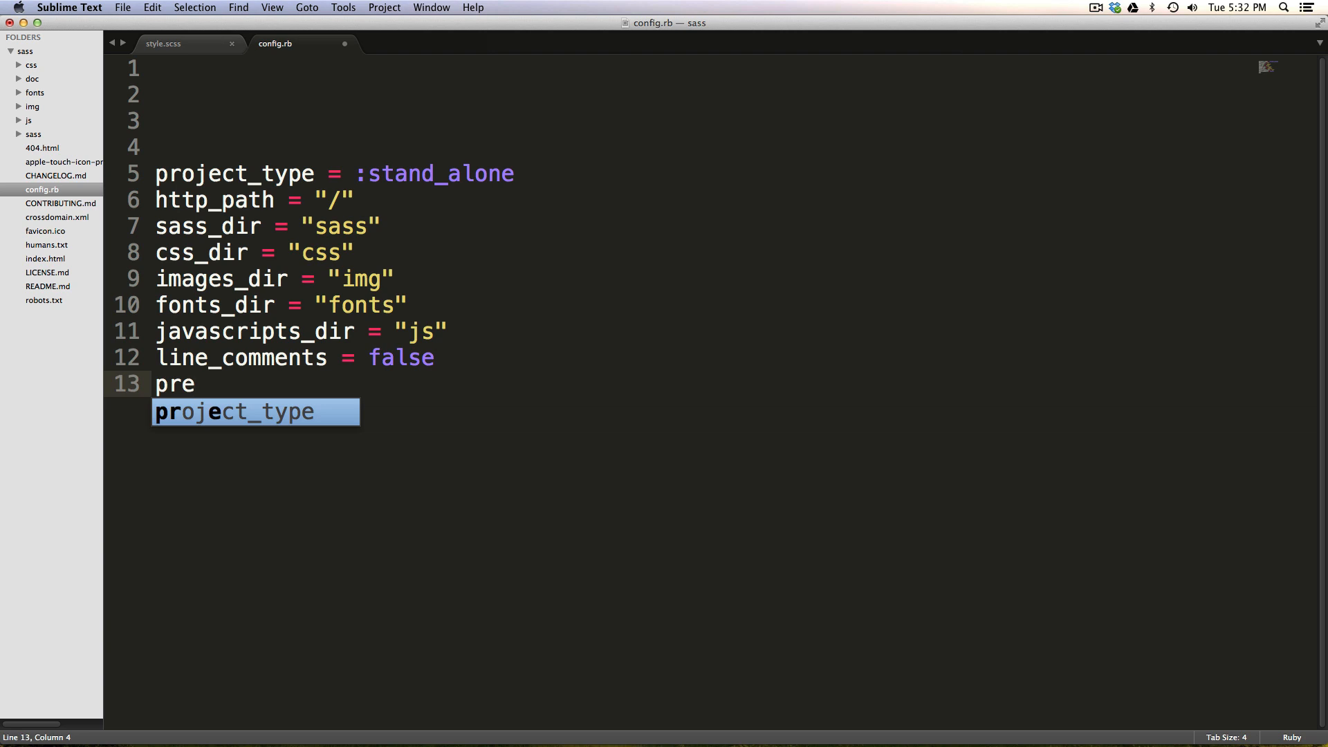
pyautogui.write('f')
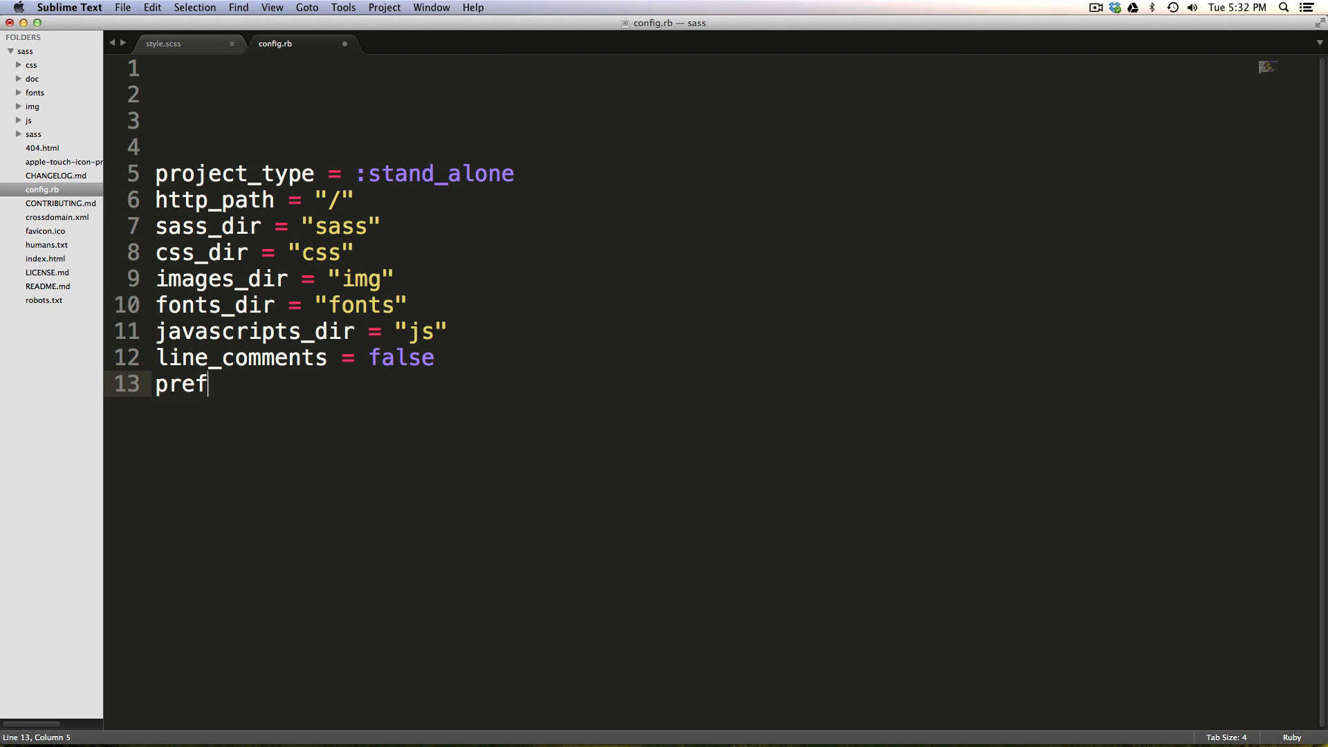
pyautogui.write('er')
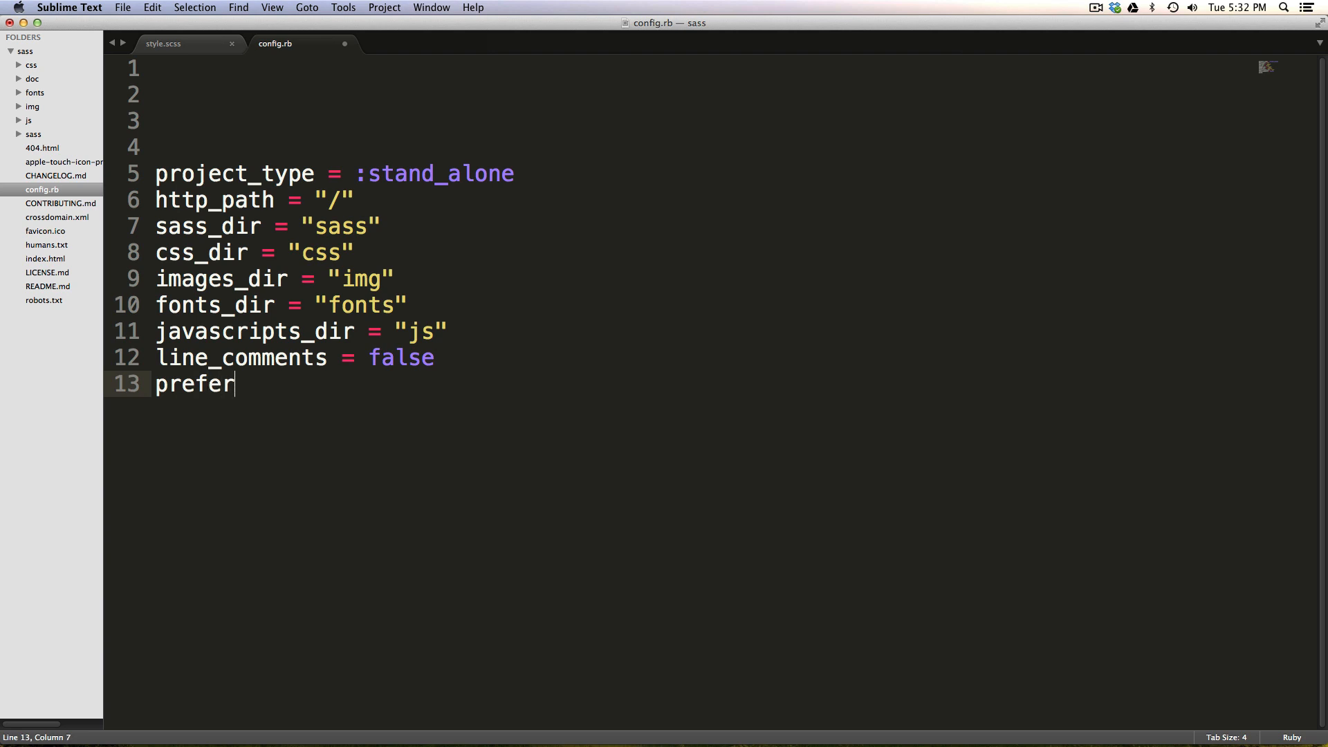
pyautogui.write('red_sy')
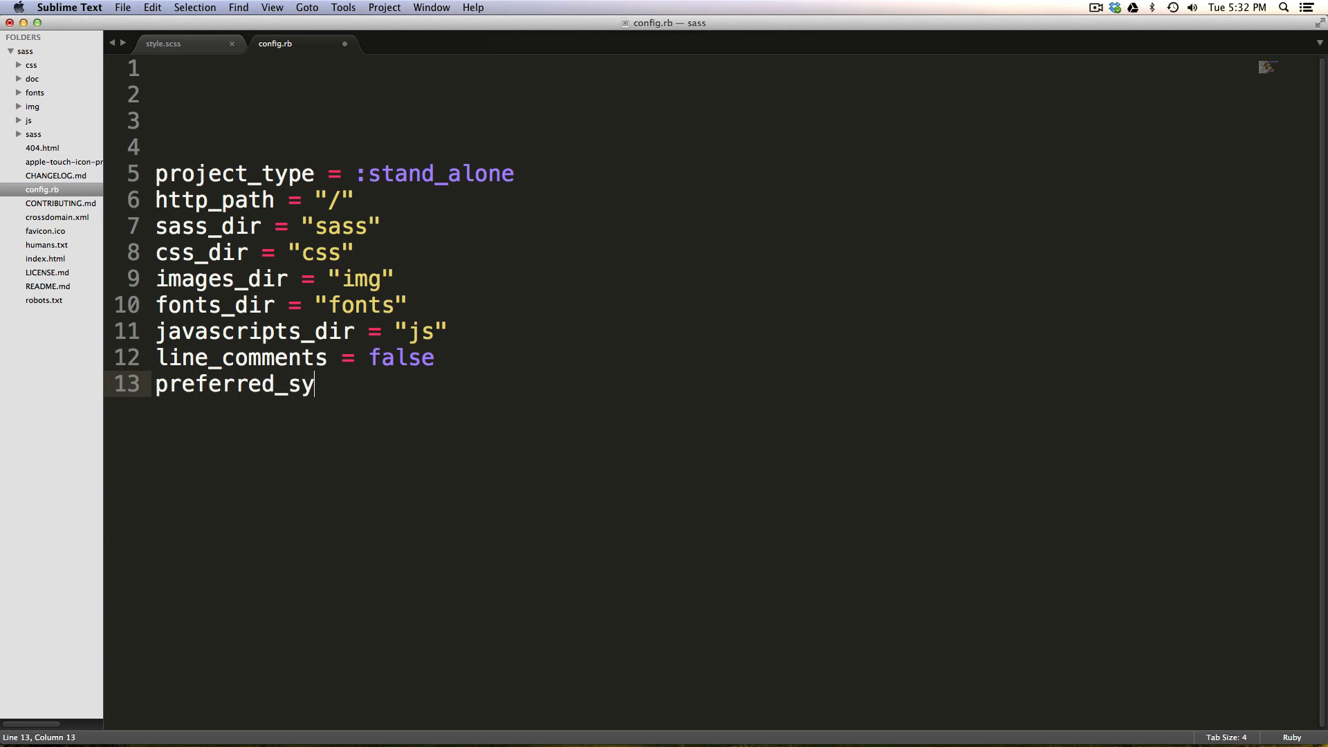
pyautogui.write('ntax =')
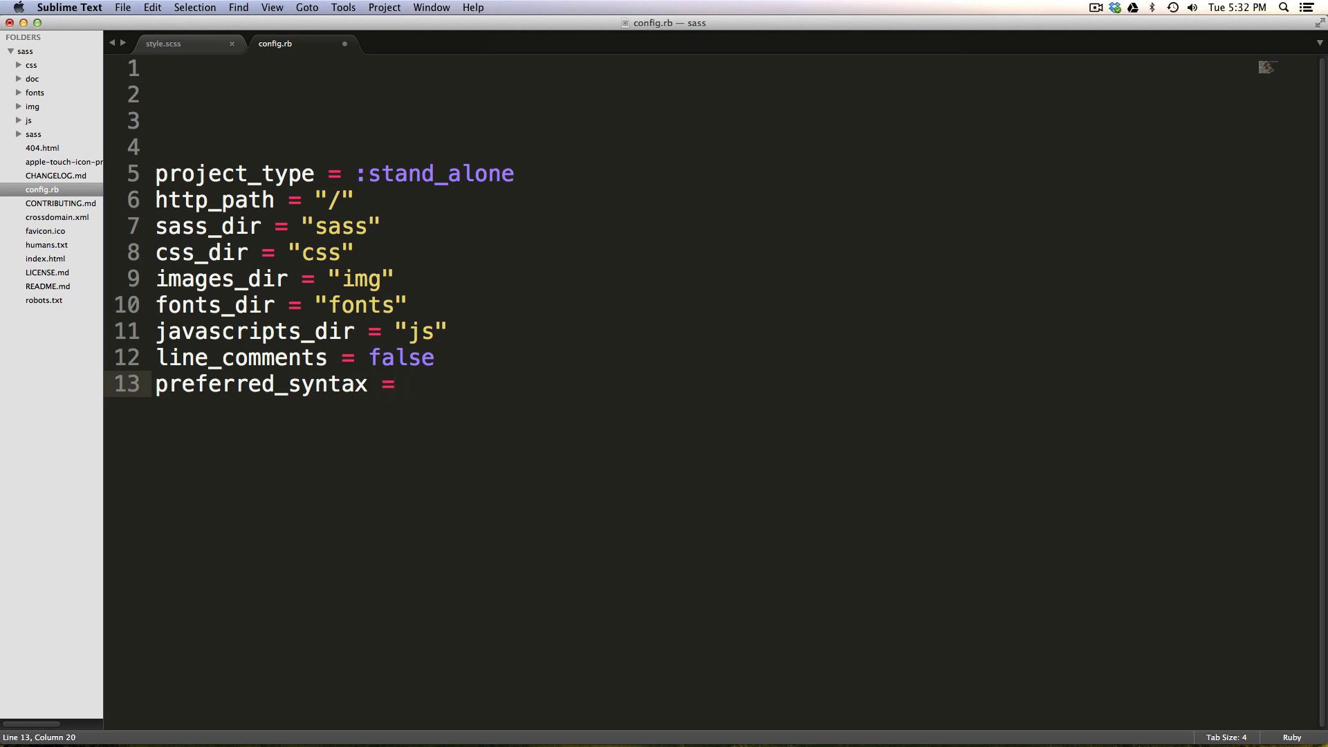
pyautogui.write(':')
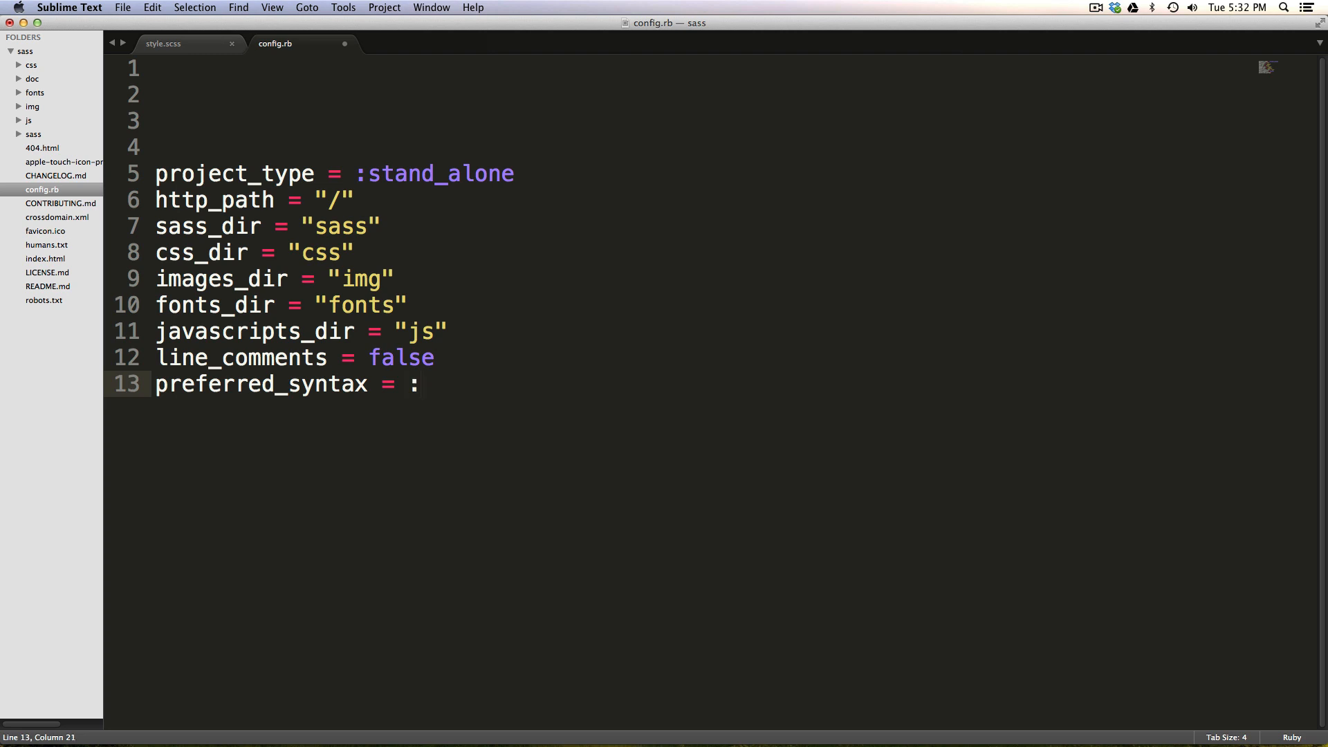
pyautogui.write('scss')
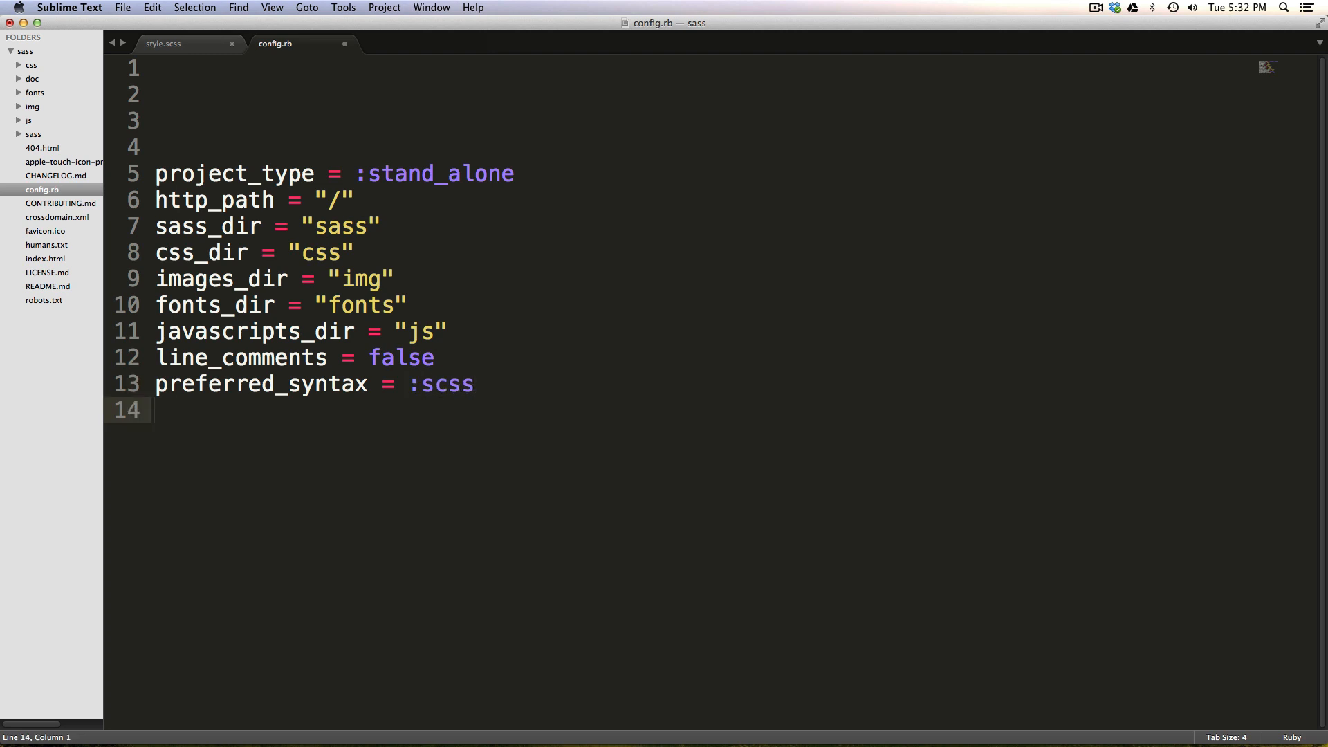
# - Add output_style = :expanded and save
pyautogui.write('ou')
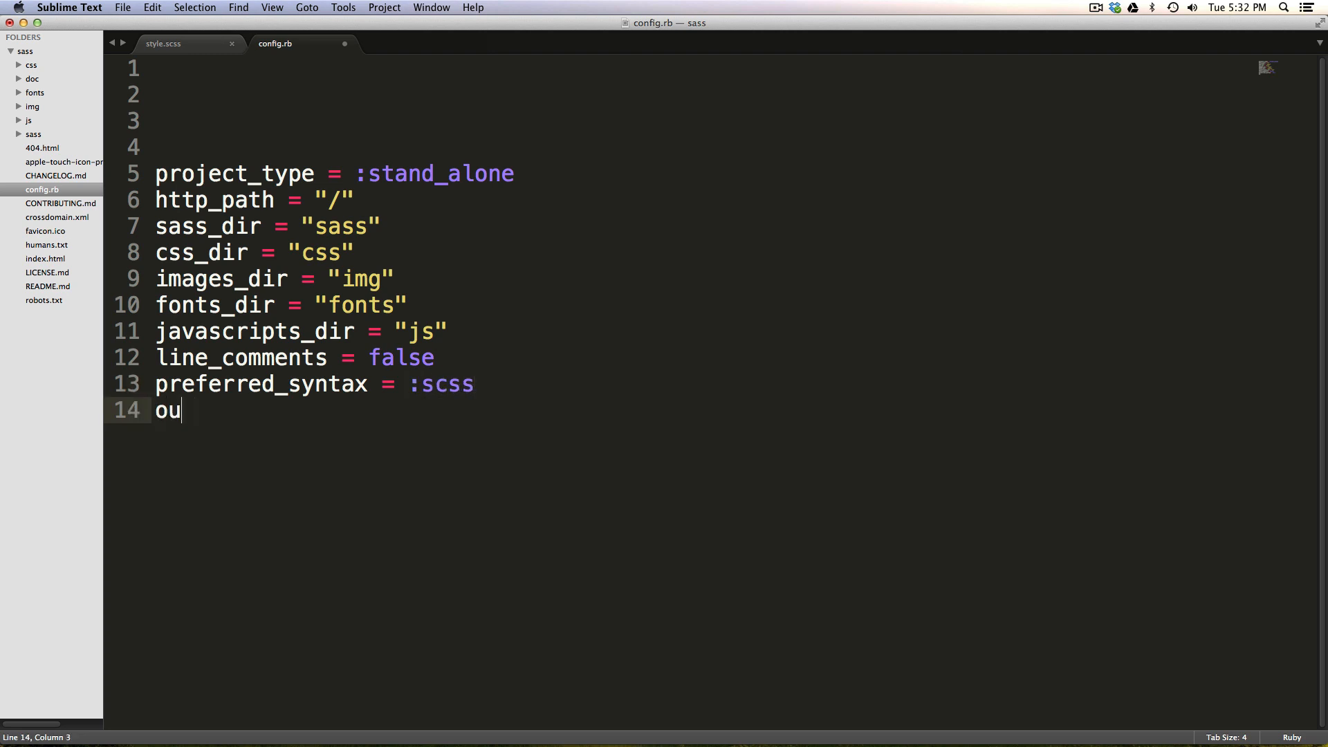
pyautogui.write('tput_')
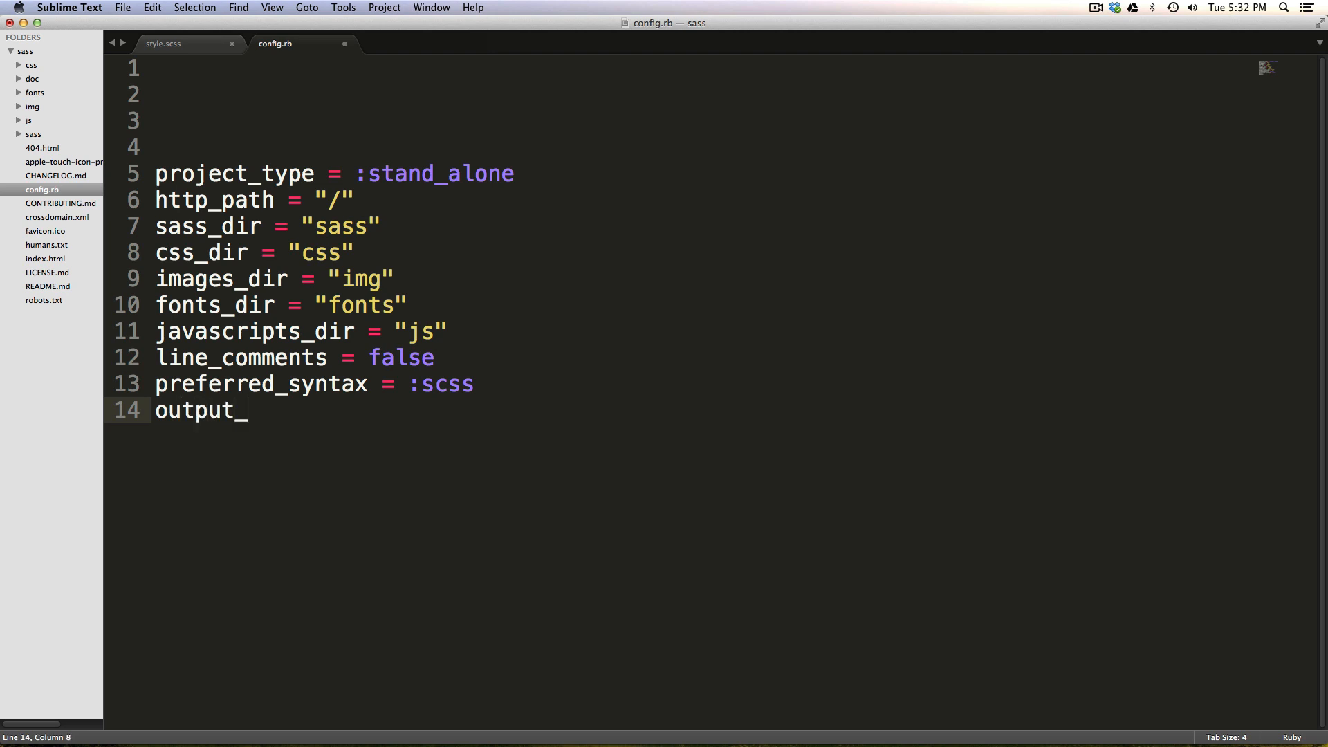
pyautogui.write('style =')
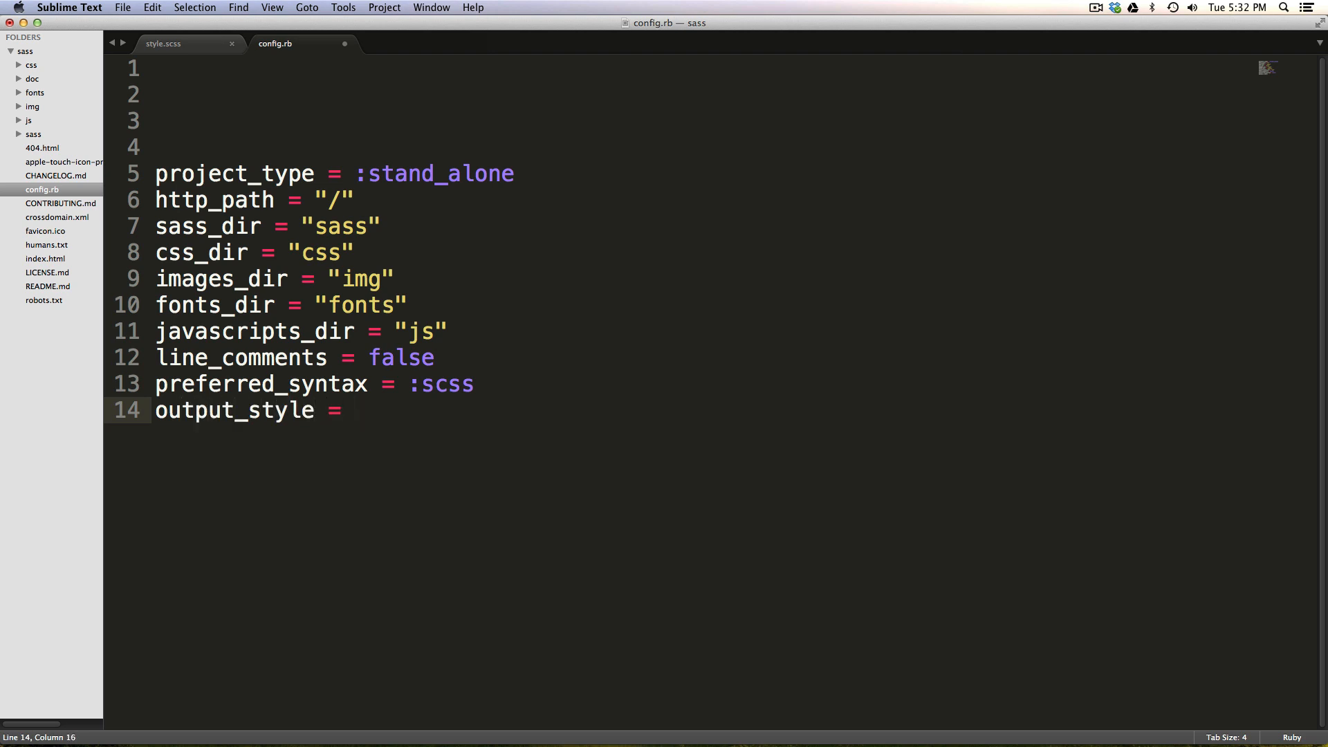
pyautogui.write(':')
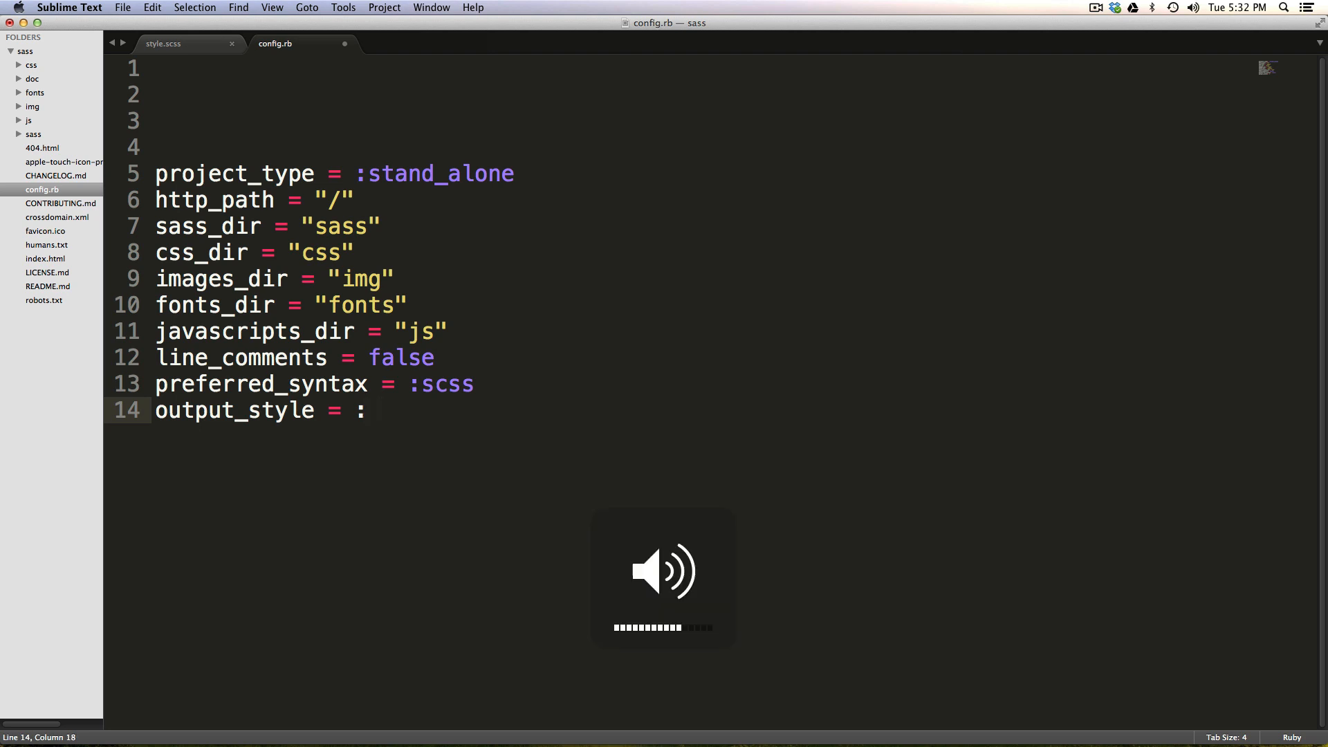
pyautogui.write('ex')
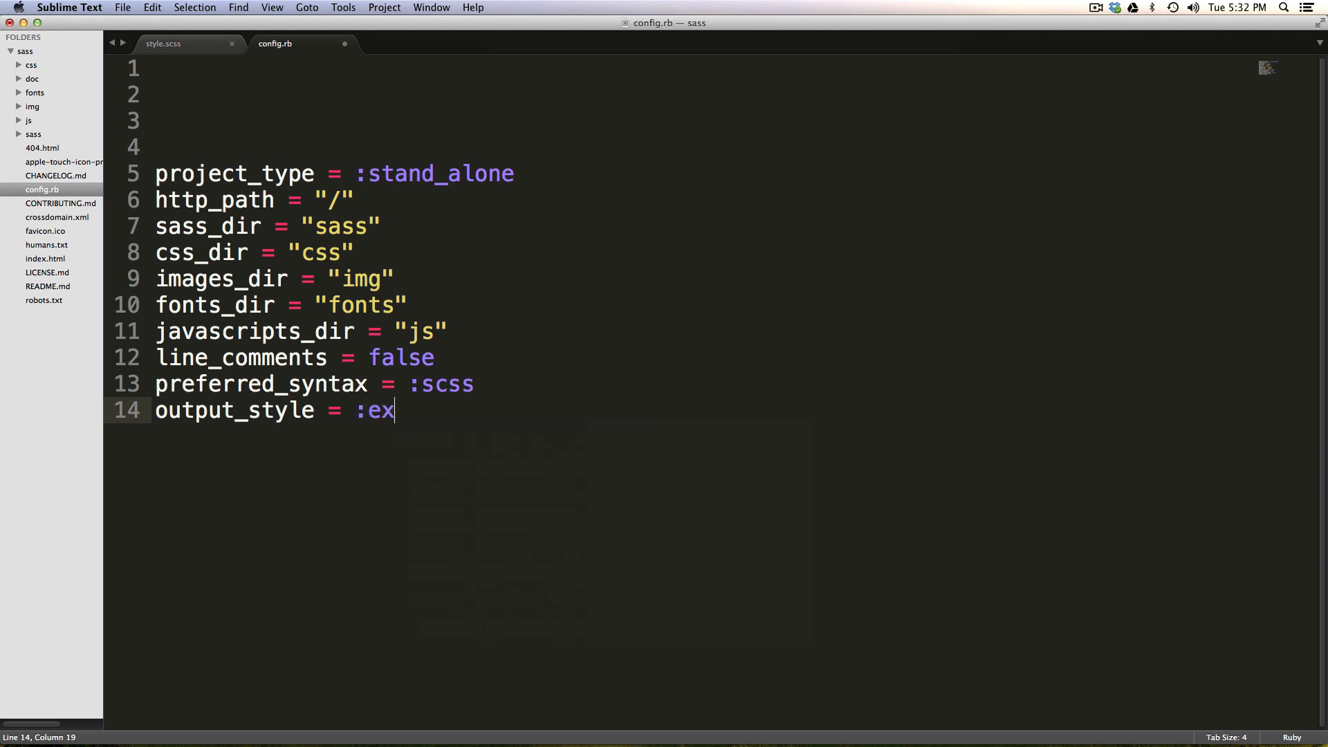
pyautogui.write('panded')
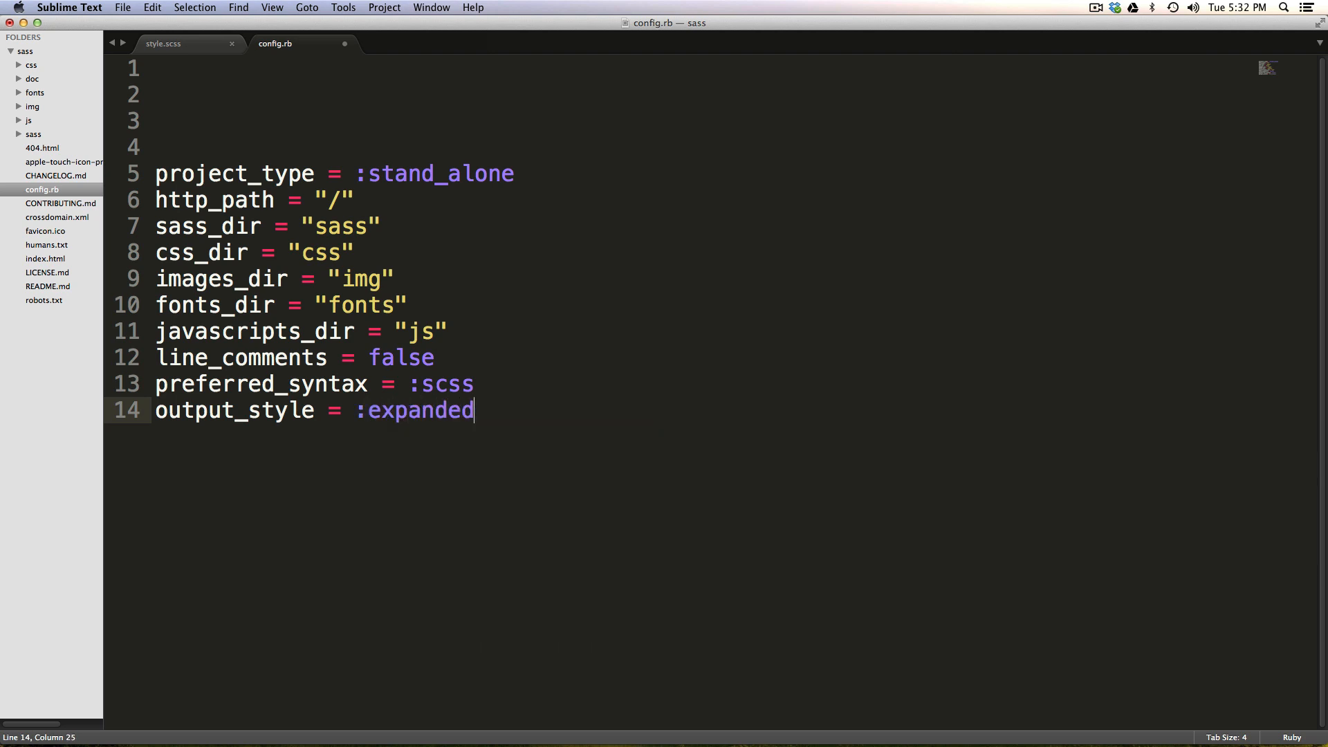
pyautogui.press('cmd+s')
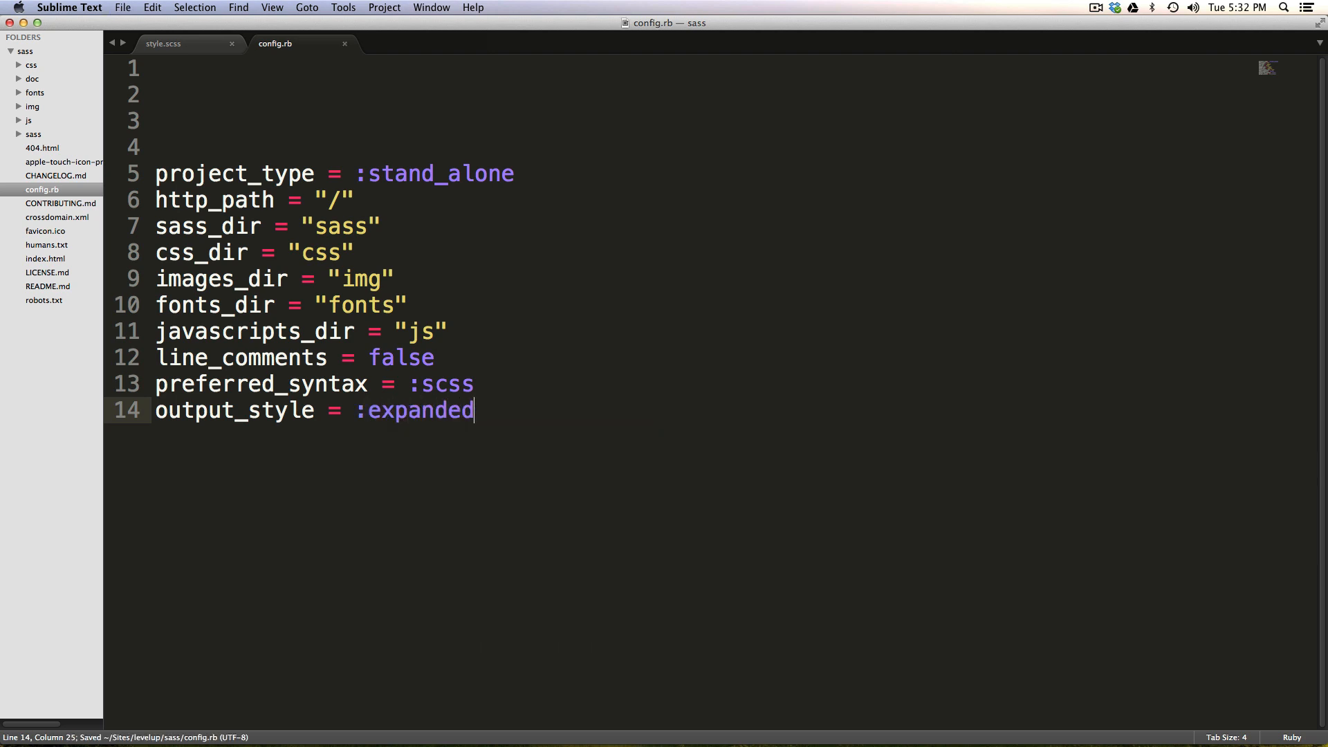
# - Add relative_assets = true below the output style setting
pyautogui.write('reta')
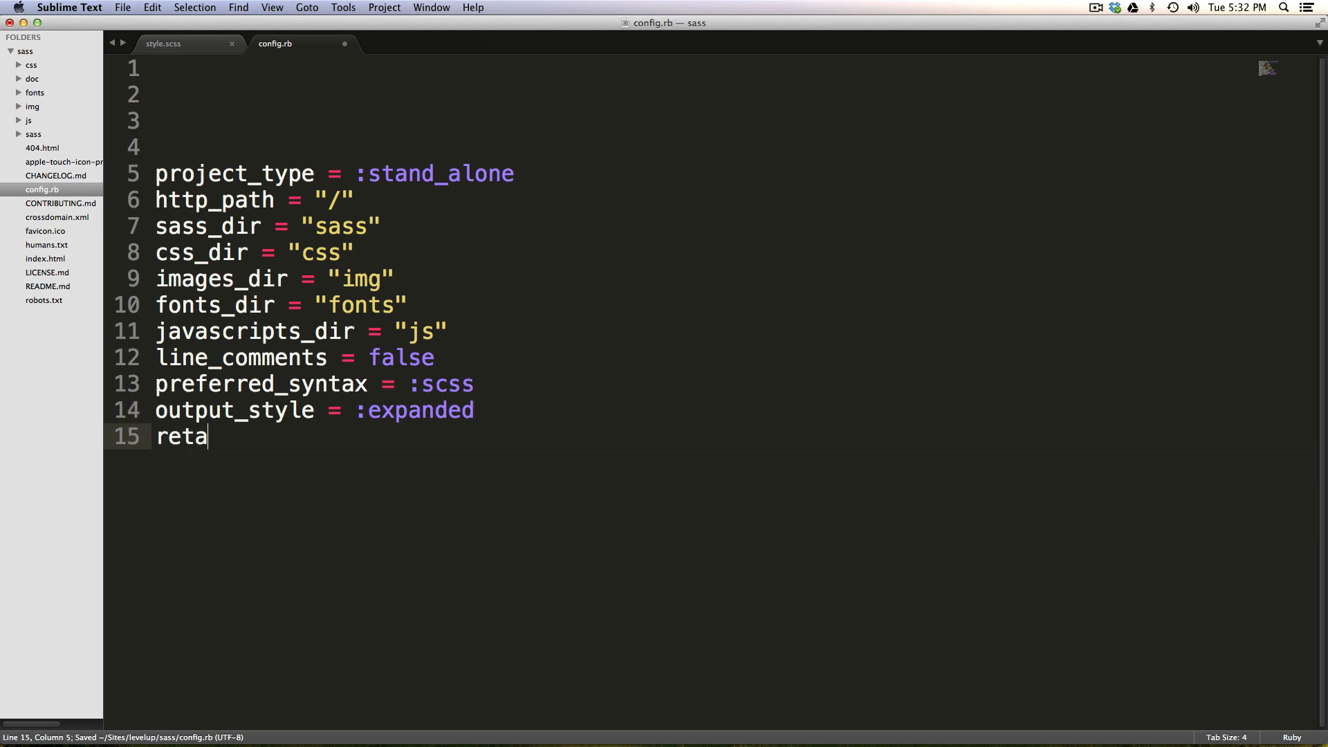
pyautogui.write('tive')
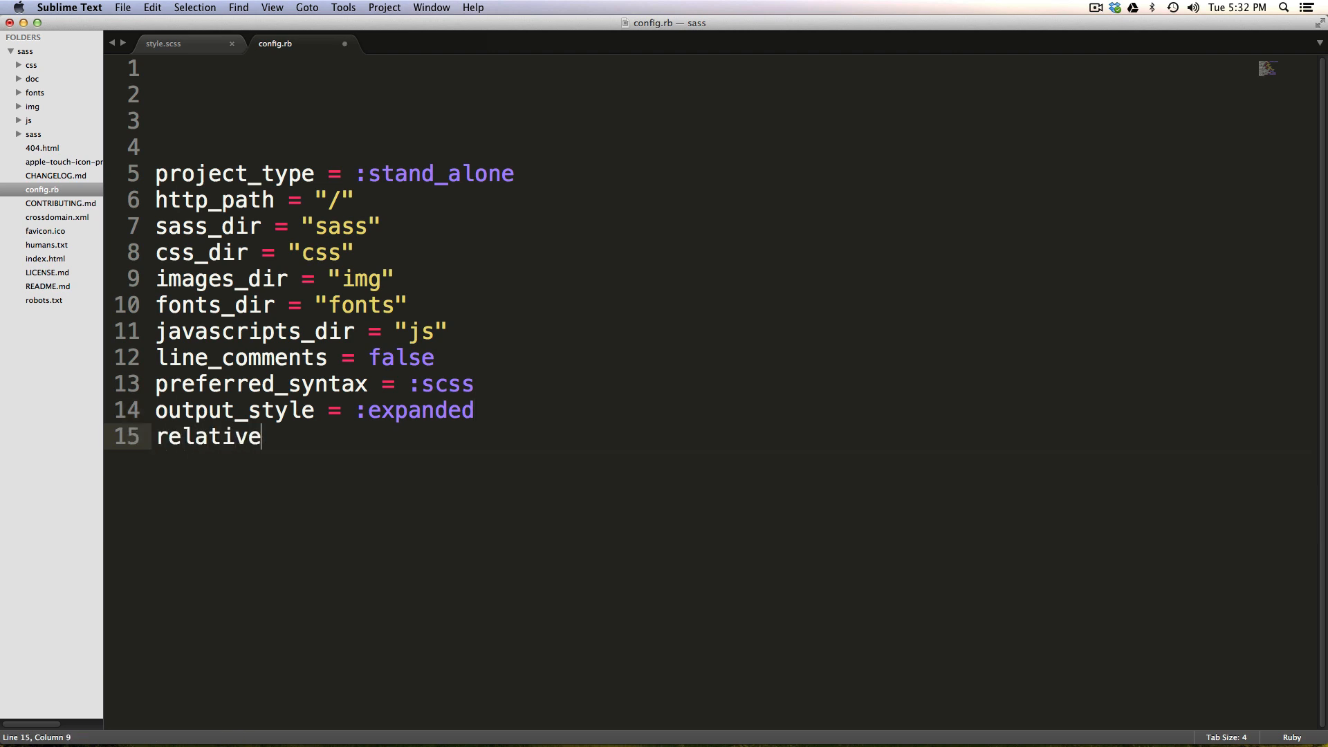
pyautogui.write('_assets')
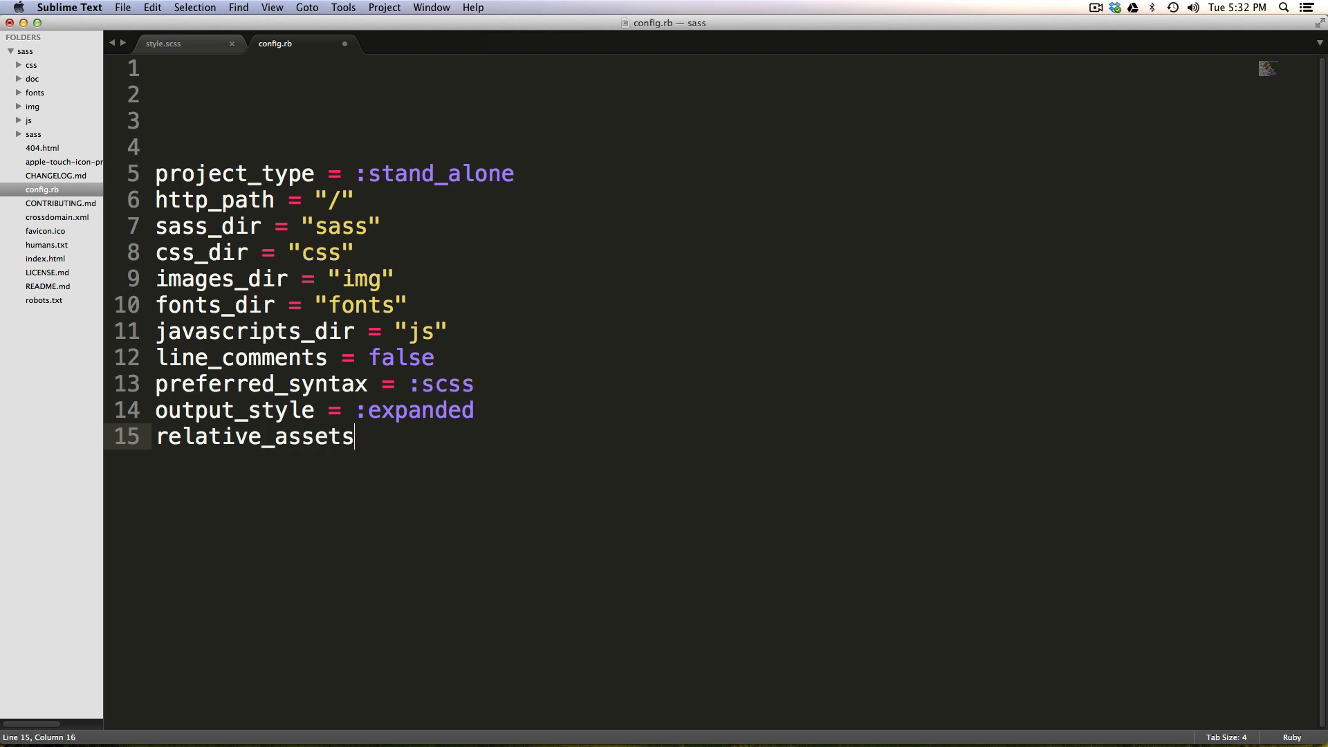
pyautogui.write('= tu')
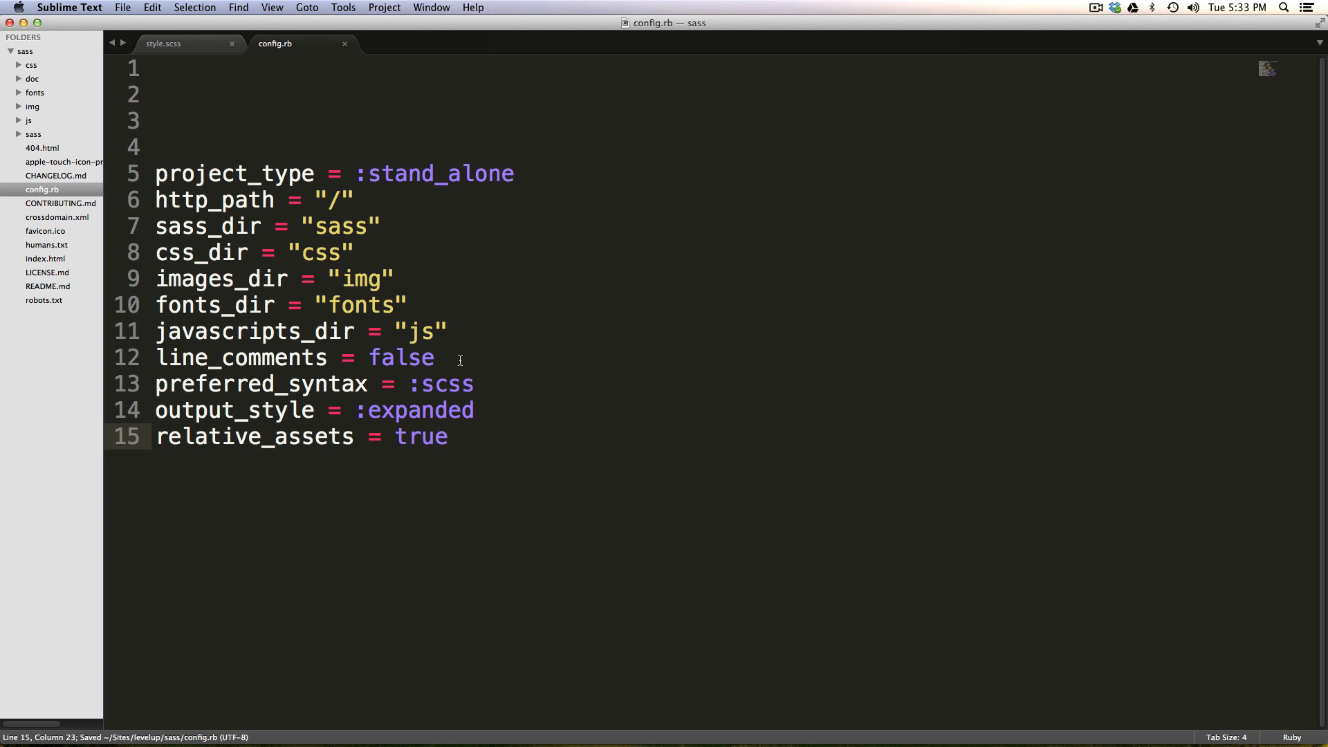
pyautogui.click(474, 384)
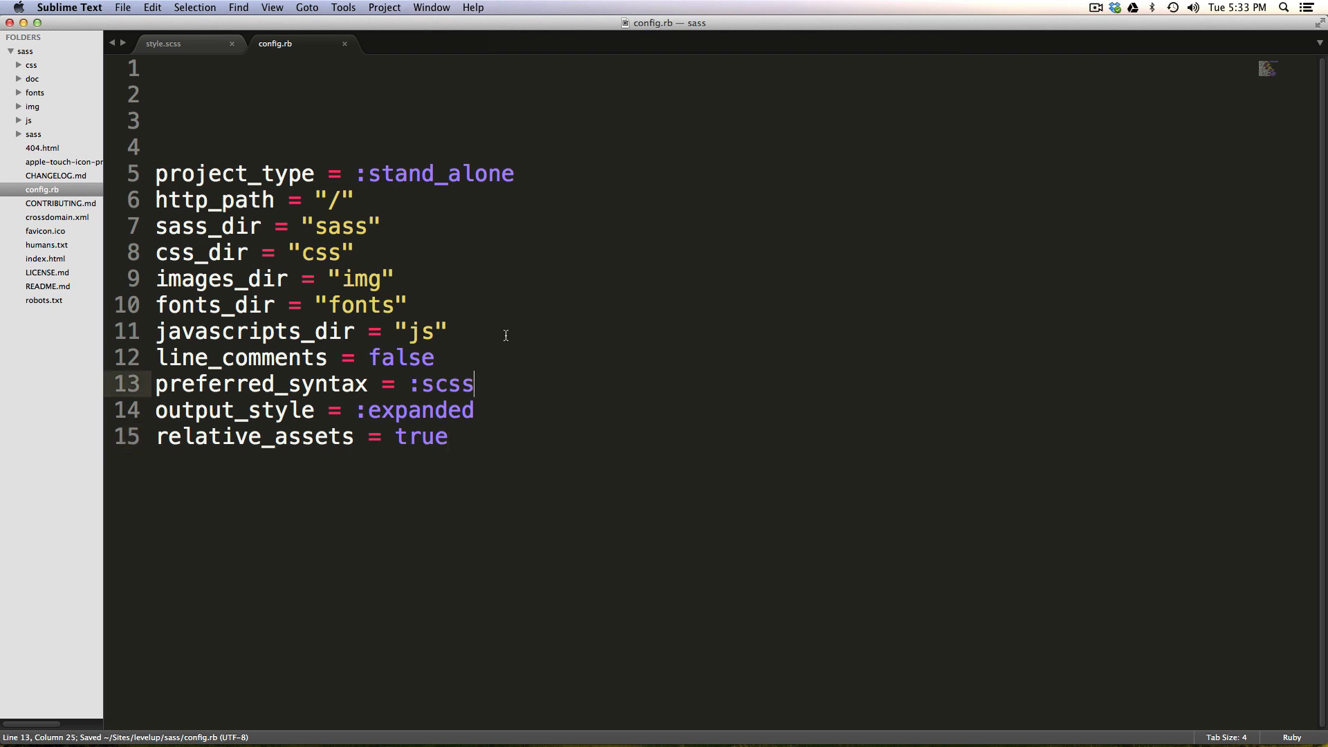
pyautogui.moveTo(228, 96)
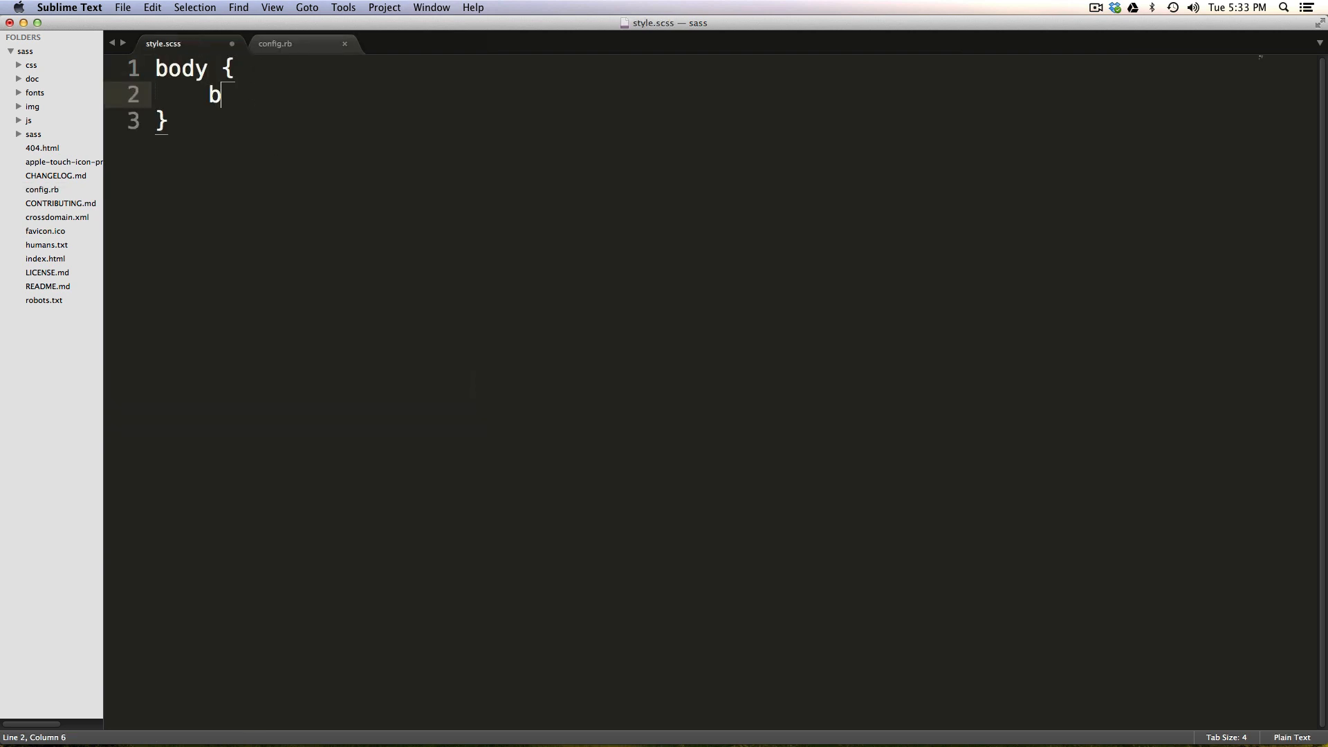
# - Write background:blue; inside the body rule of style.scss and save it
pyautogui.write('ackg')
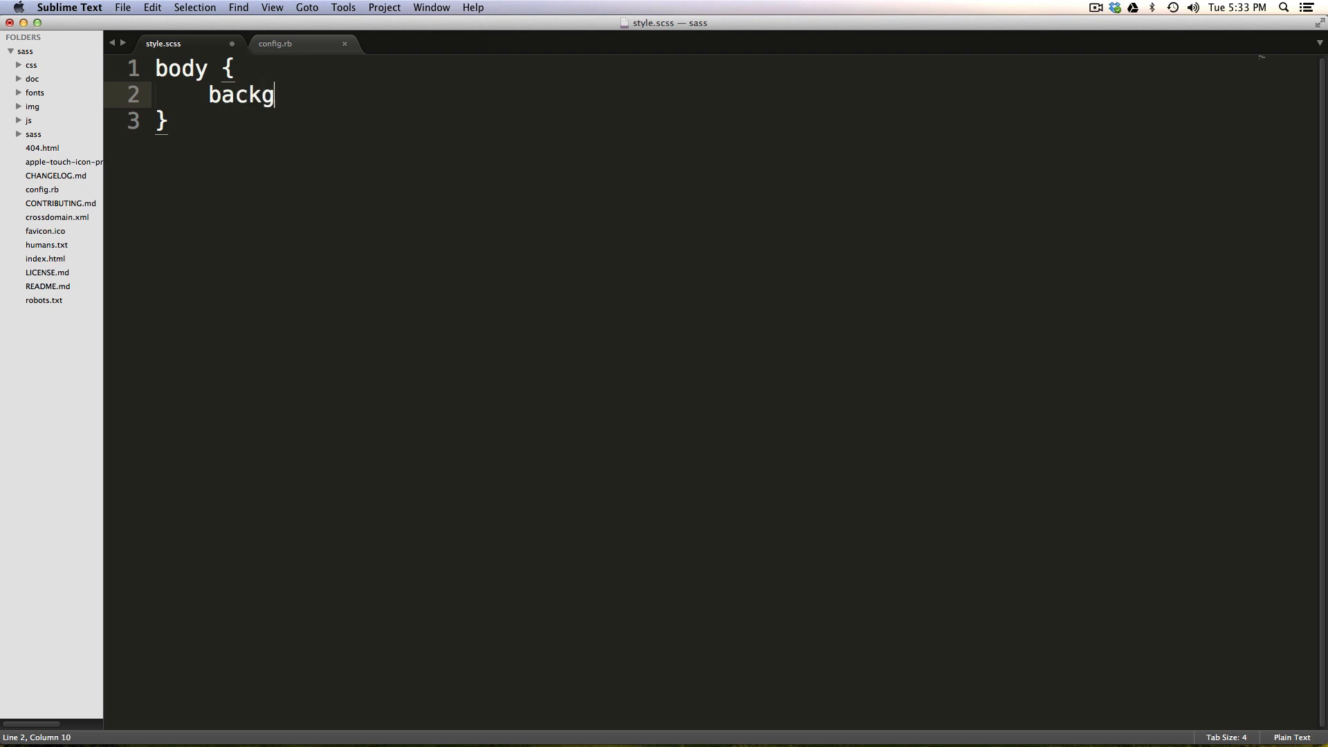
pyautogui.write('round')
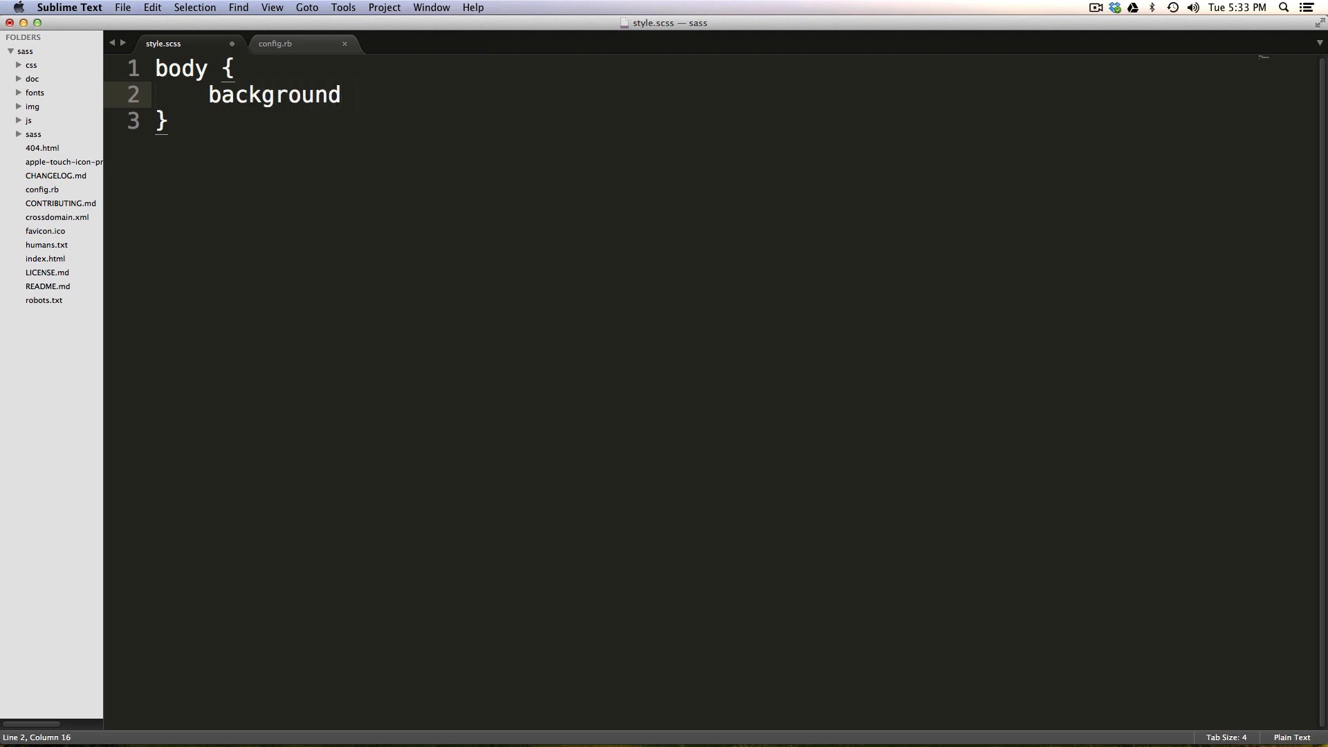
pyautogui.write(':bl')
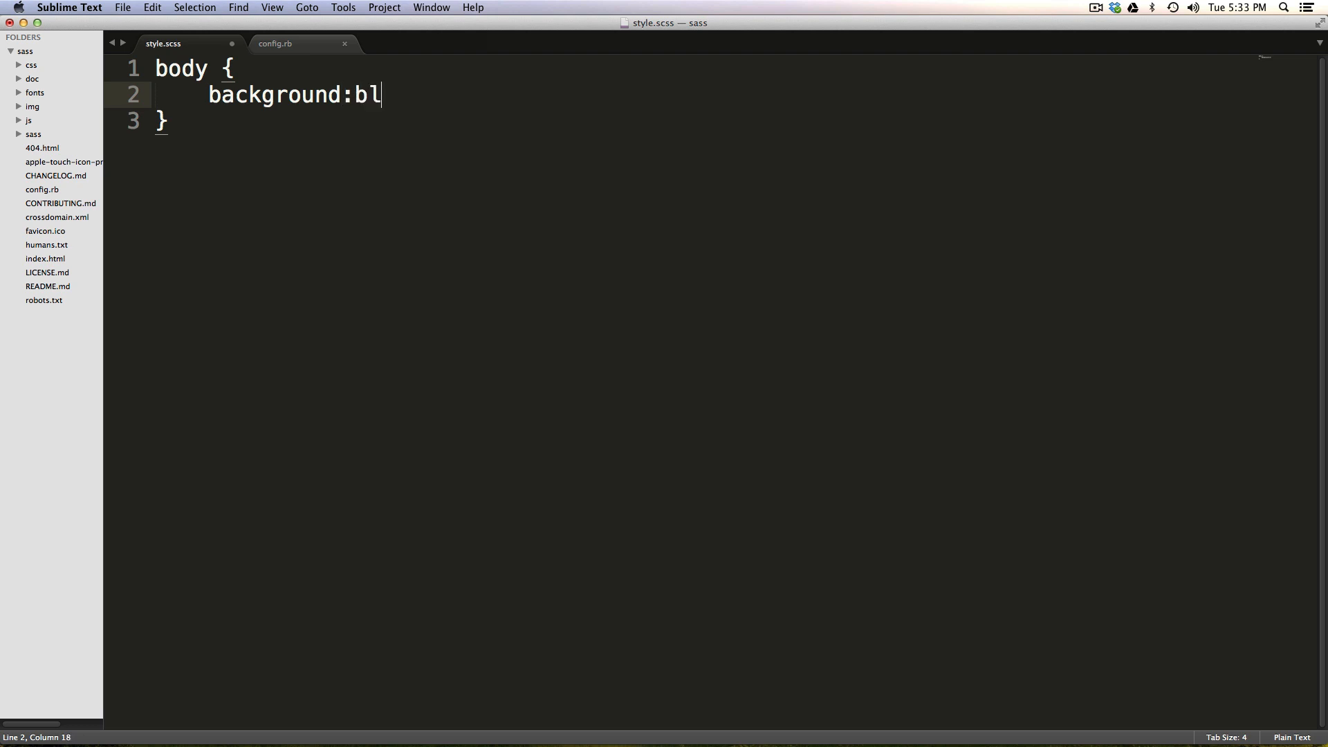
pyautogui.write('ue;')
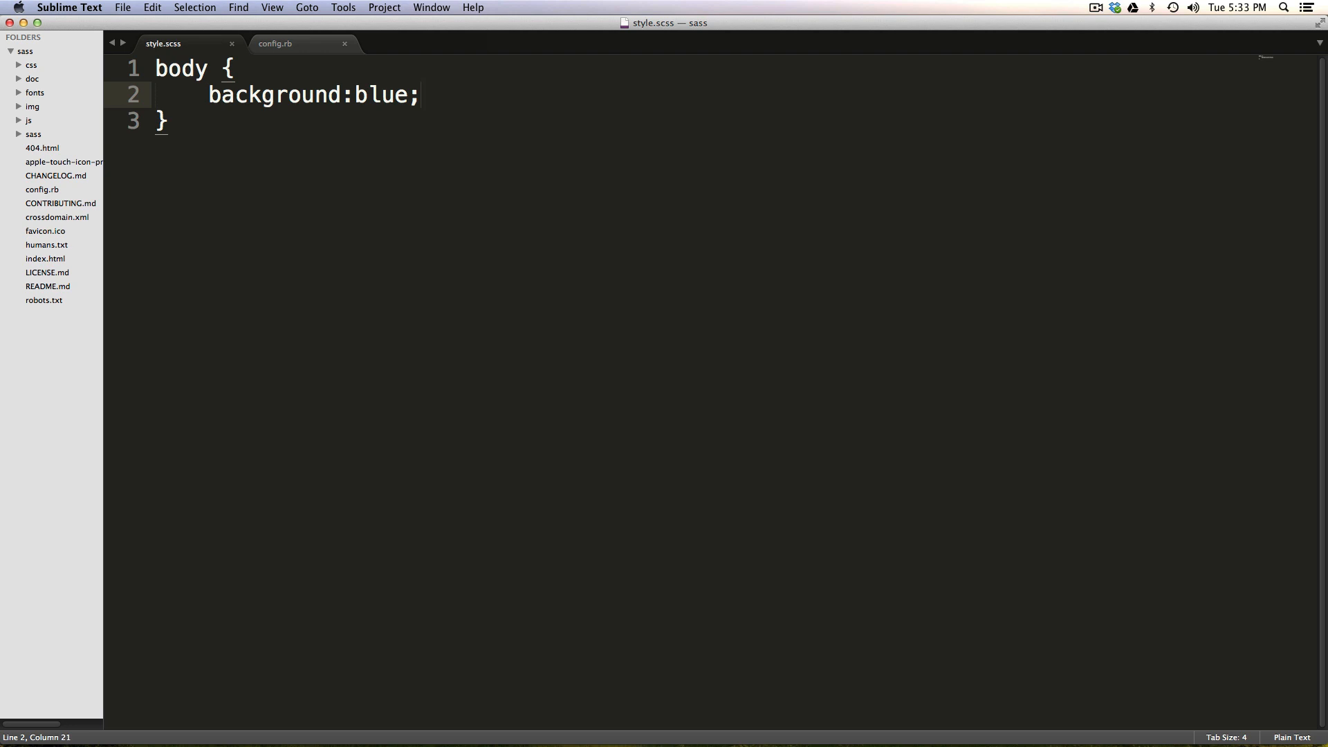
pyautogui.press('cmd+s')
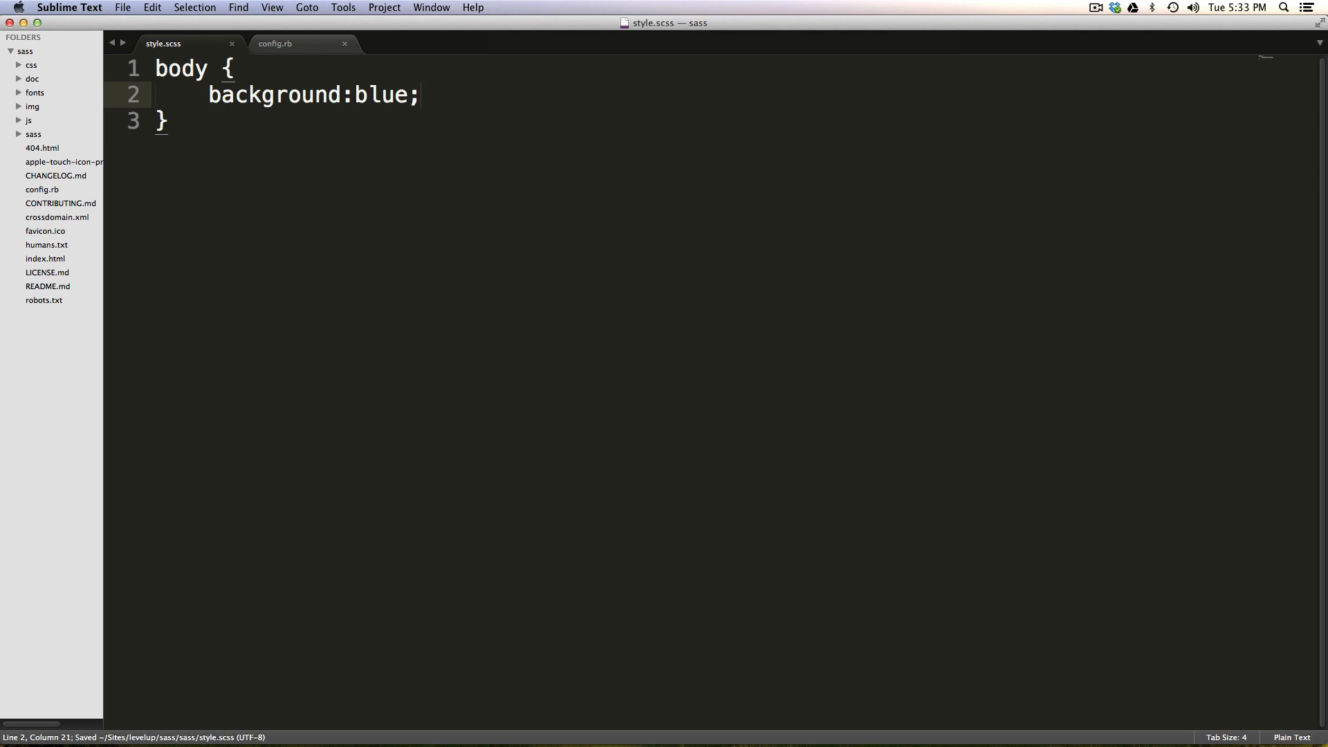
pyautogui.moveTo(799, 371)
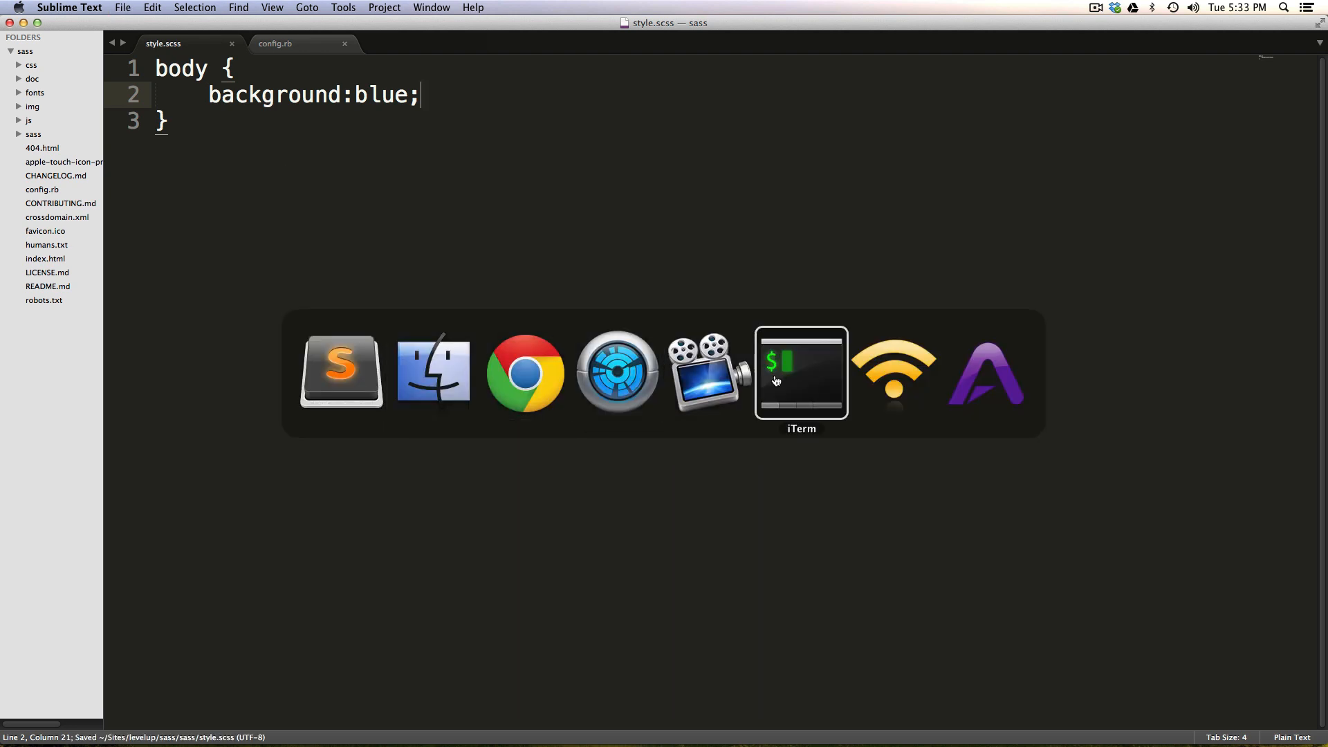
# - In iTerm, cd into Sites/levelup/sass/
pyautogui.click(800, 371)
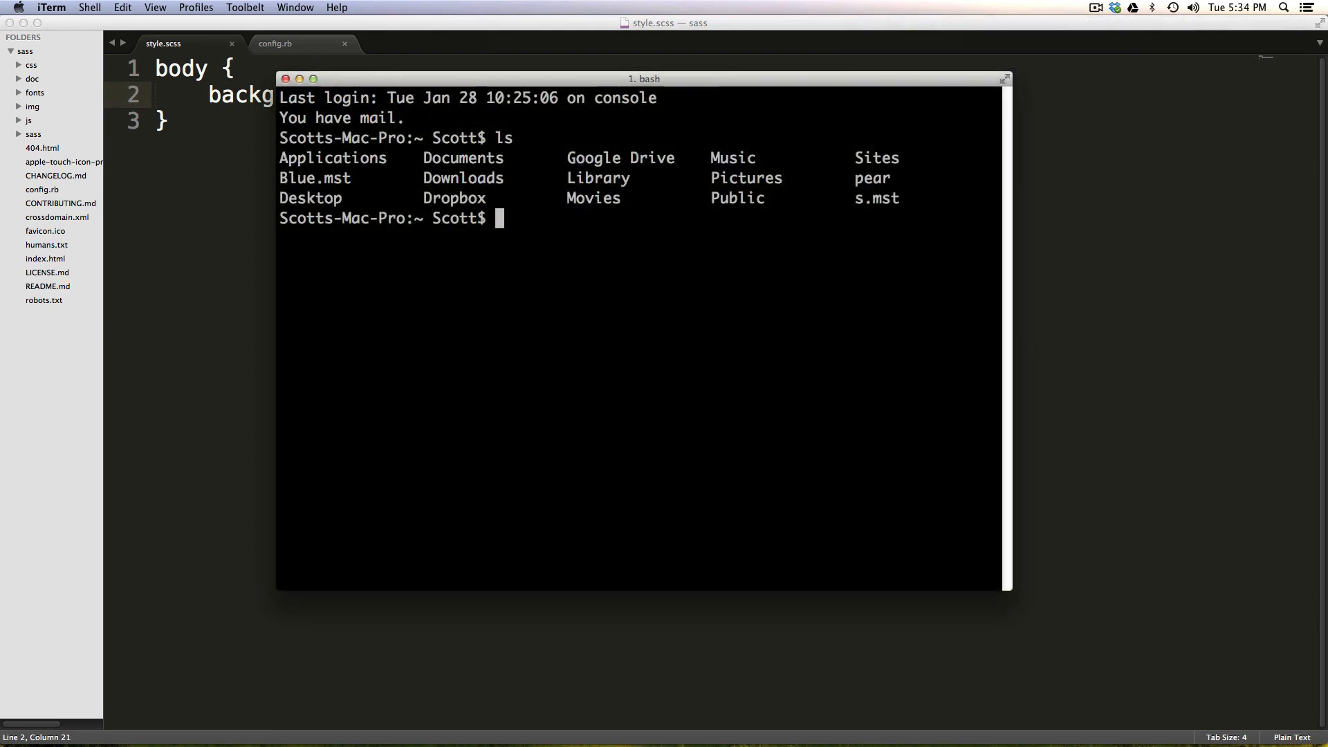
pyautogui.write('cd Si')
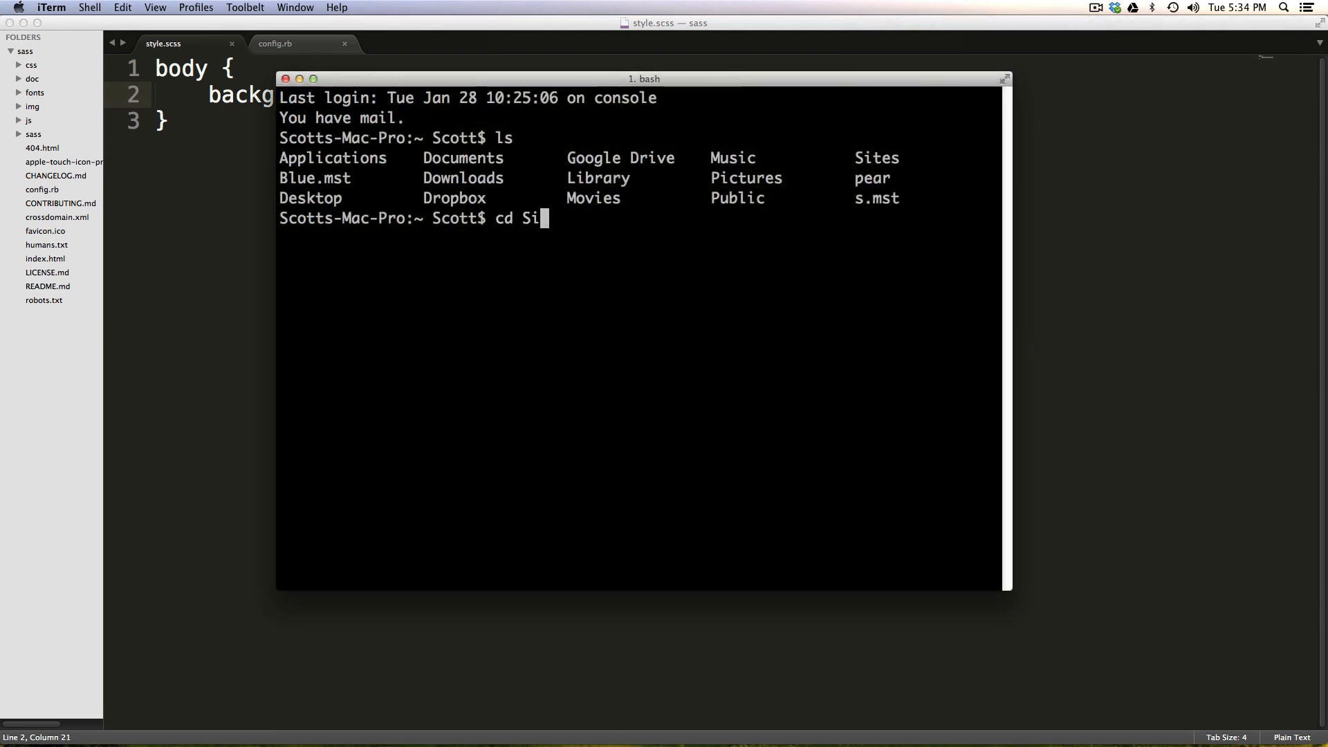
pyautogui.press('Tab')
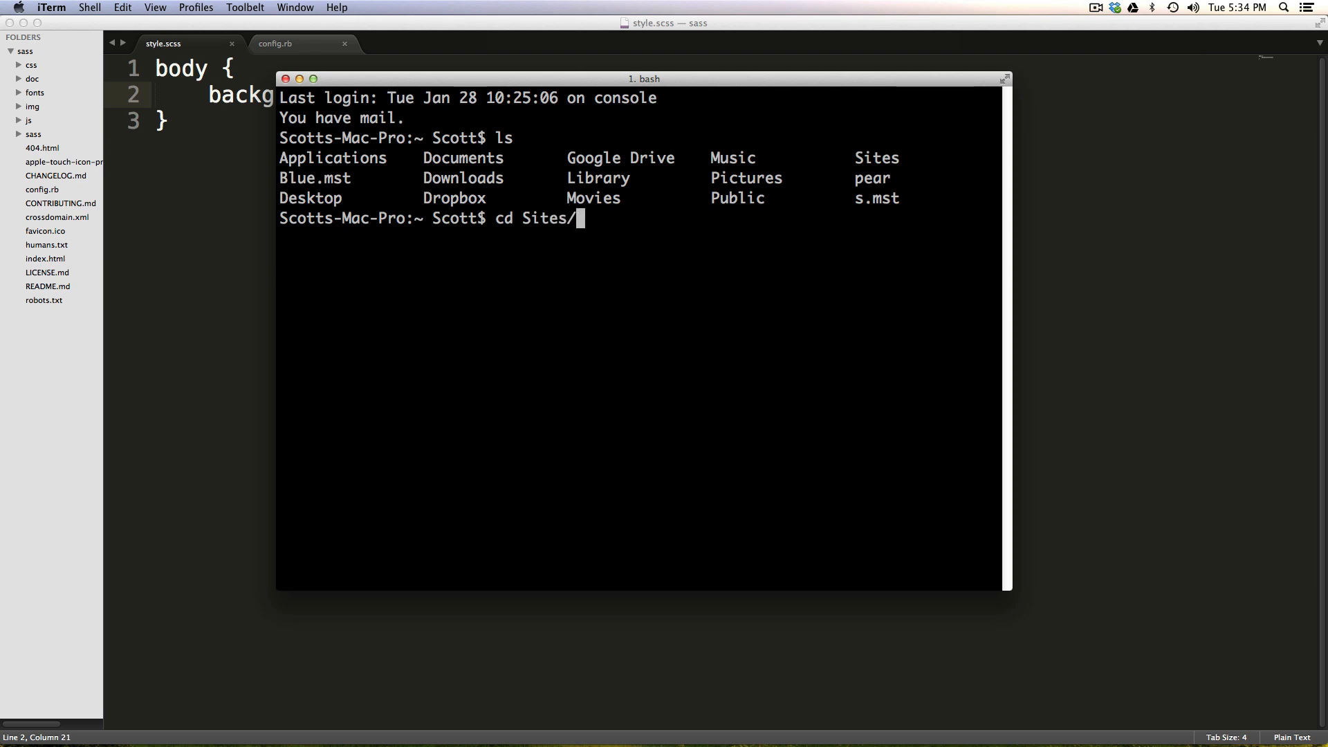
pyautogui.write('levelup/')
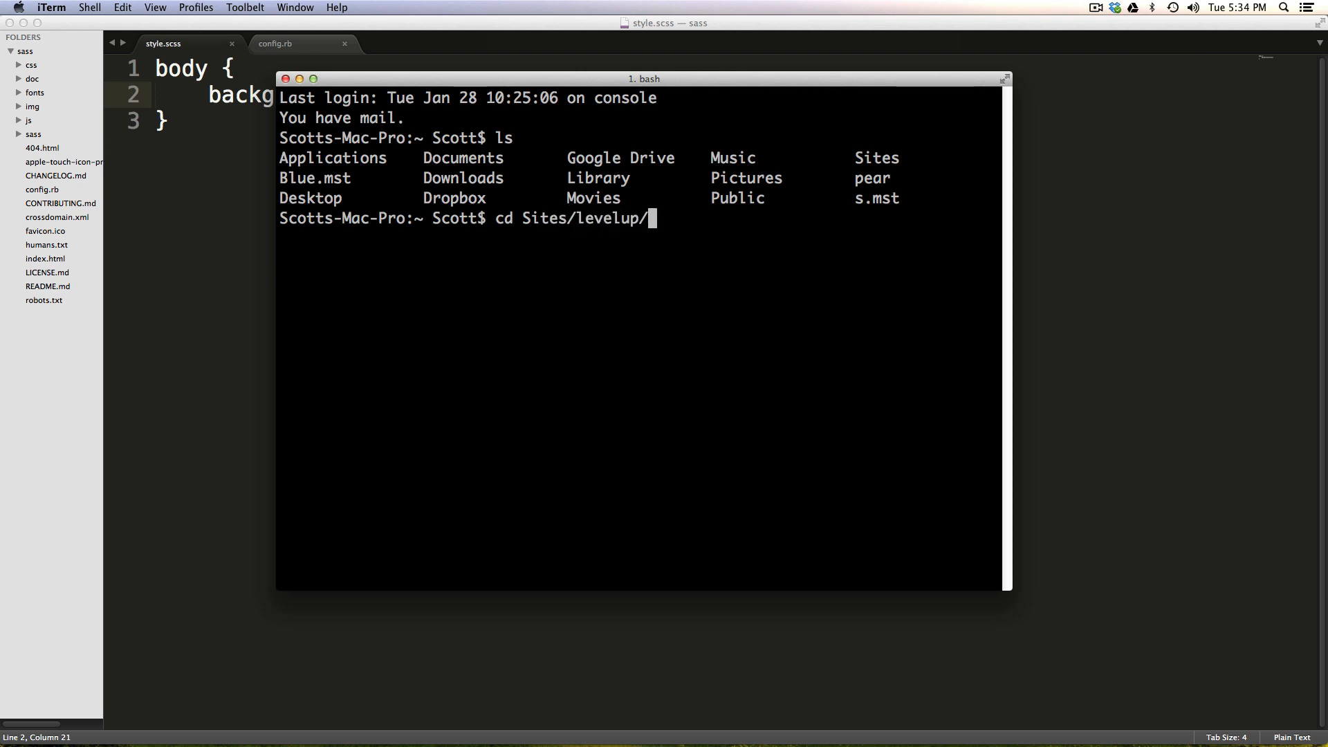
pyautogui.write('sass/')
pyautogui.write('ls')
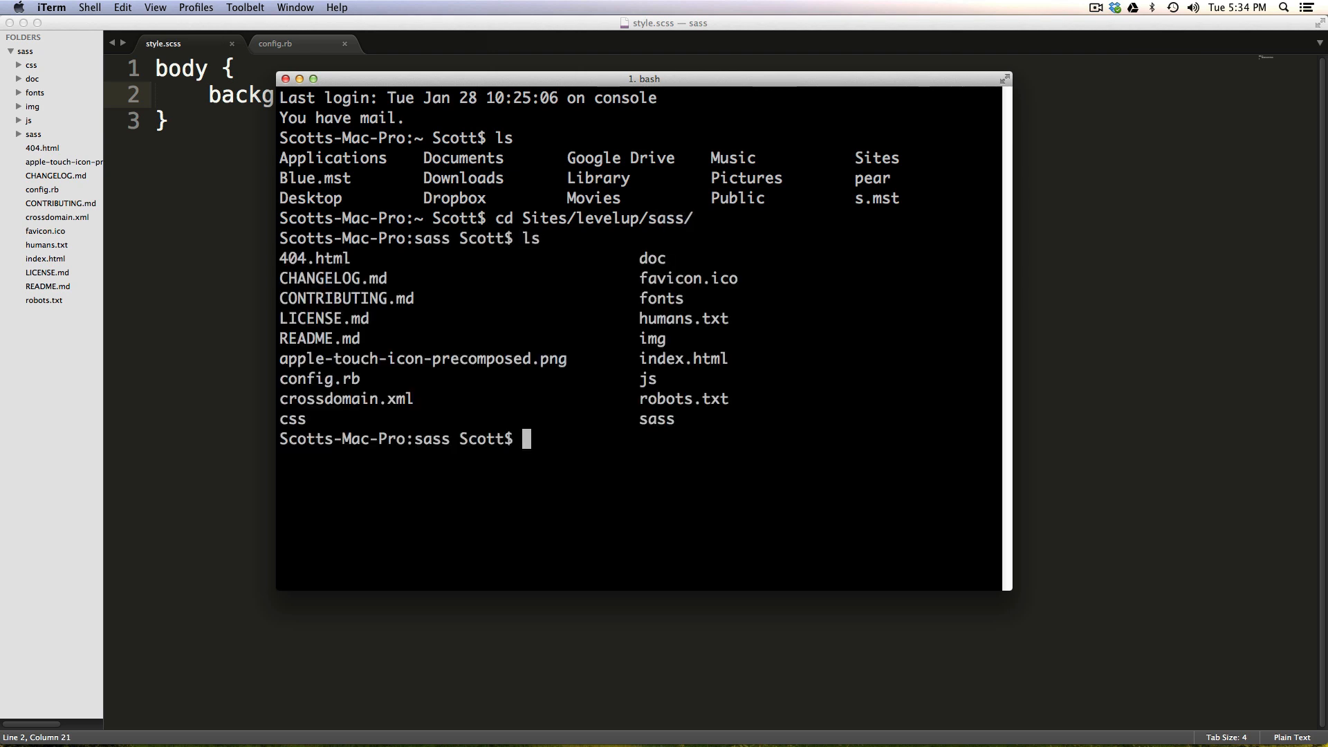
# - Run compass watch so style.scss compiles into css/style.css
pyautogui.write('co')
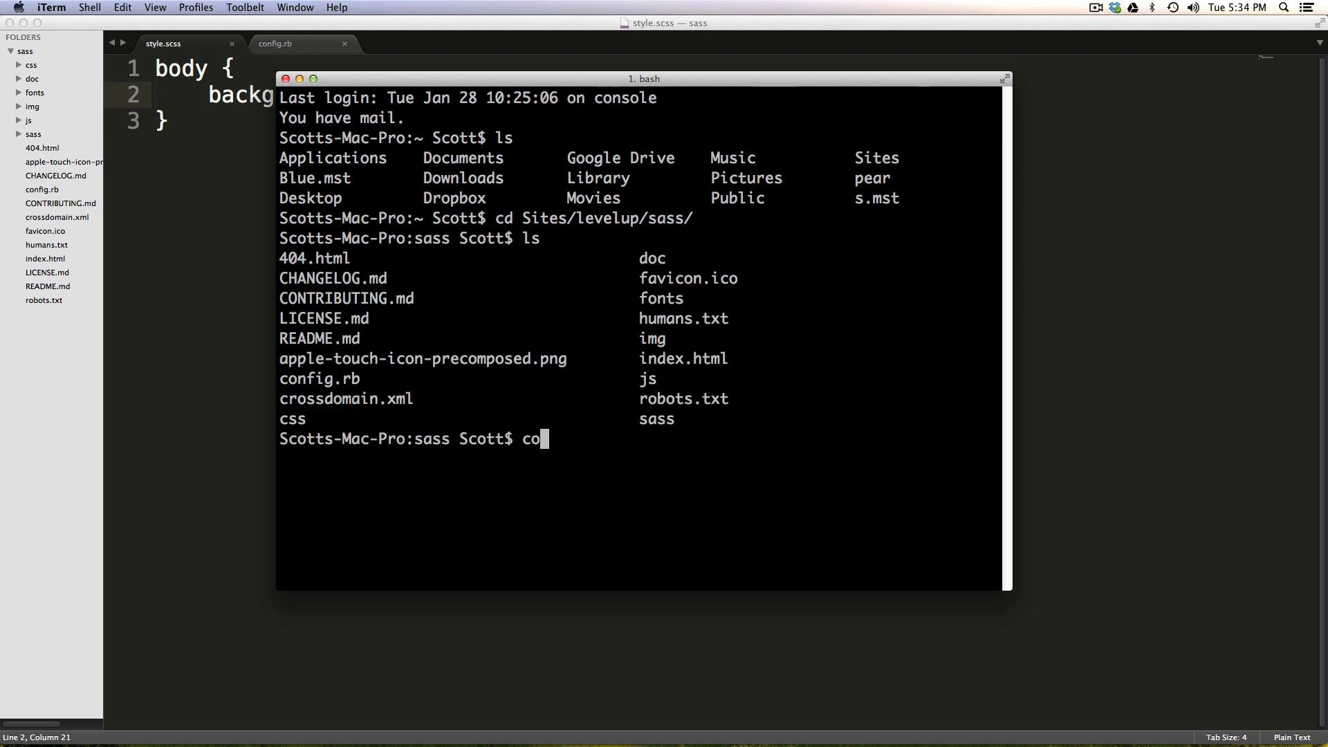
pyautogui.write('mpass')
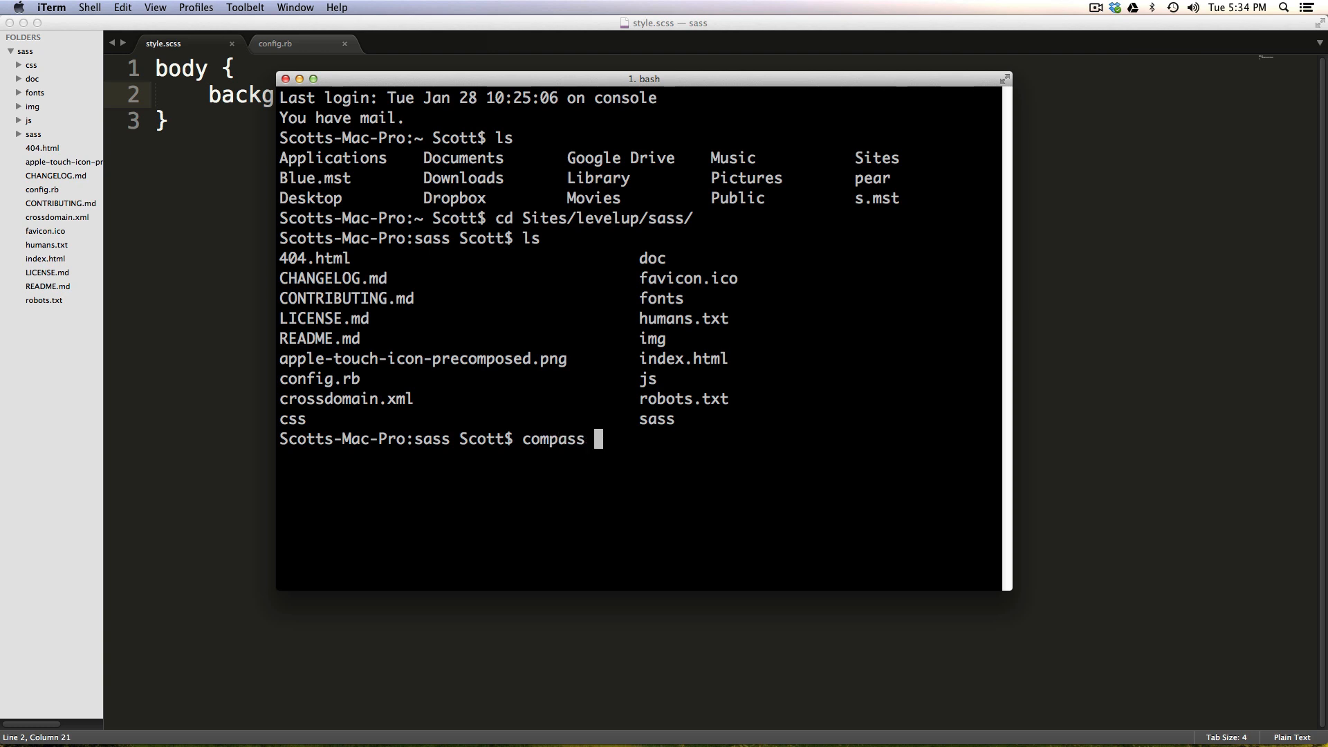
pyautogui.write('watch')
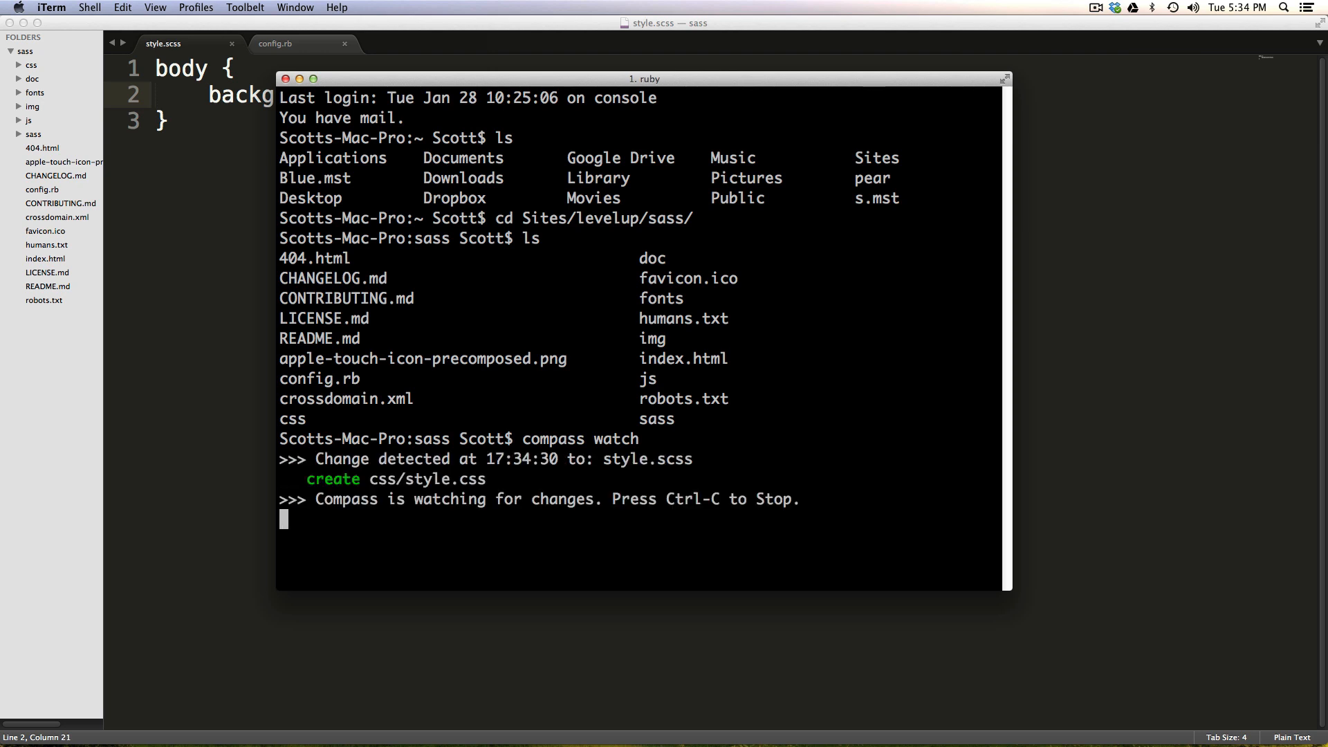
pyautogui.moveTo(350, 479); pyautogui.dragTo(504, 479)
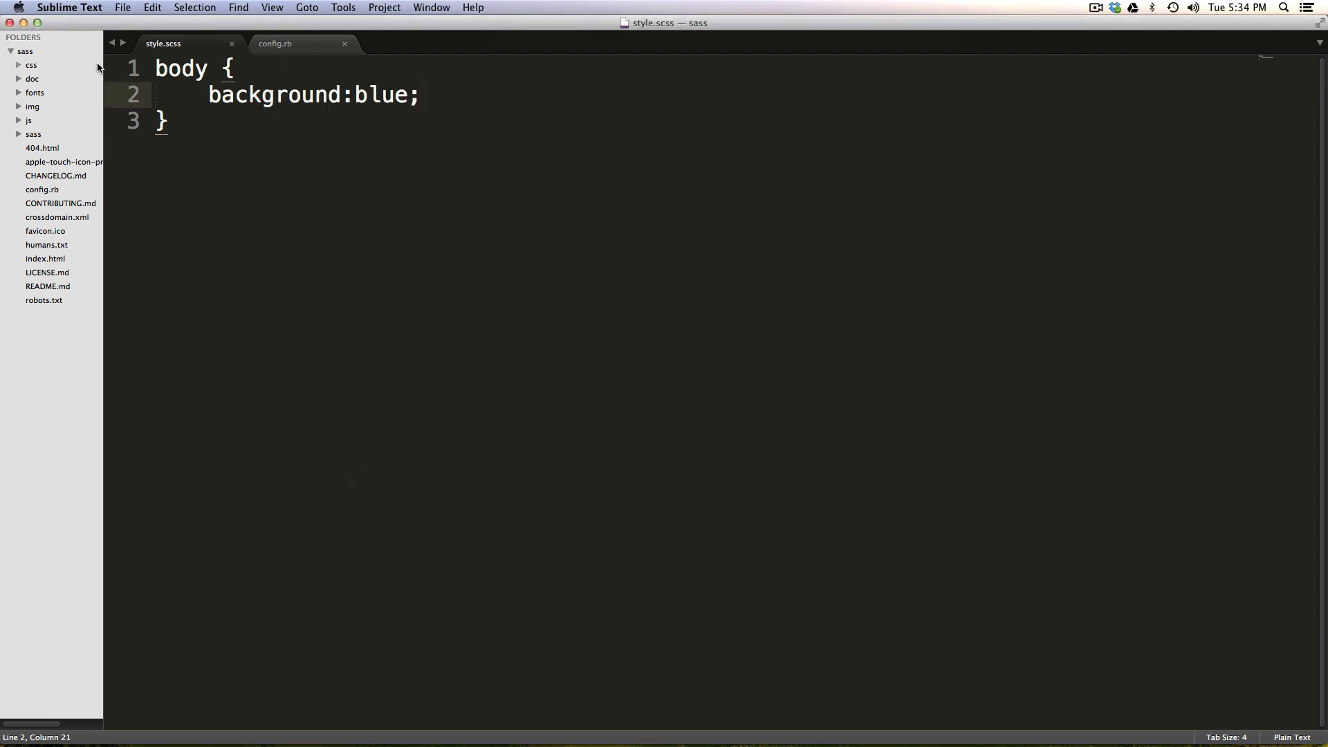
# - Expand the css folder and view the compiled style.css with the blue body background
pyautogui.click(32, 65)
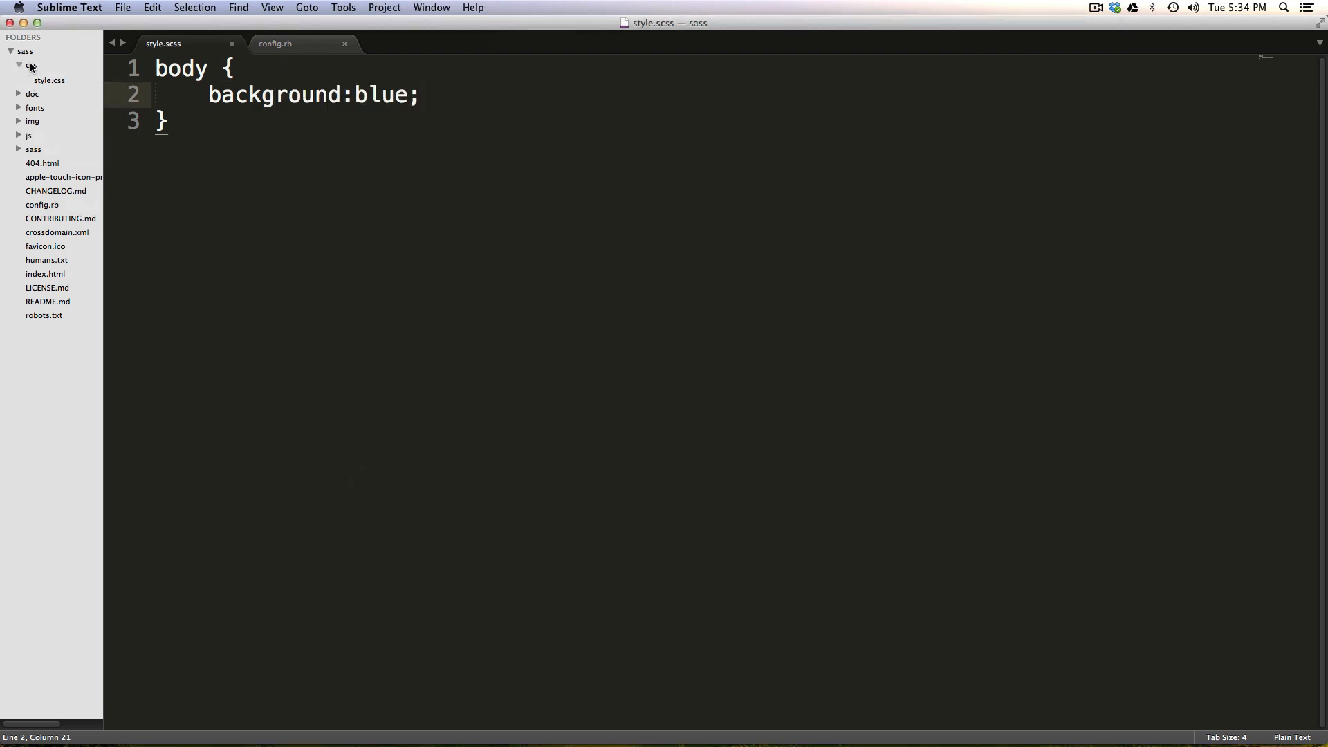
pyautogui.click(32, 65)
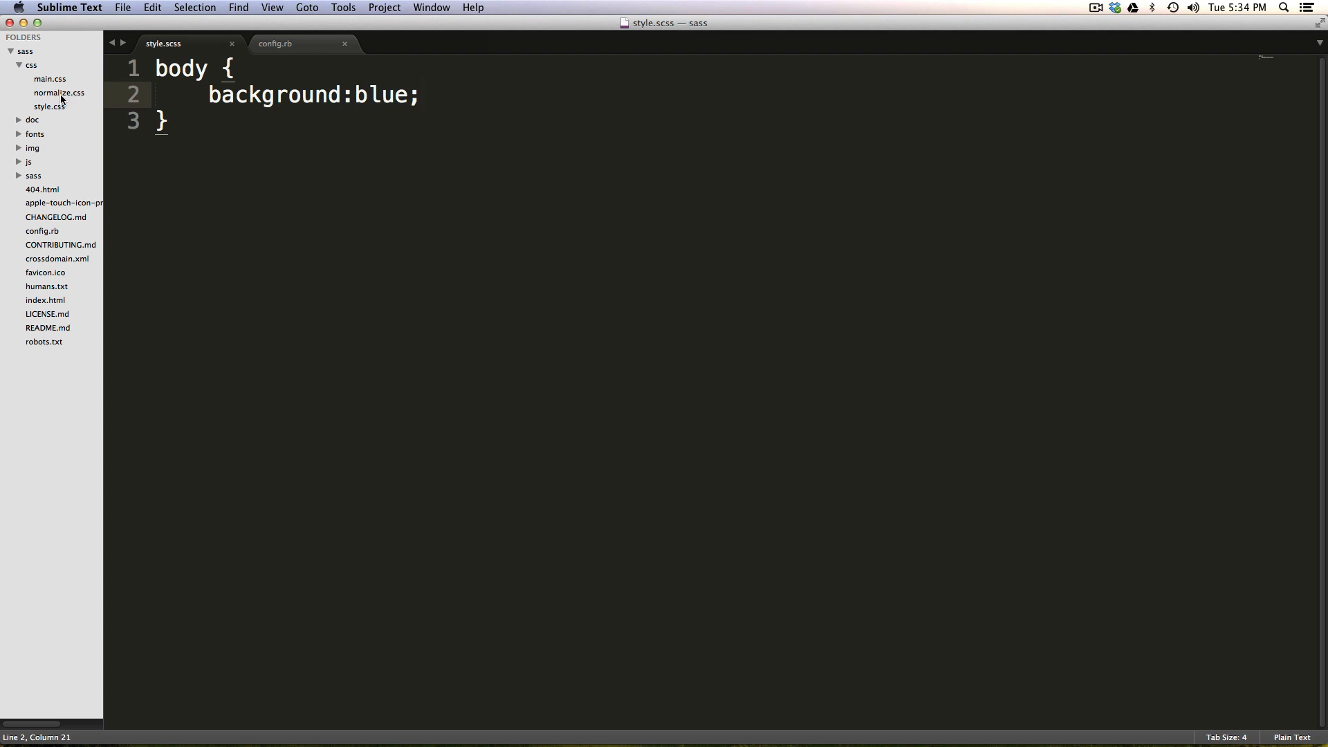
pyautogui.click(60, 93)
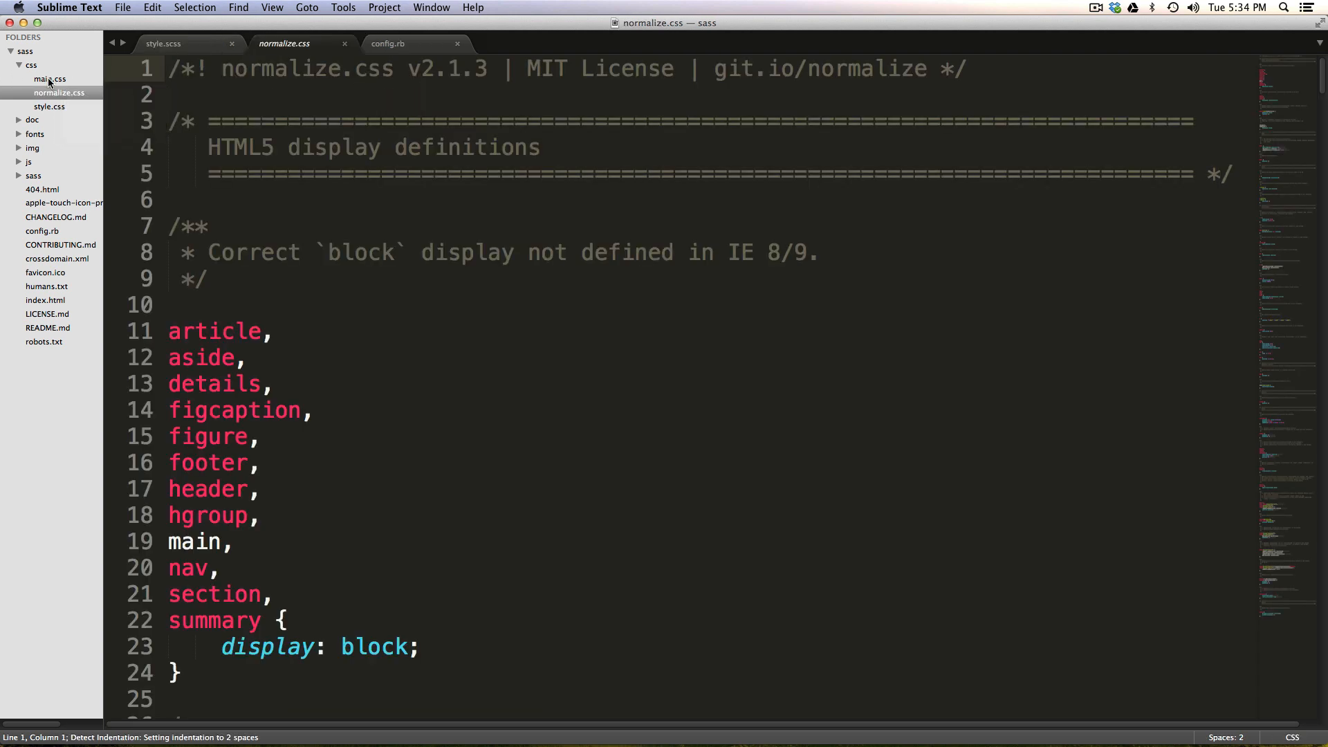
pyautogui.click(184, 43)
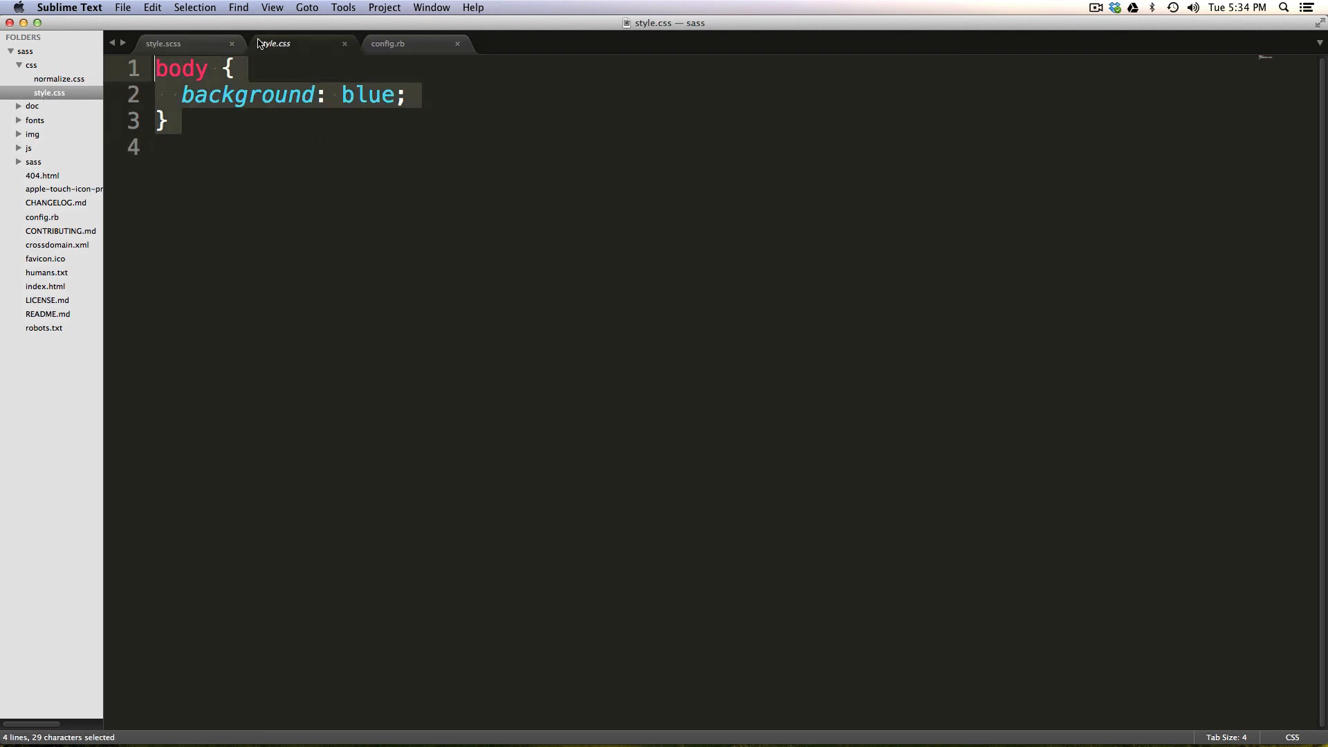
# - Return to the style.scss tab and then to config.rb
pyautogui.click(164, 43)
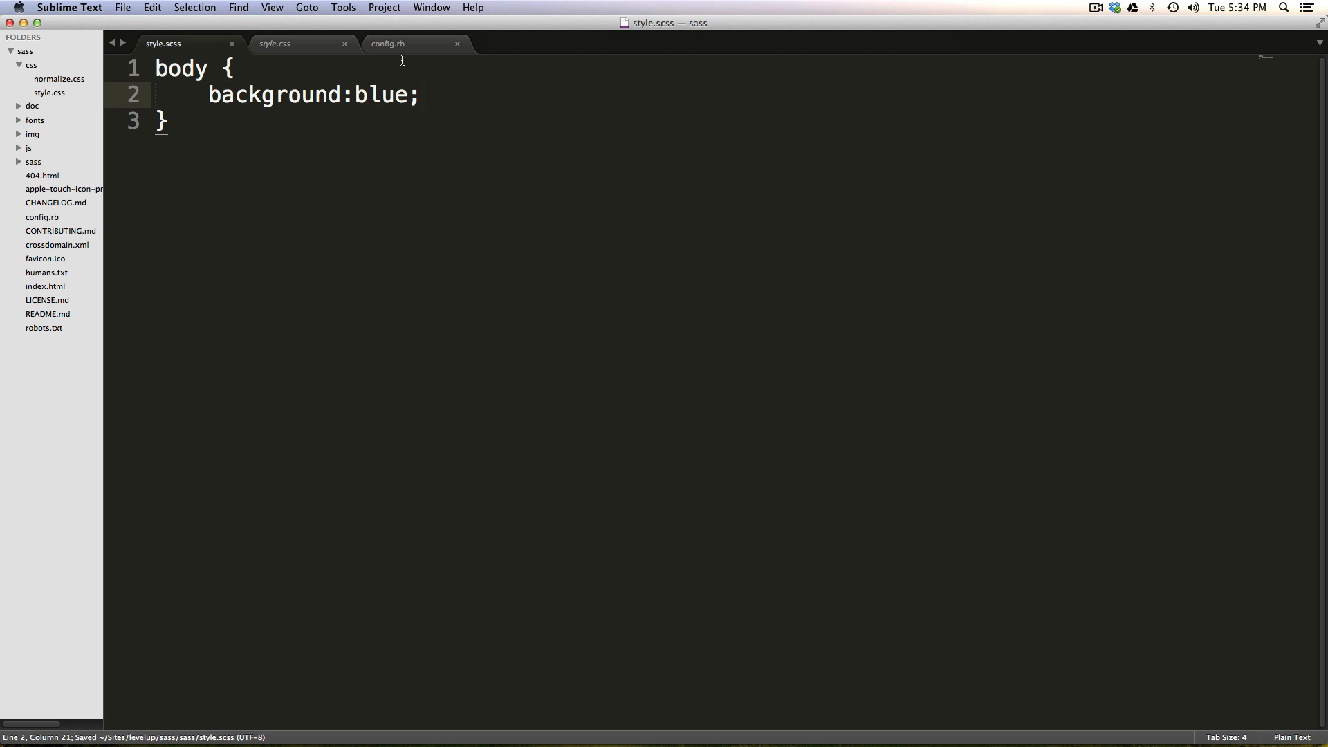
pyautogui.click(416, 43)
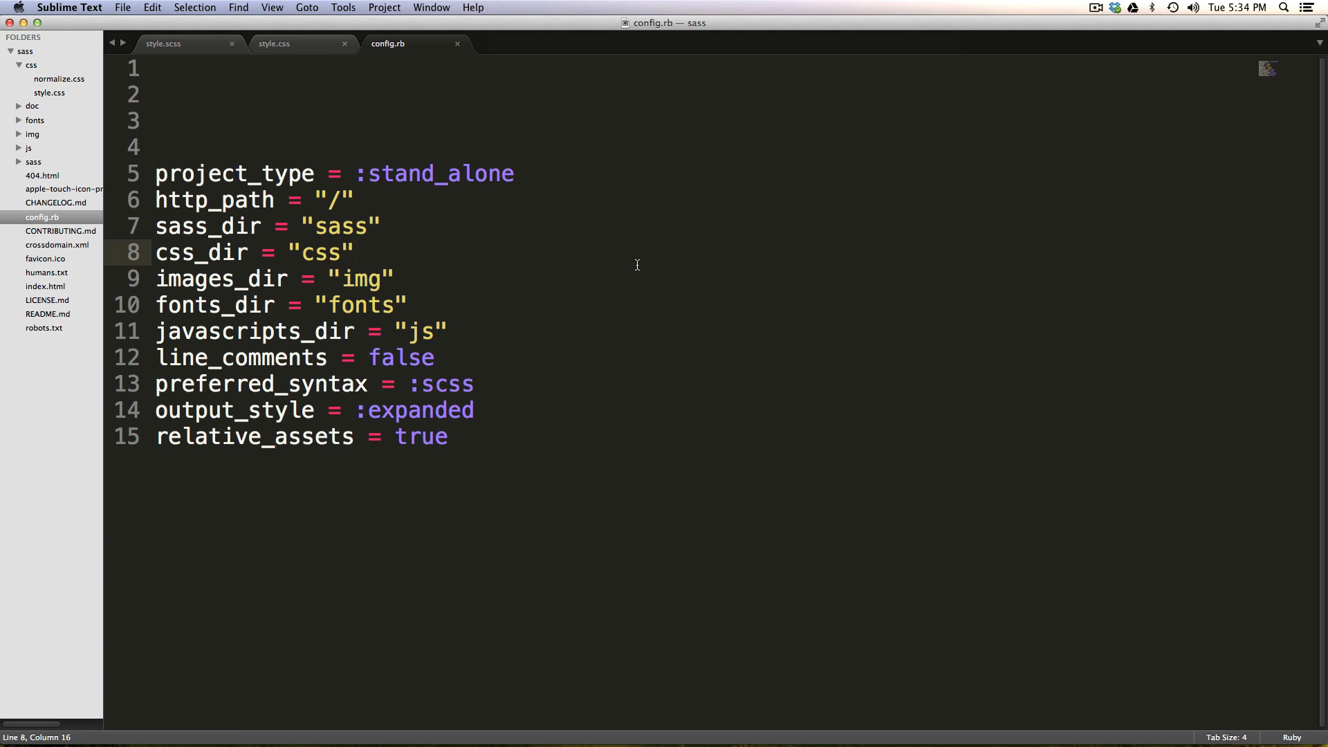
pyautogui.moveTo(244, 163)
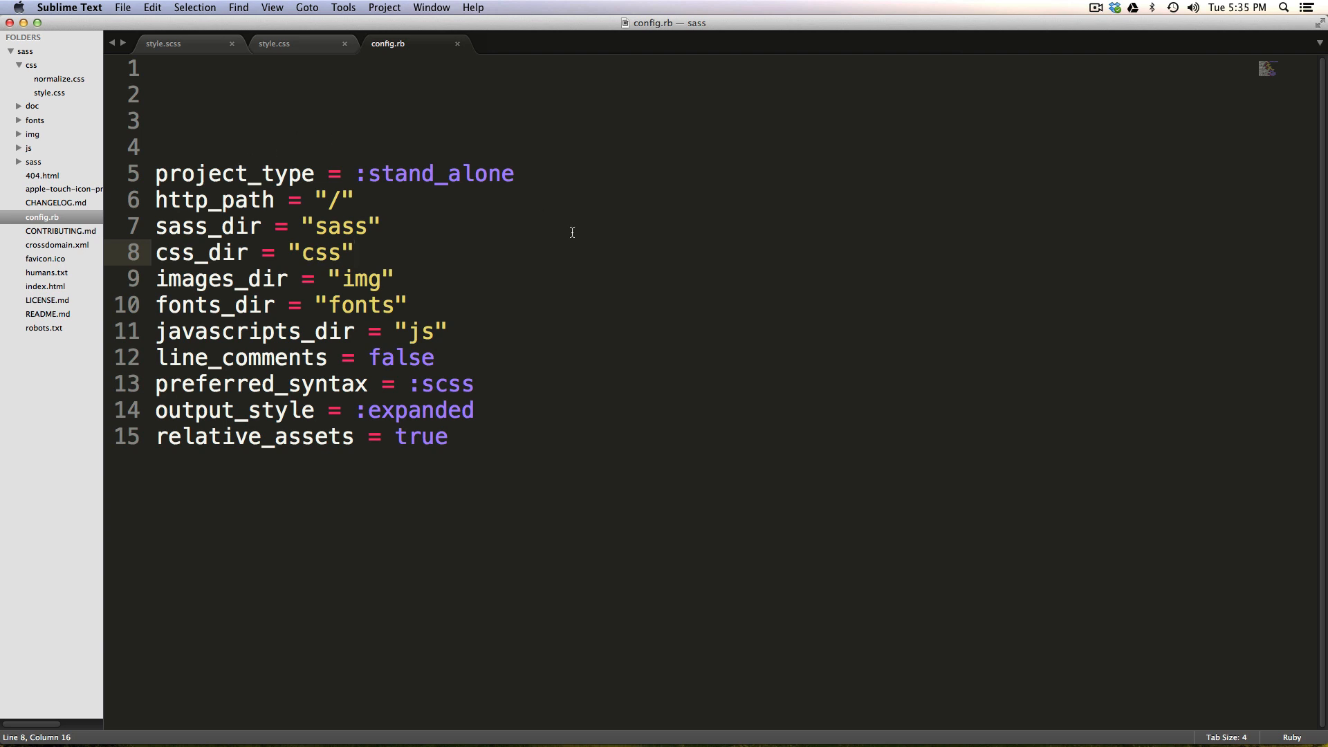
pyautogui.moveTo(583, 223)
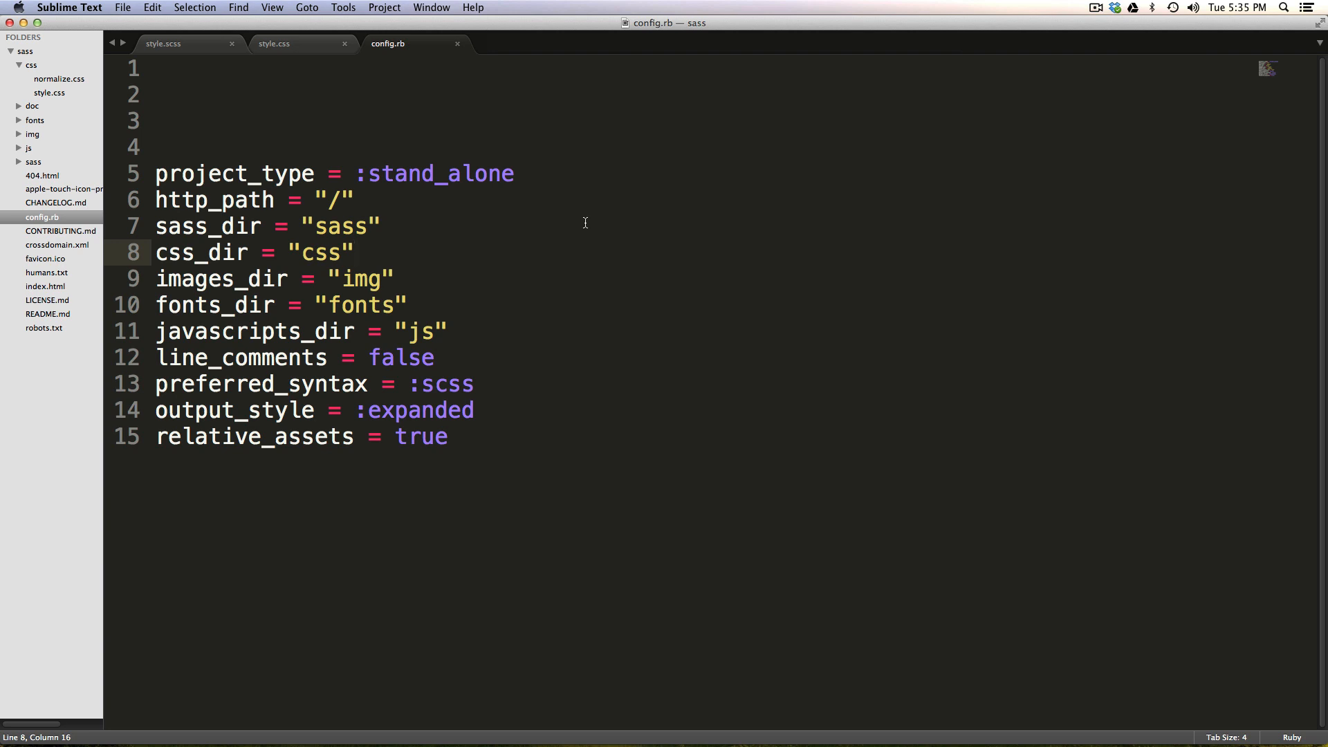
pyautogui.moveTo(921, 222)
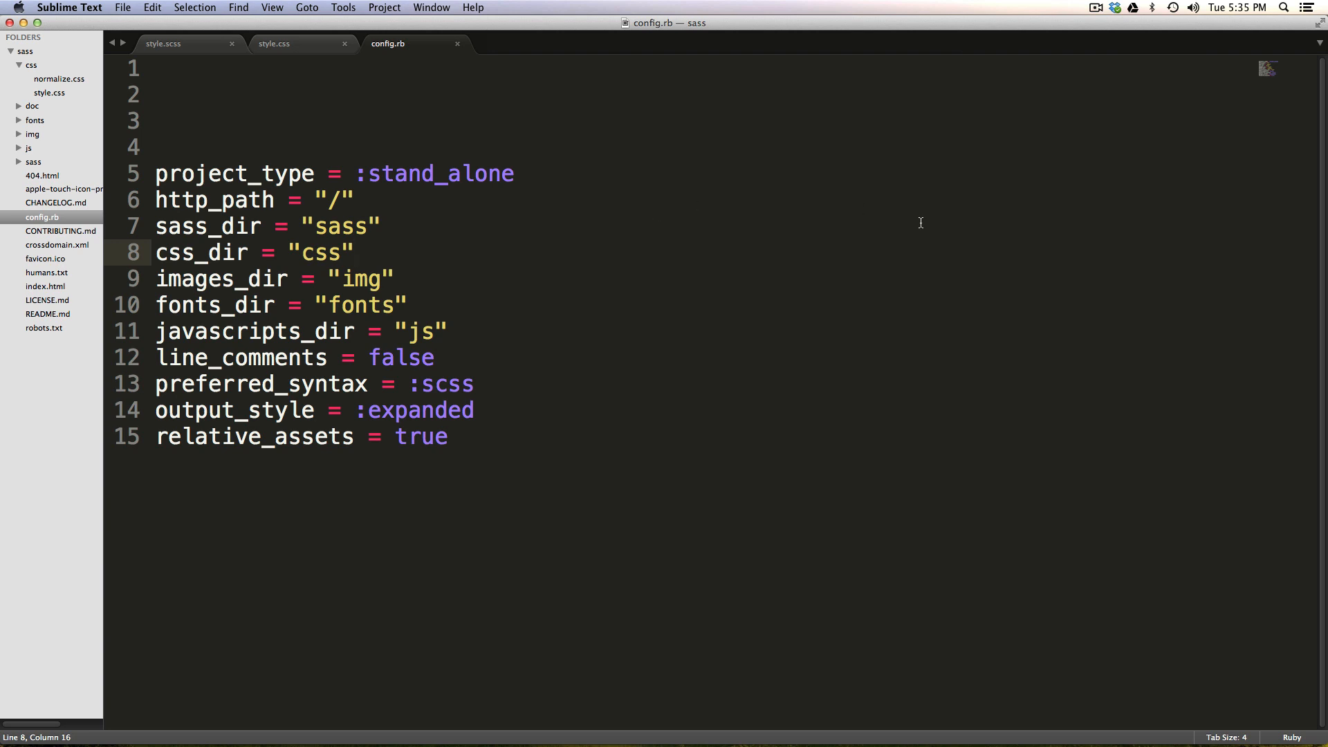